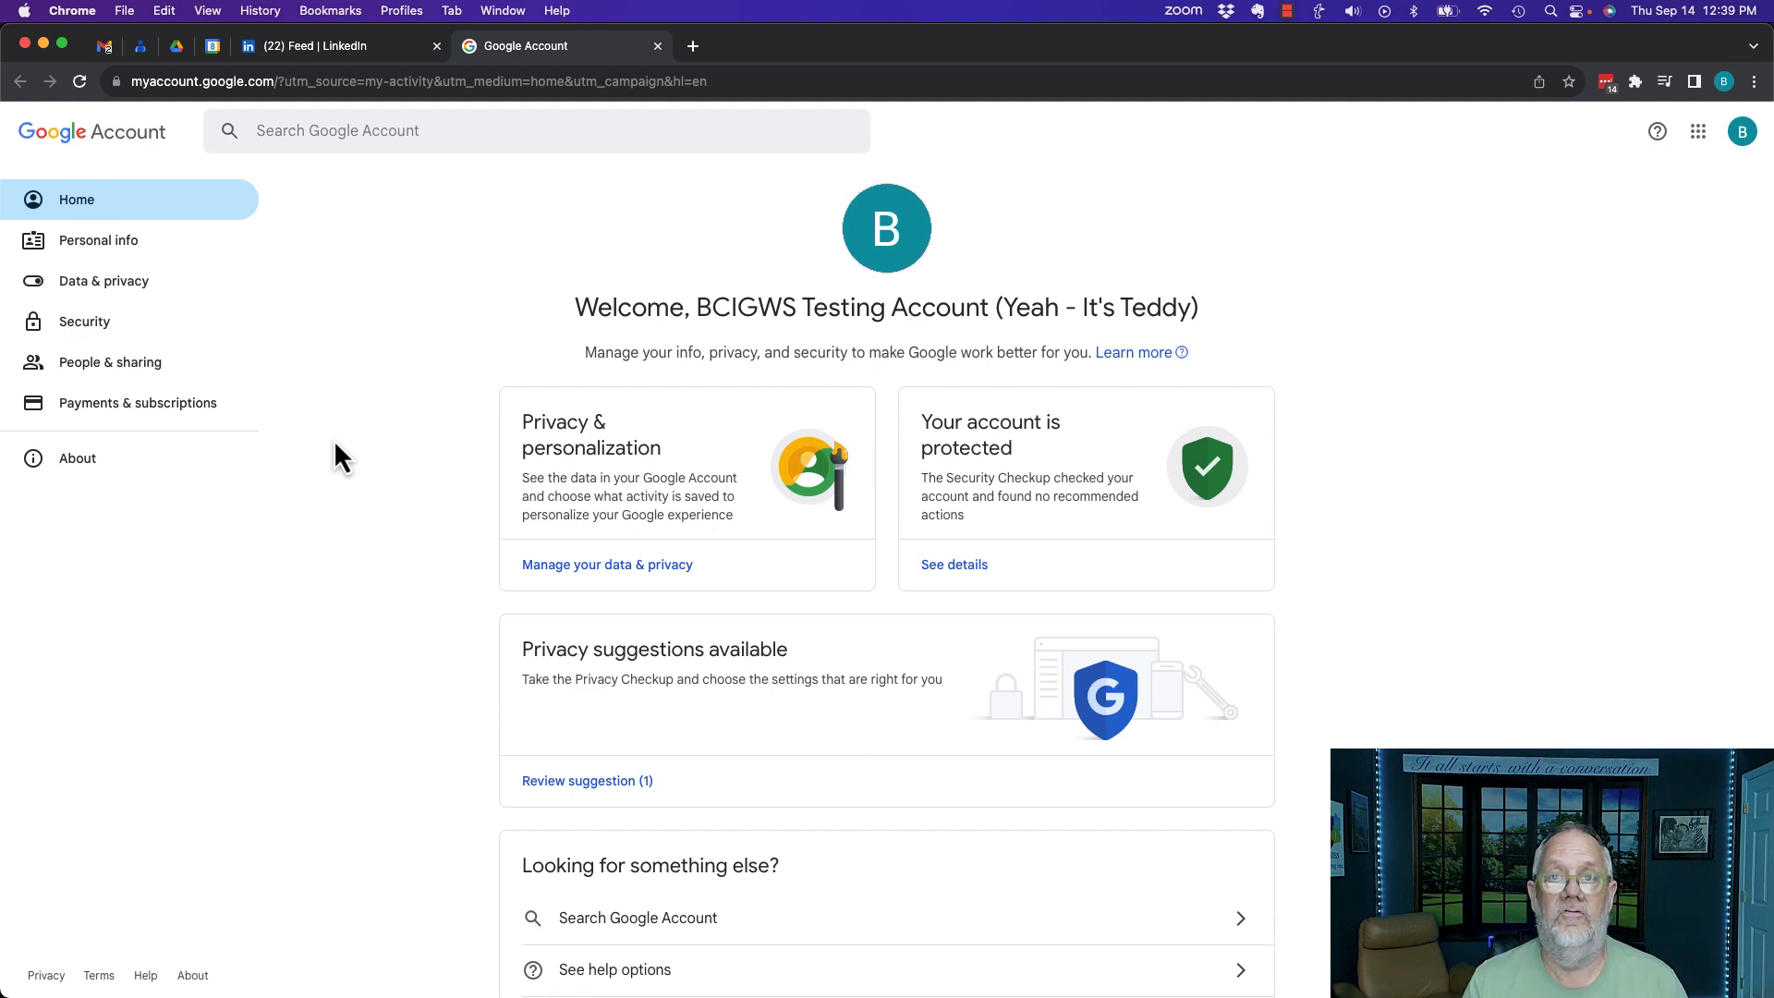
{"action": "mouse_move", "coordinate": [147, 130]}
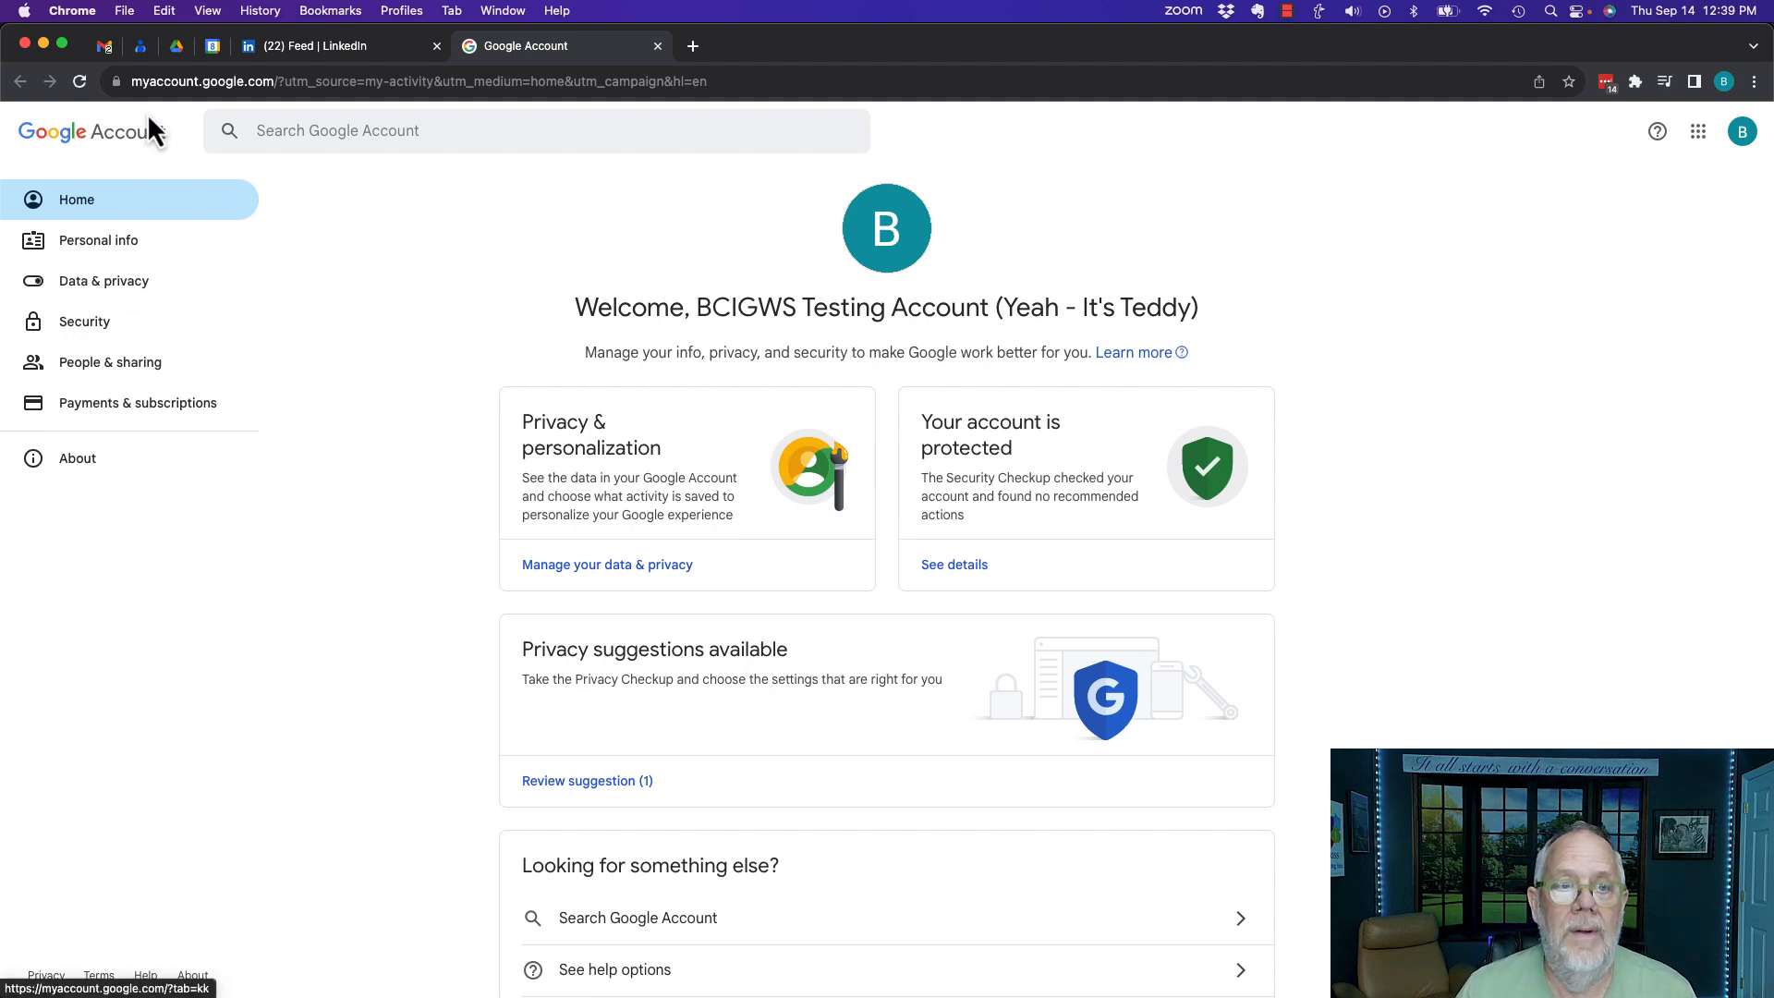
{"action": "mouse_move", "coordinate": [249, 150]}
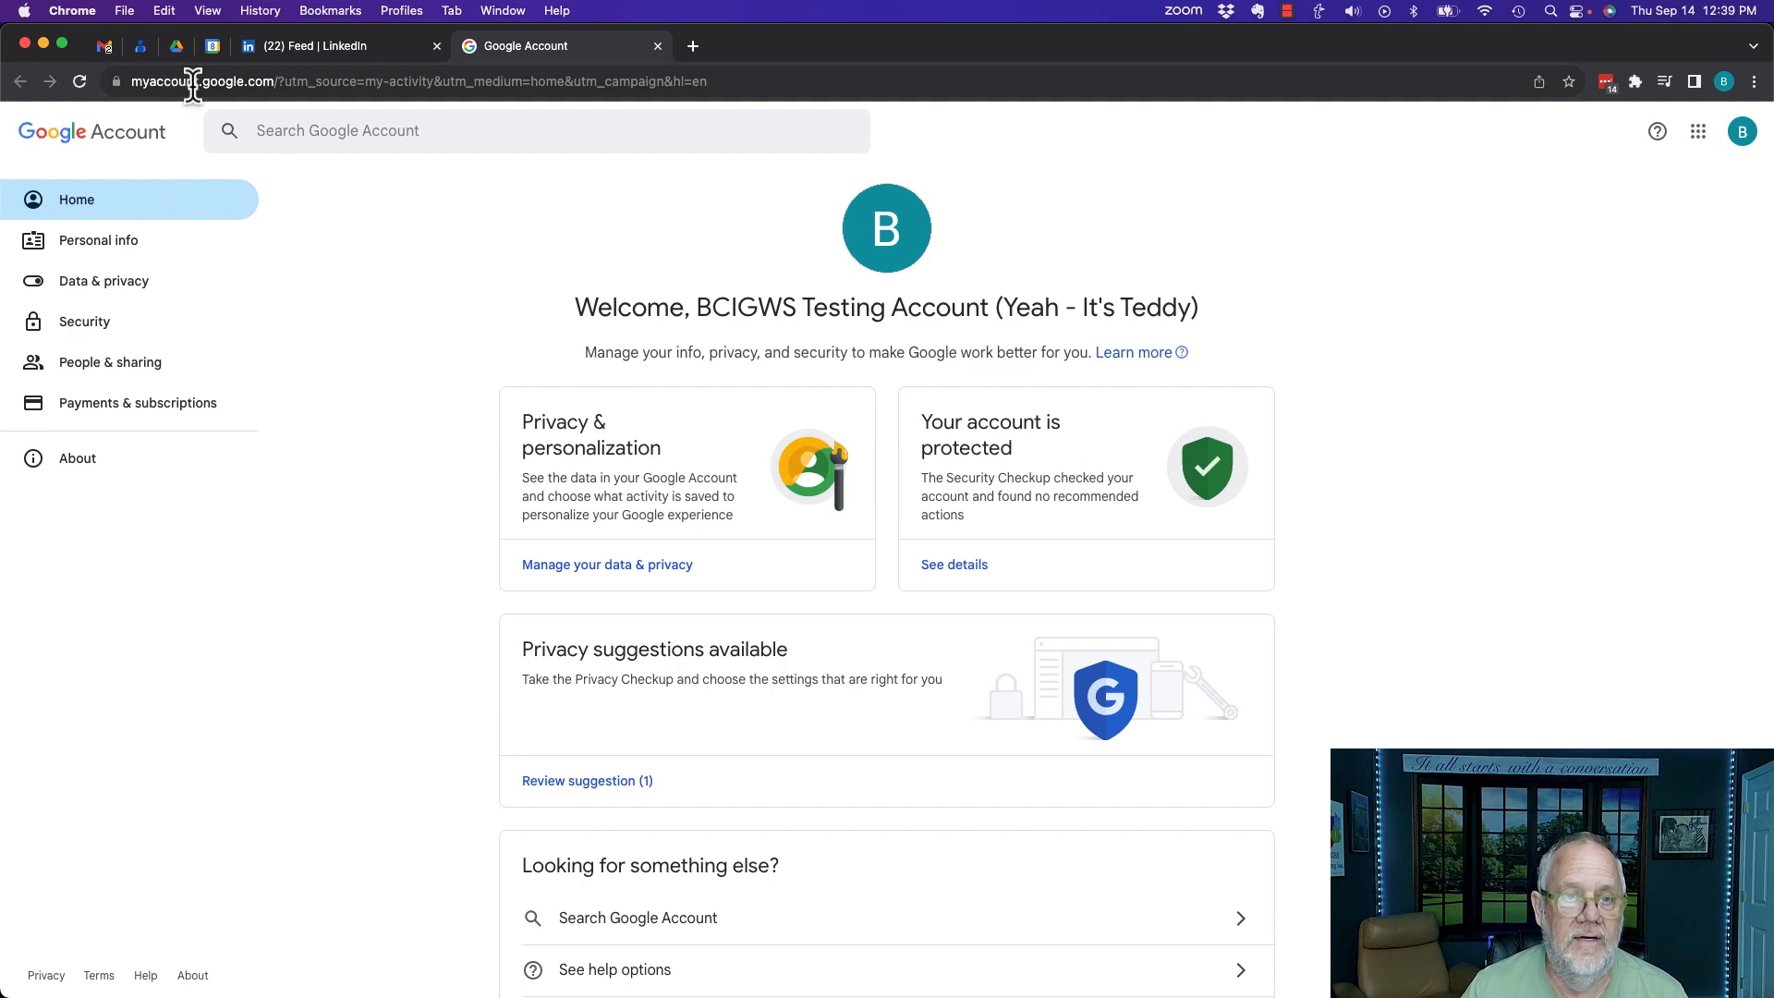
{"action": "mouse_move", "coordinate": [373, 509]}
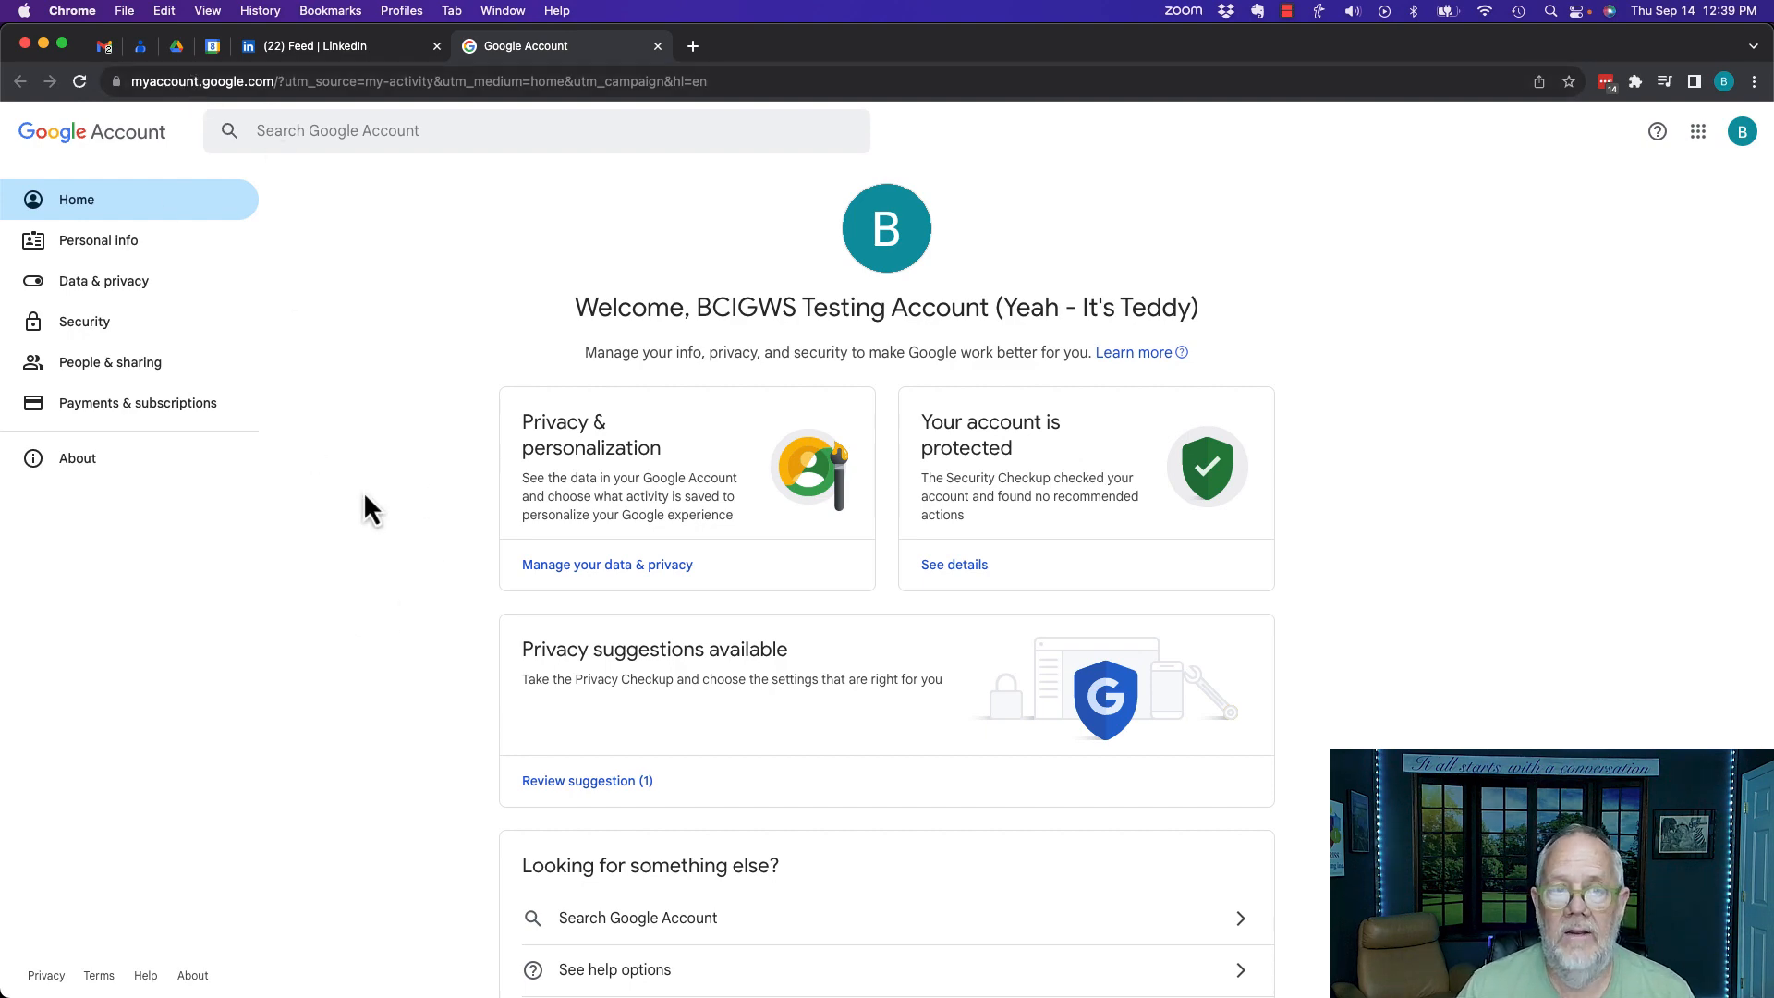
Open Data & privacy and scroll to History settings, where YouTube History shows paused
{"action": "left_click", "coordinate": [103, 281]}
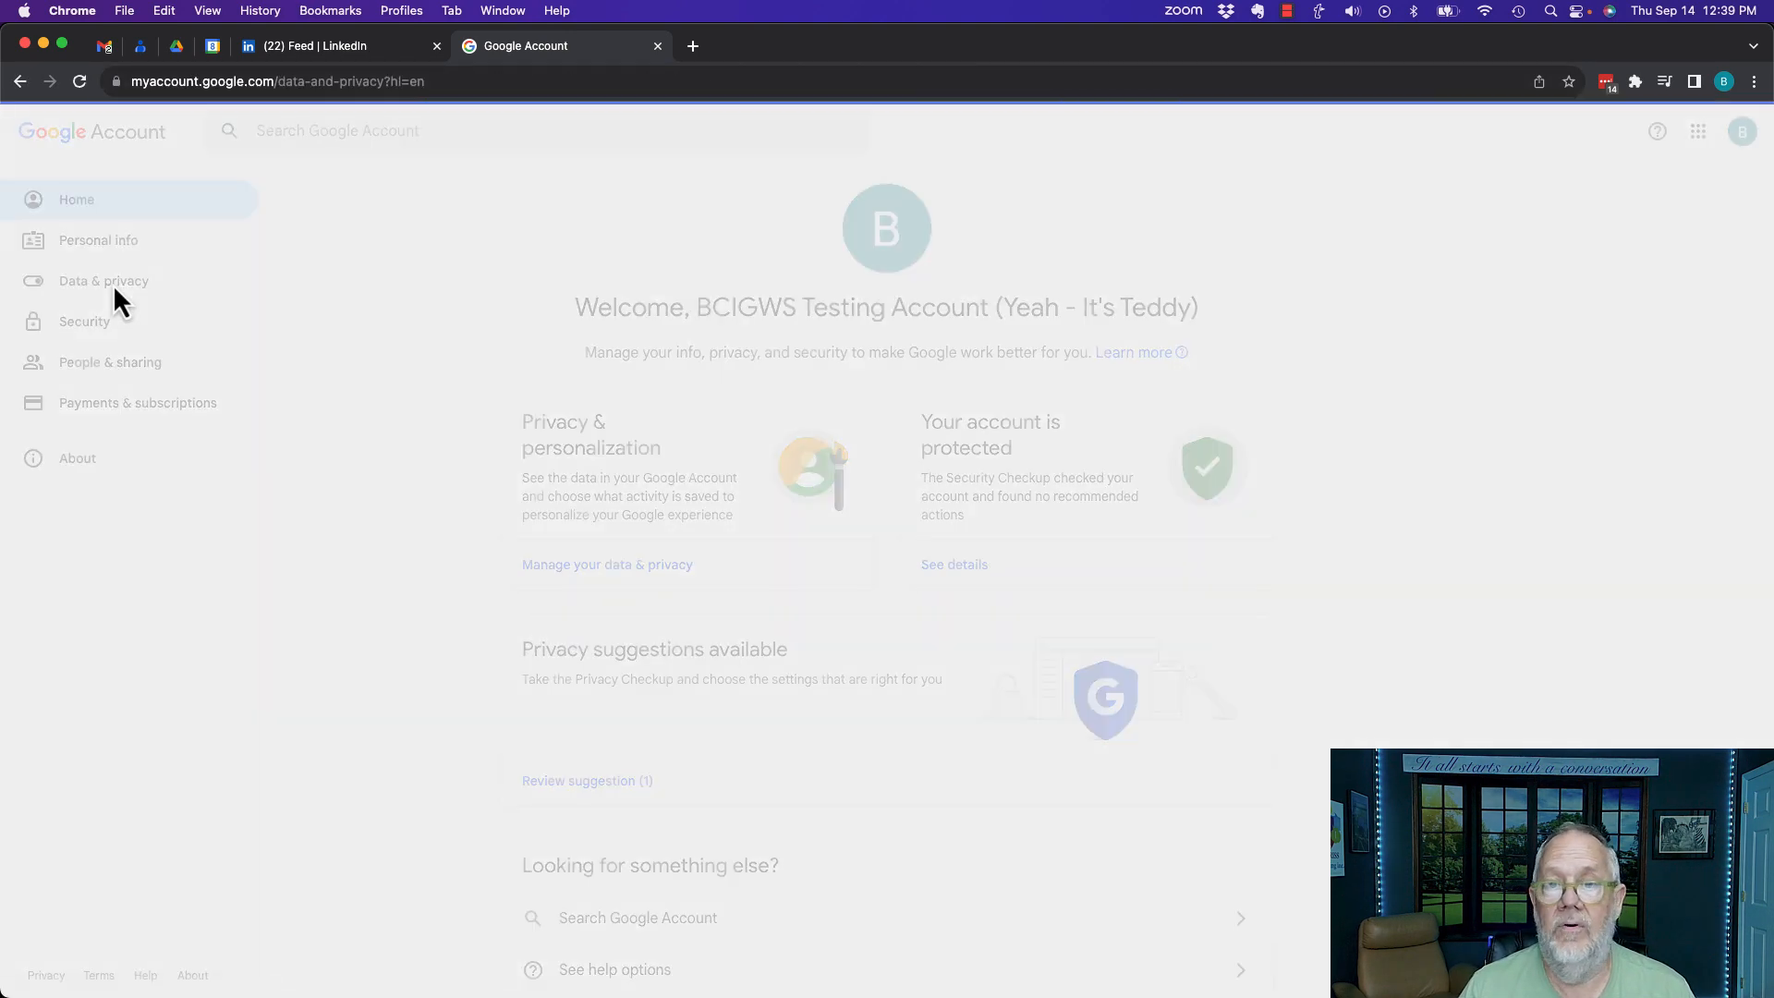
{"action": "left_click", "coordinate": [102, 281]}
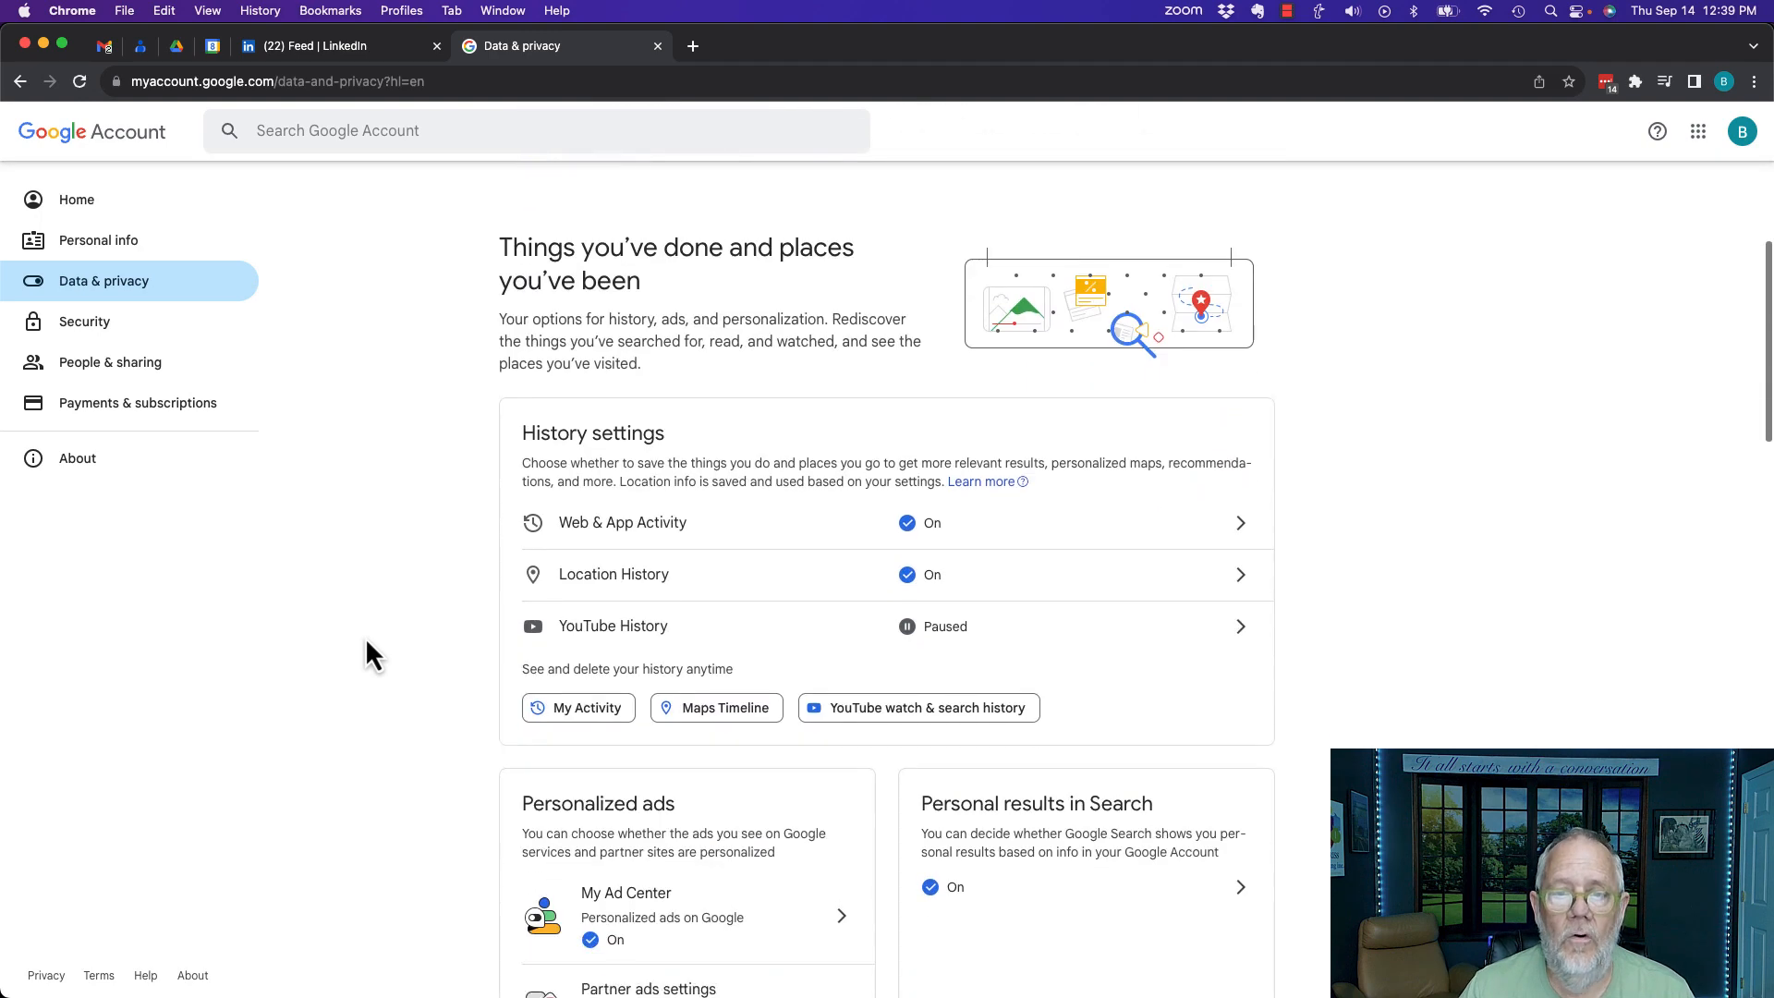
{"action": "scroll", "scroll_direction": "down", "scroll_amount": 3}
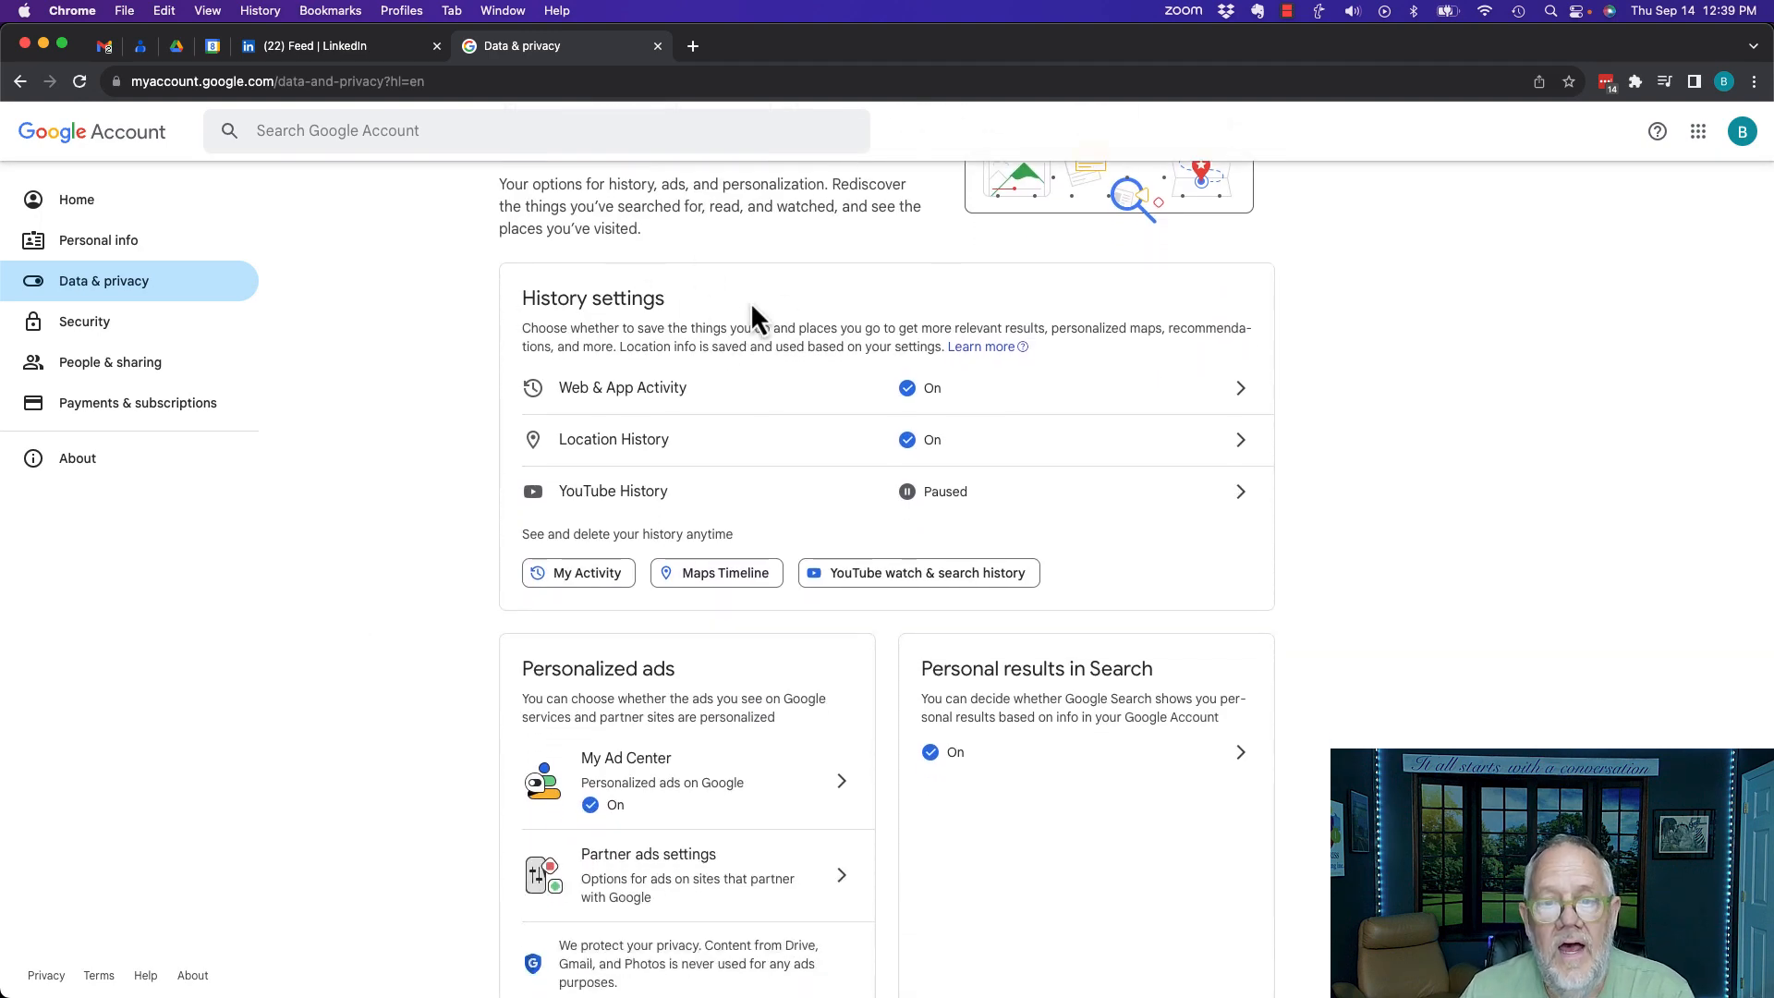
{"action": "mouse_move", "coordinate": [689, 410]}
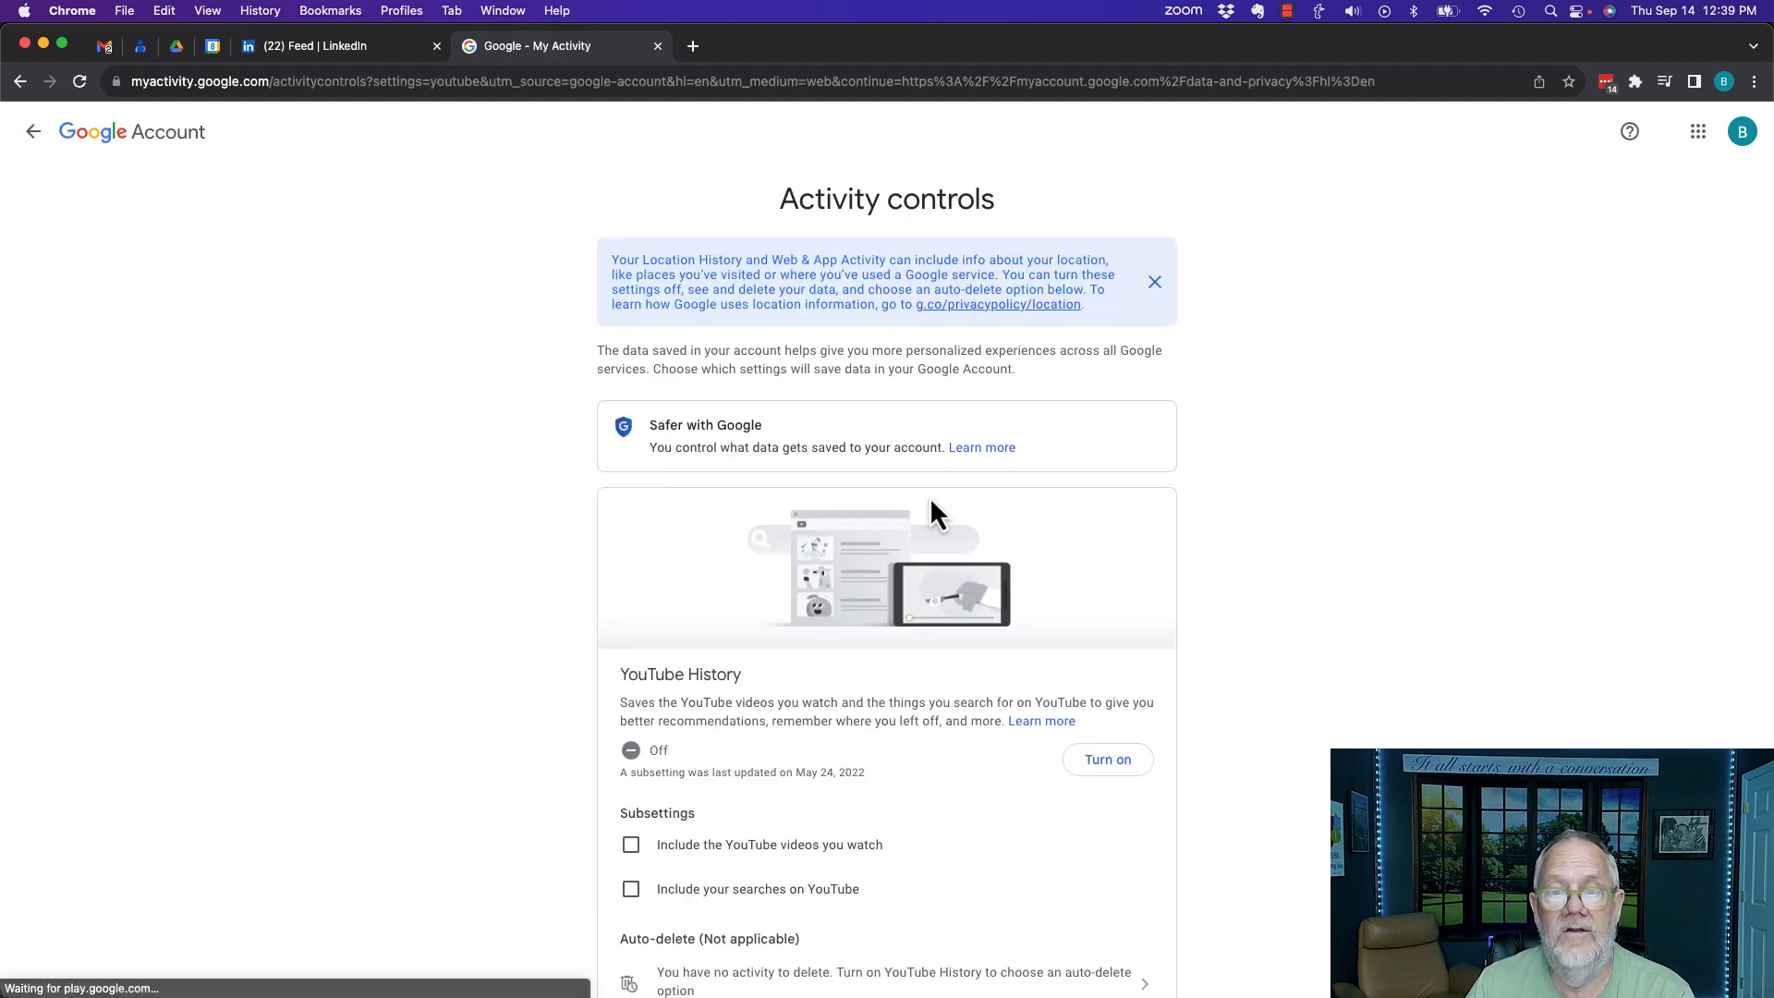
Turn on YouTube History and confirm it in the dialog
{"action": "scroll", "scroll_direction": "down", "scroll_amount": 3}
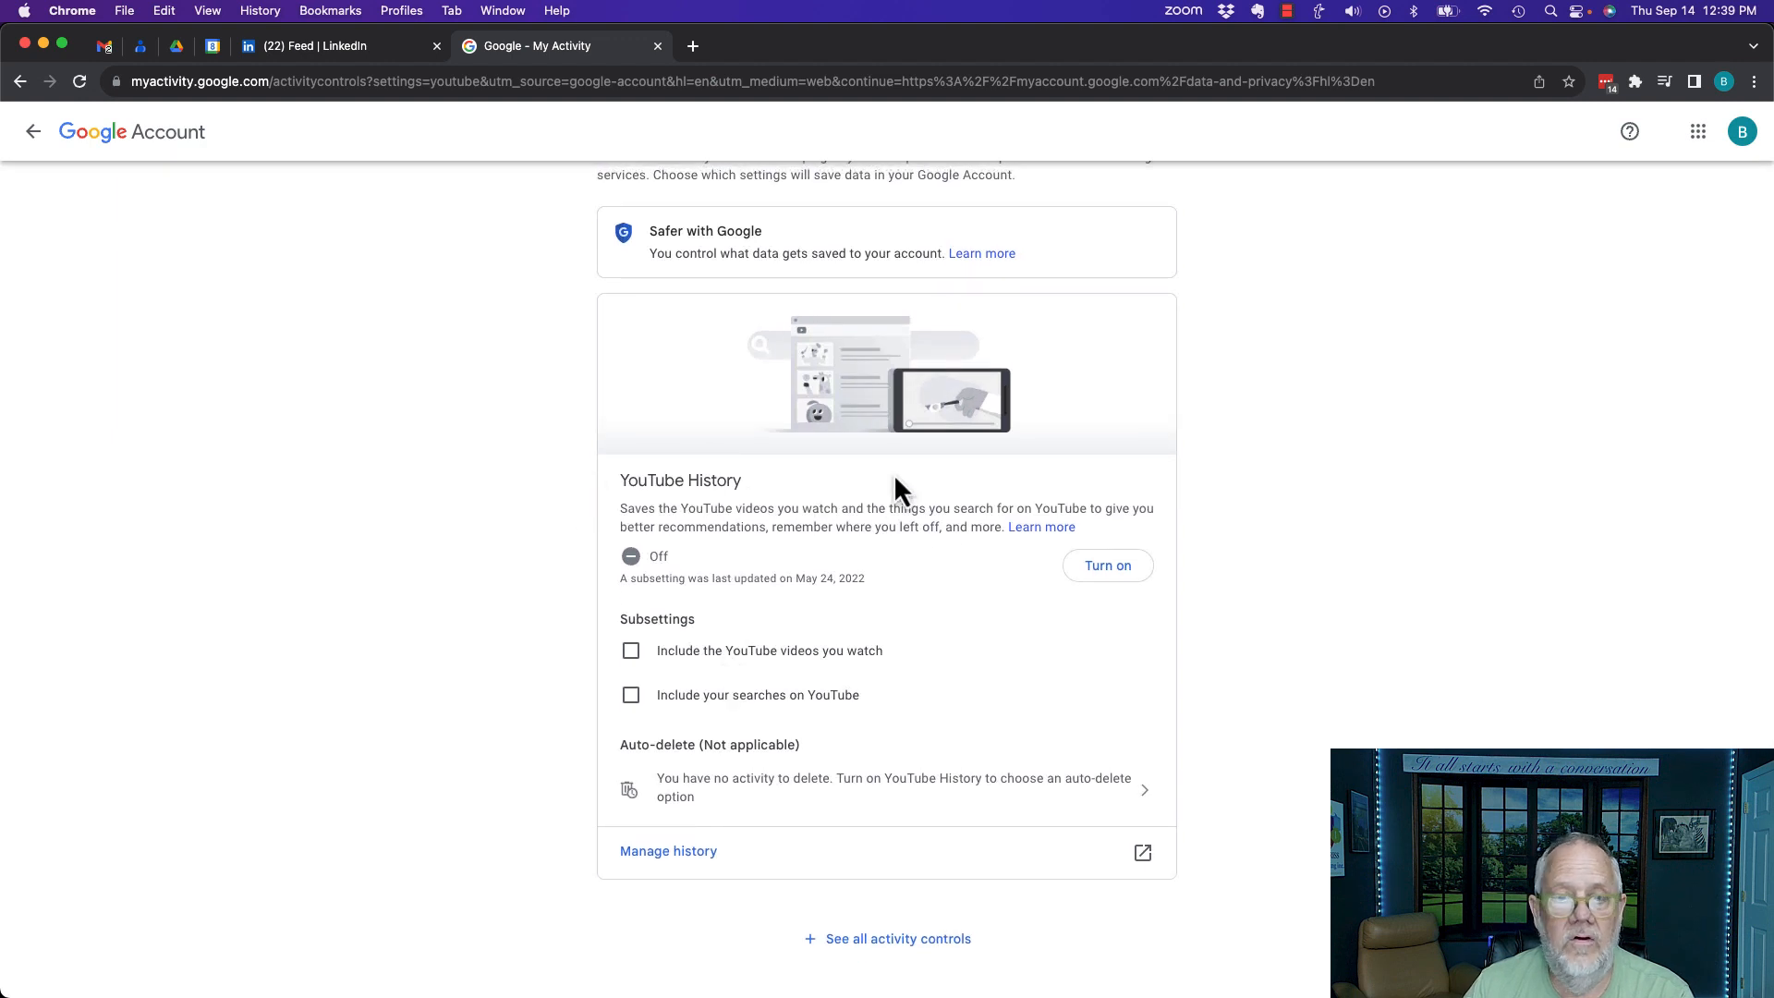
{"action": "mouse_move", "coordinate": [687, 583]}
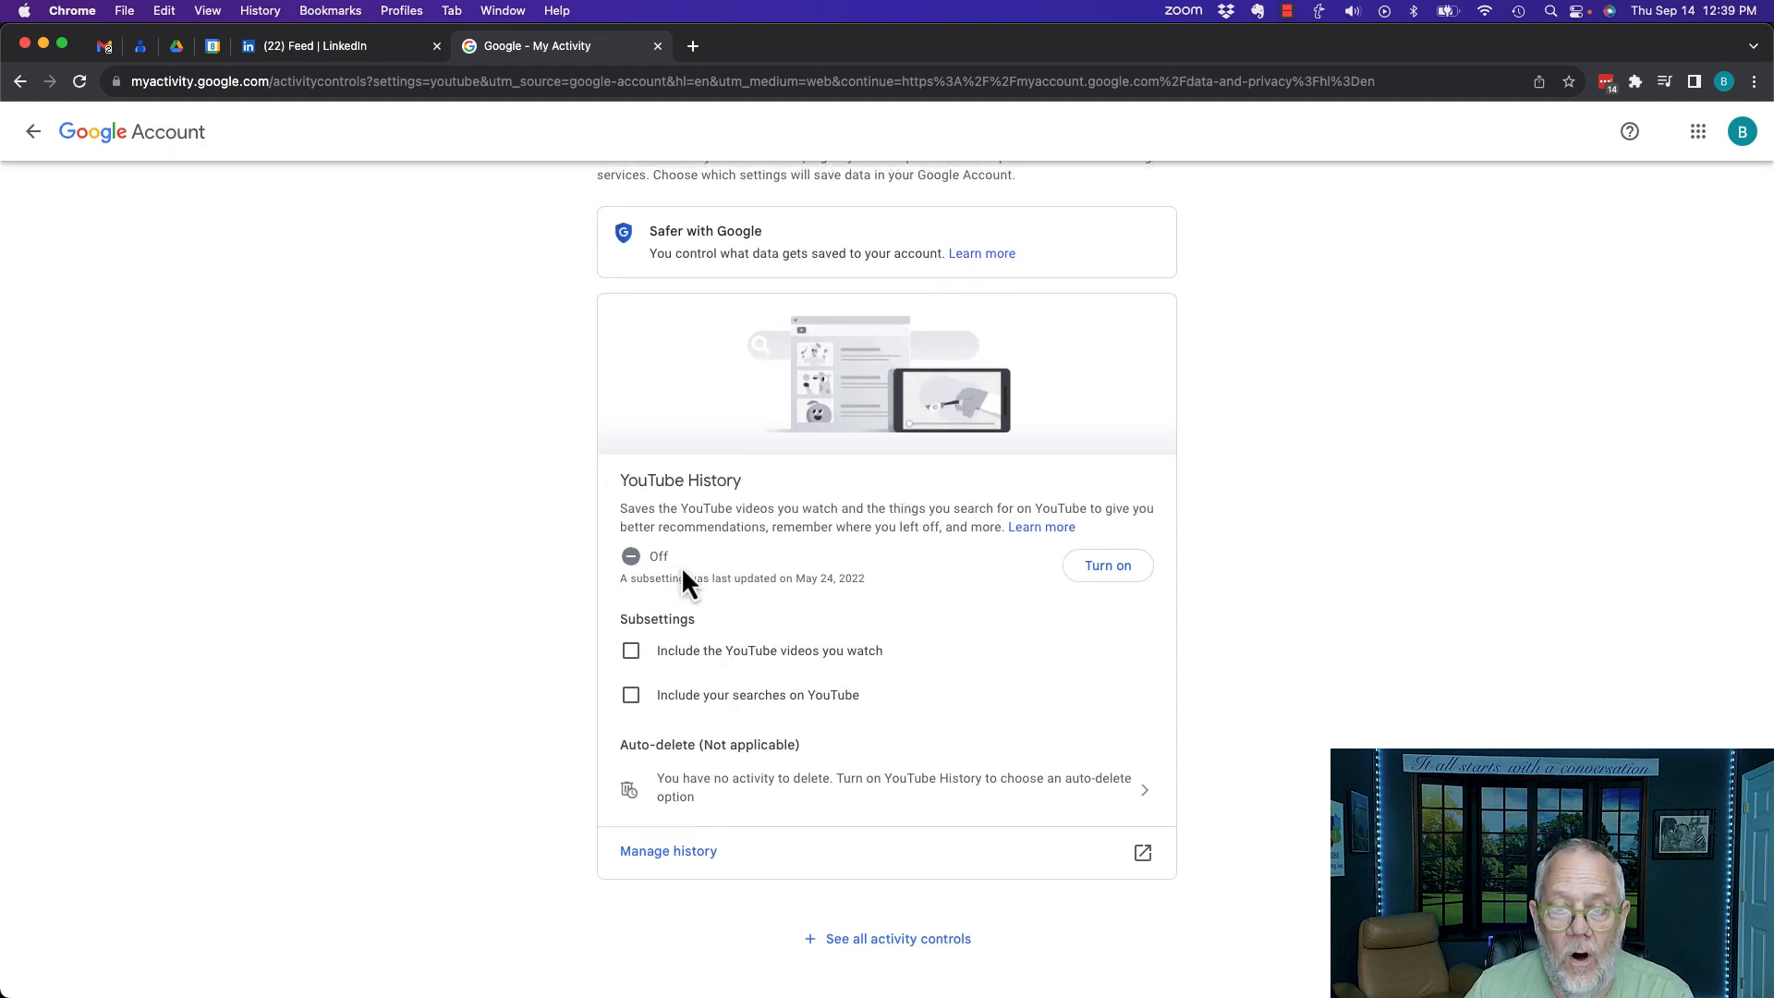
{"action": "mouse_move", "coordinate": [1107, 566]}
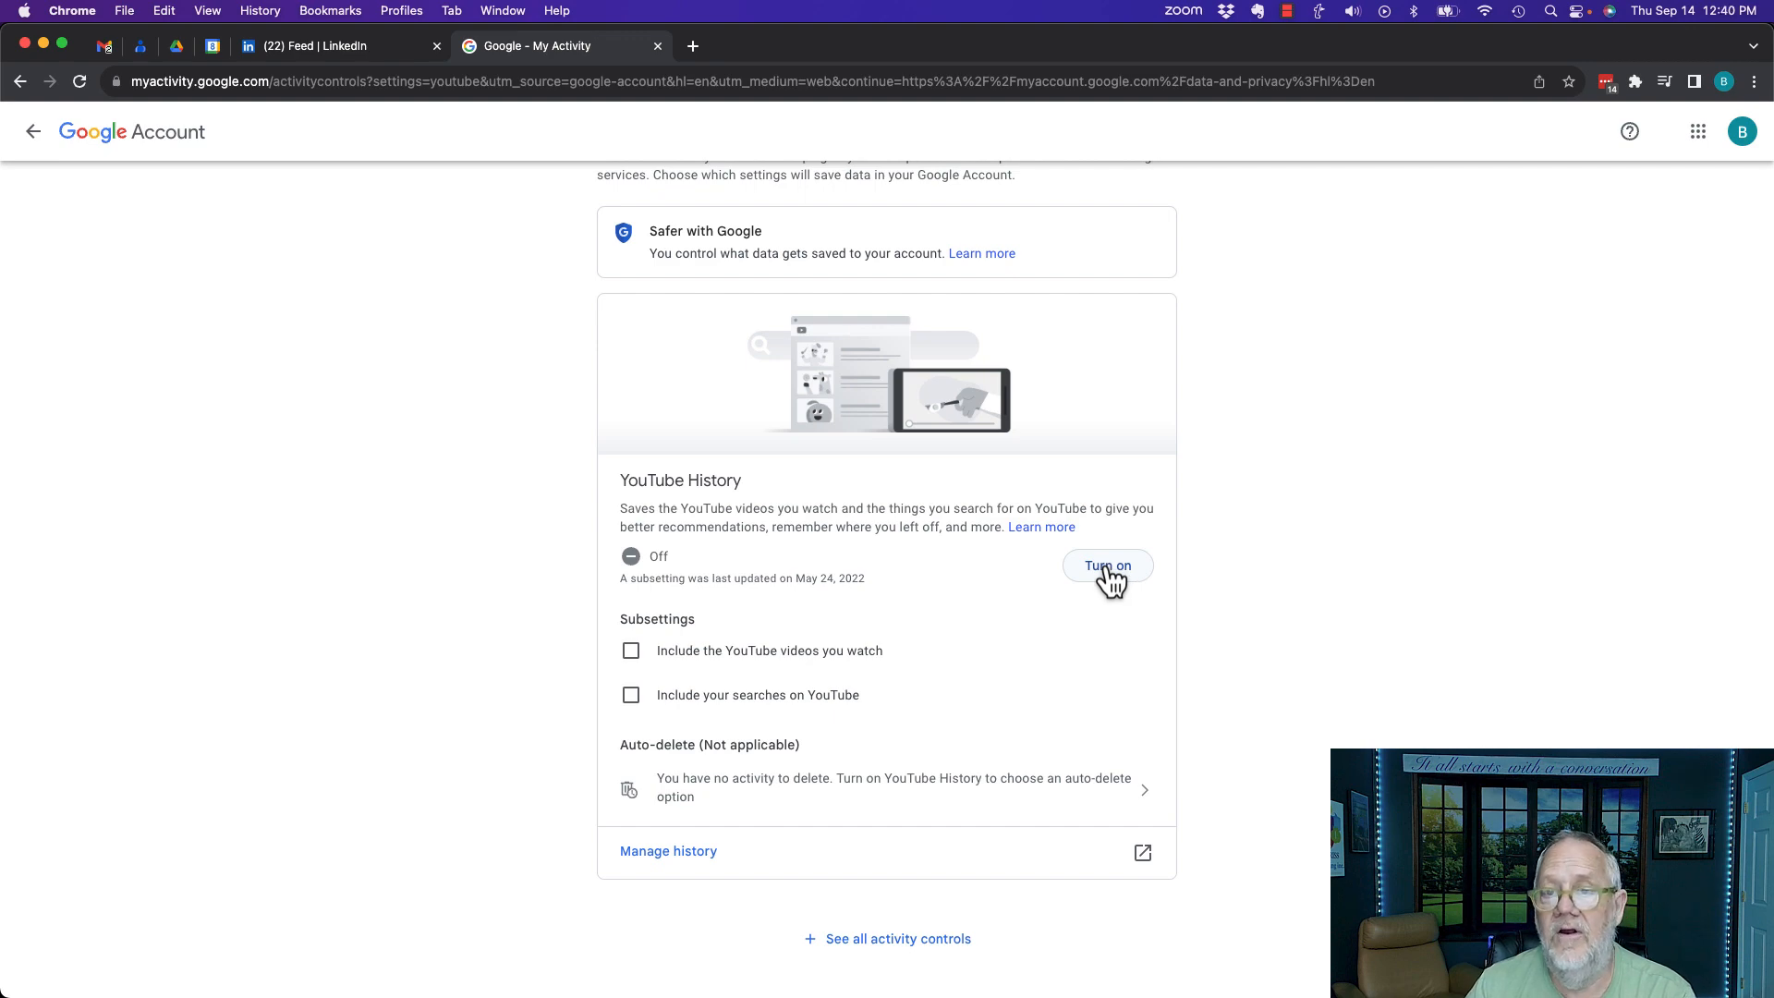
{"action": "left_click", "coordinate": [1107, 565]}
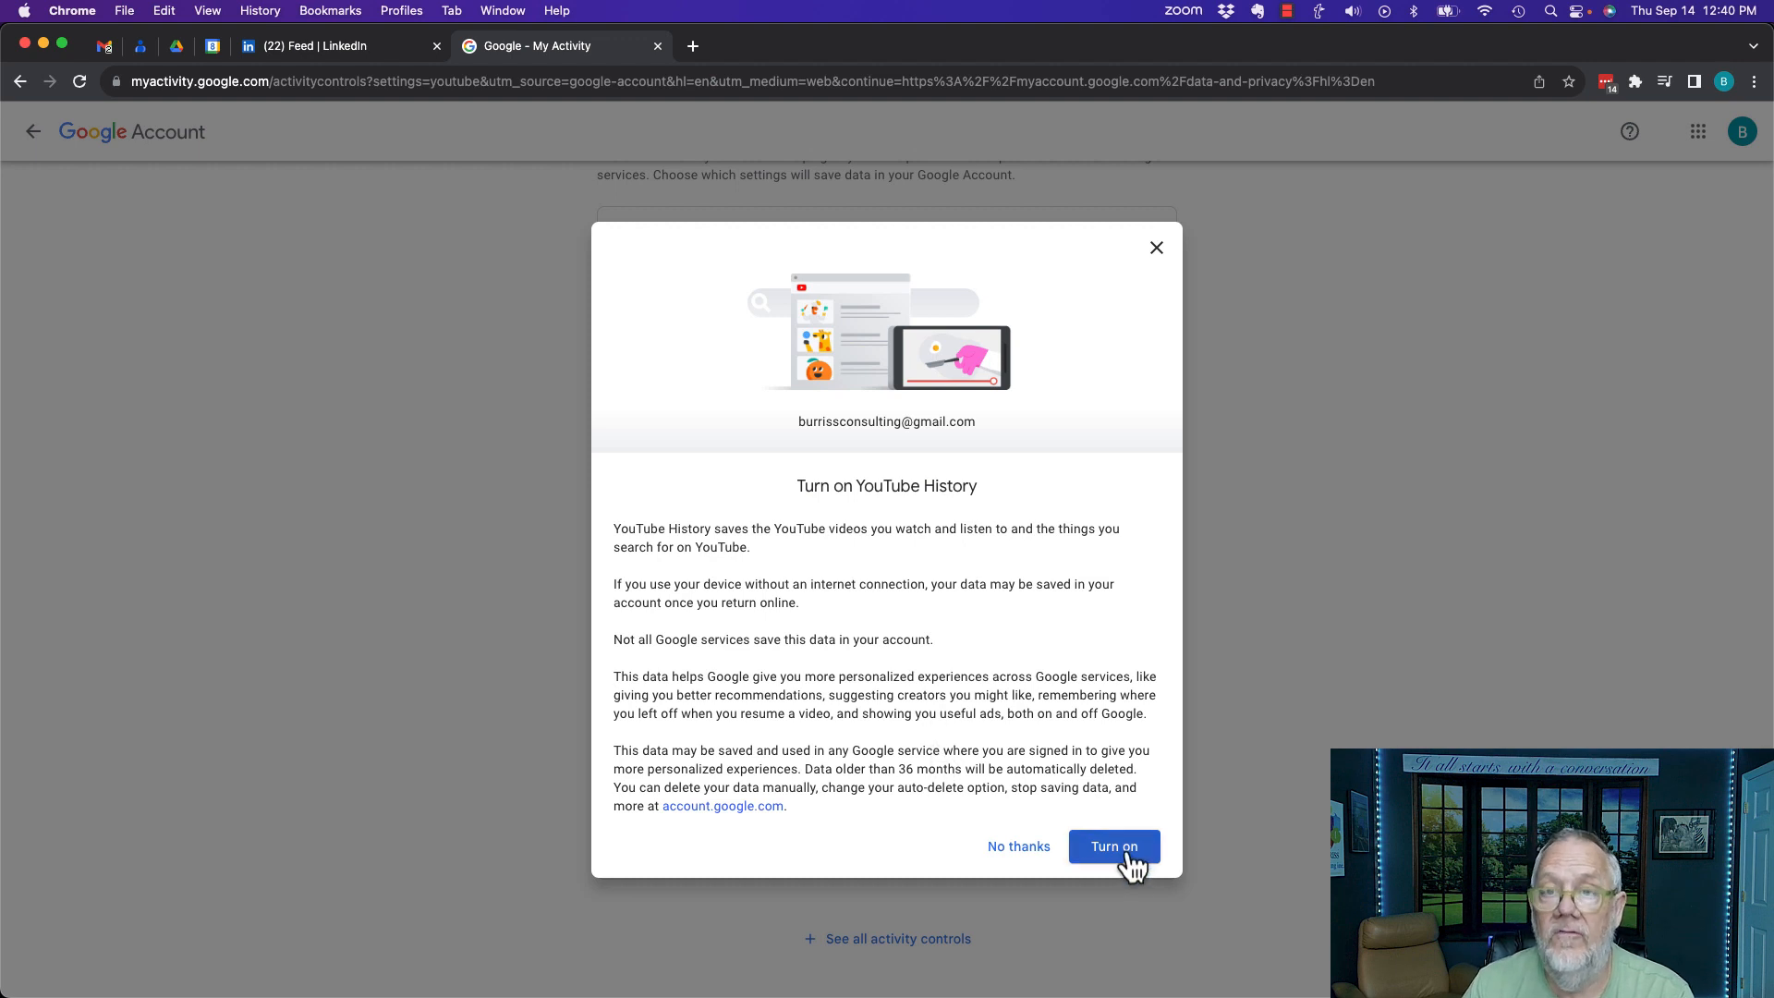
{"action": "left_click", "coordinate": [1114, 847]}
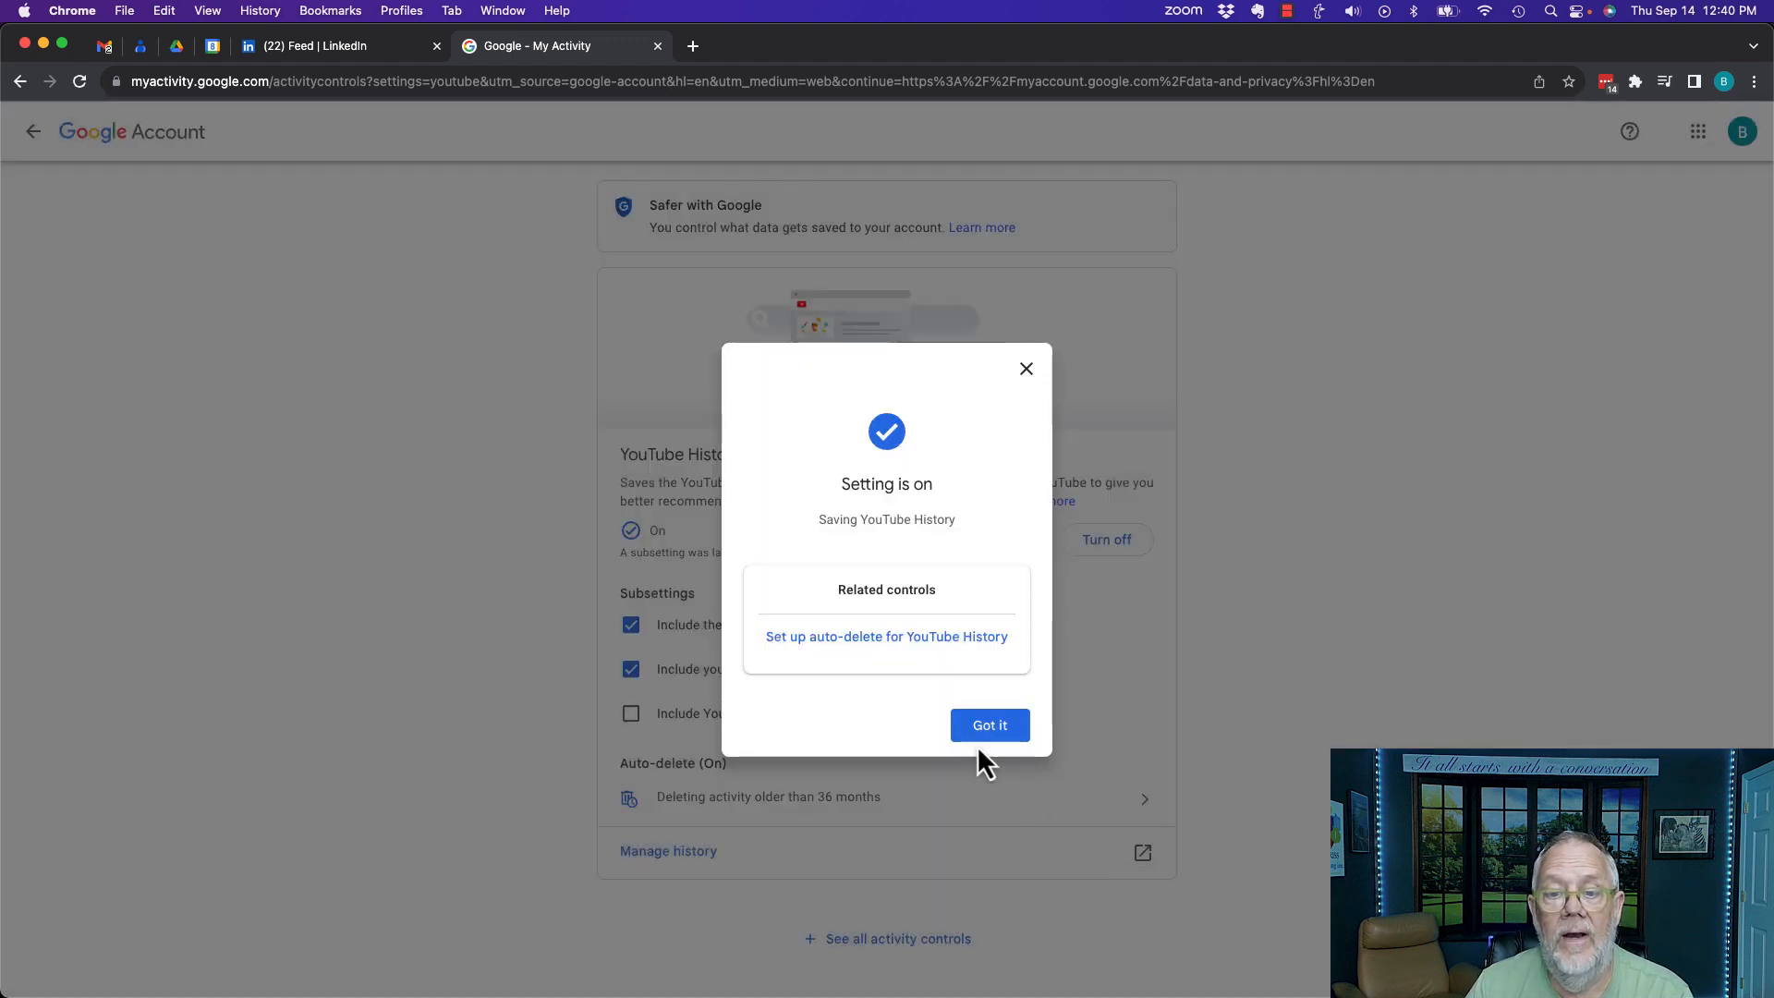
{"action": "mouse_move", "coordinate": [917, 593]}
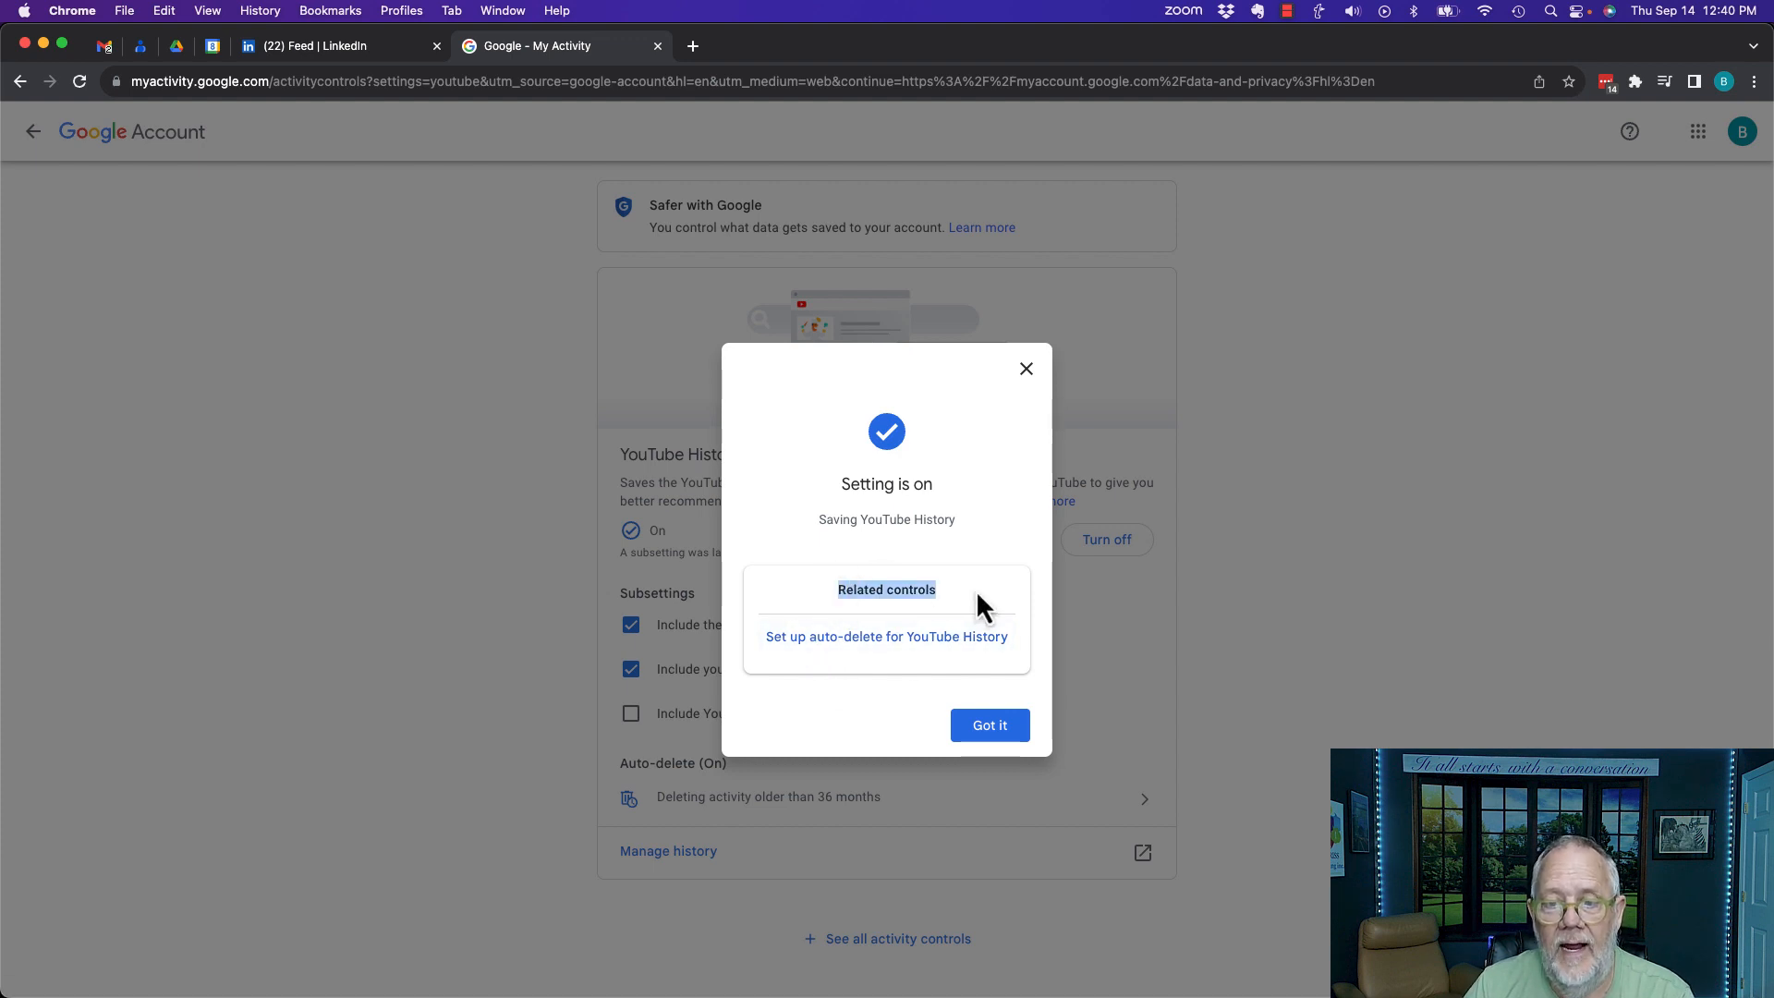
{"action": "mouse_move", "coordinate": [886, 636]}
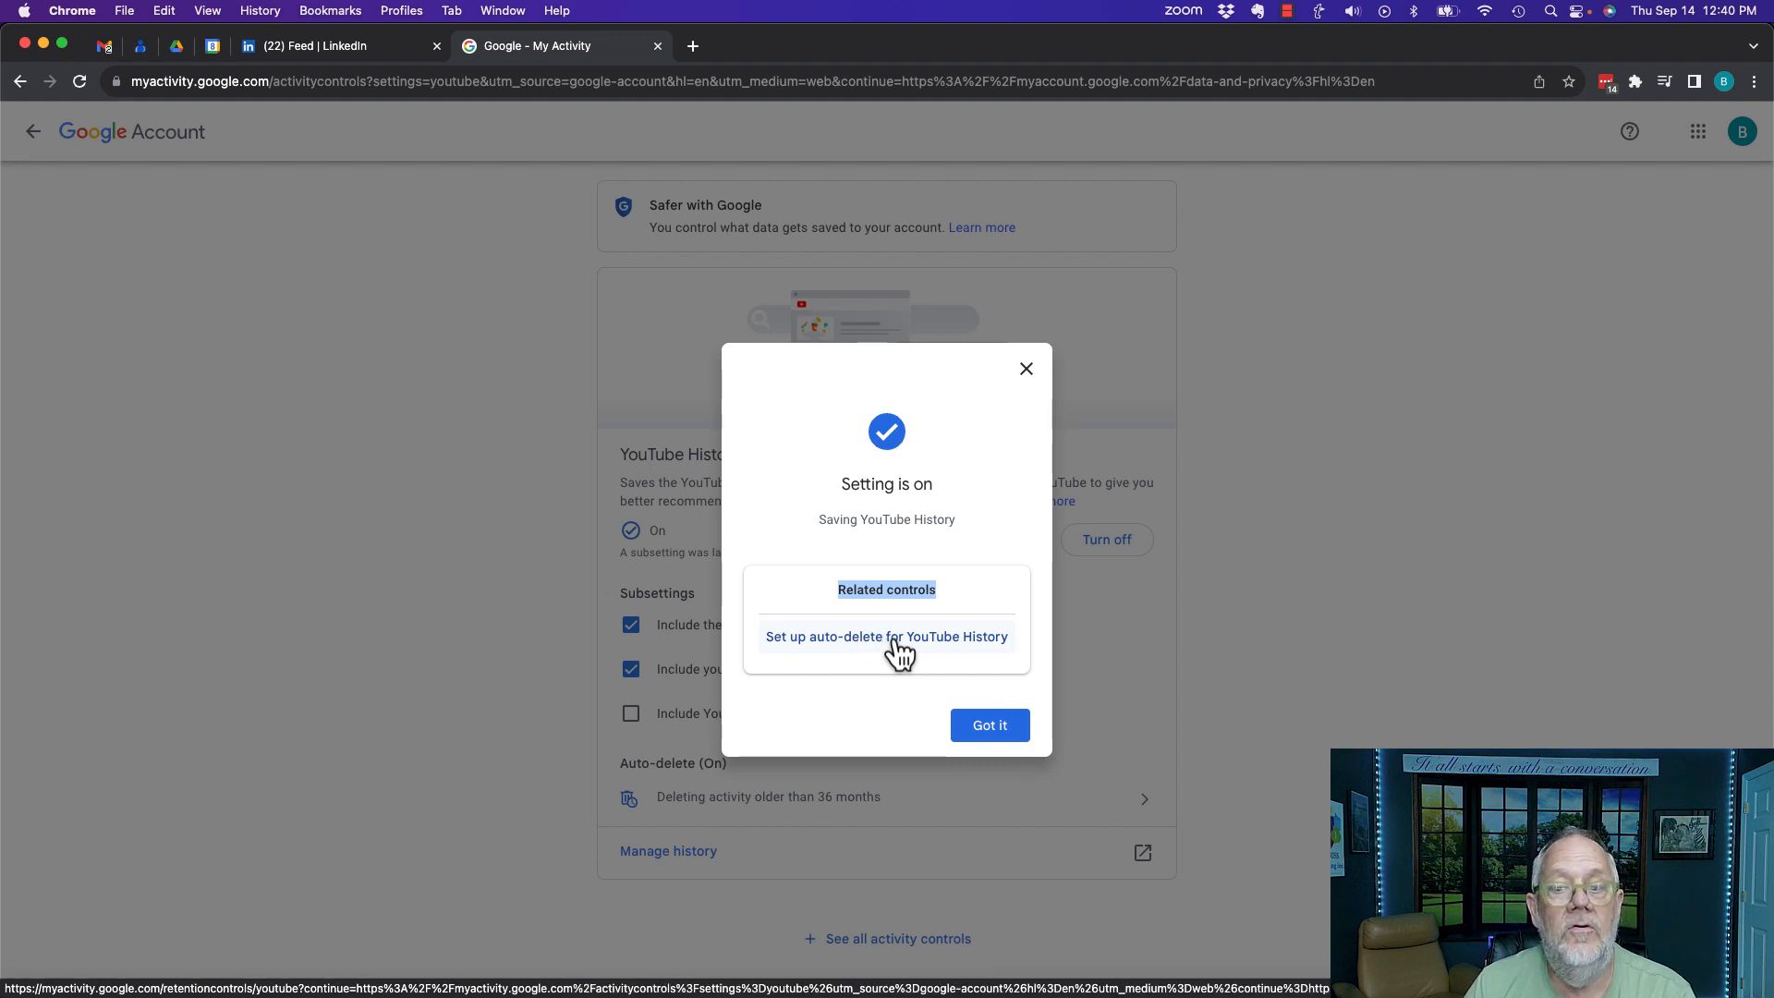
Set YouTube History auto-delete to 'Don't auto-delete activity' and confirm
{"action": "left_click", "coordinate": [886, 636]}
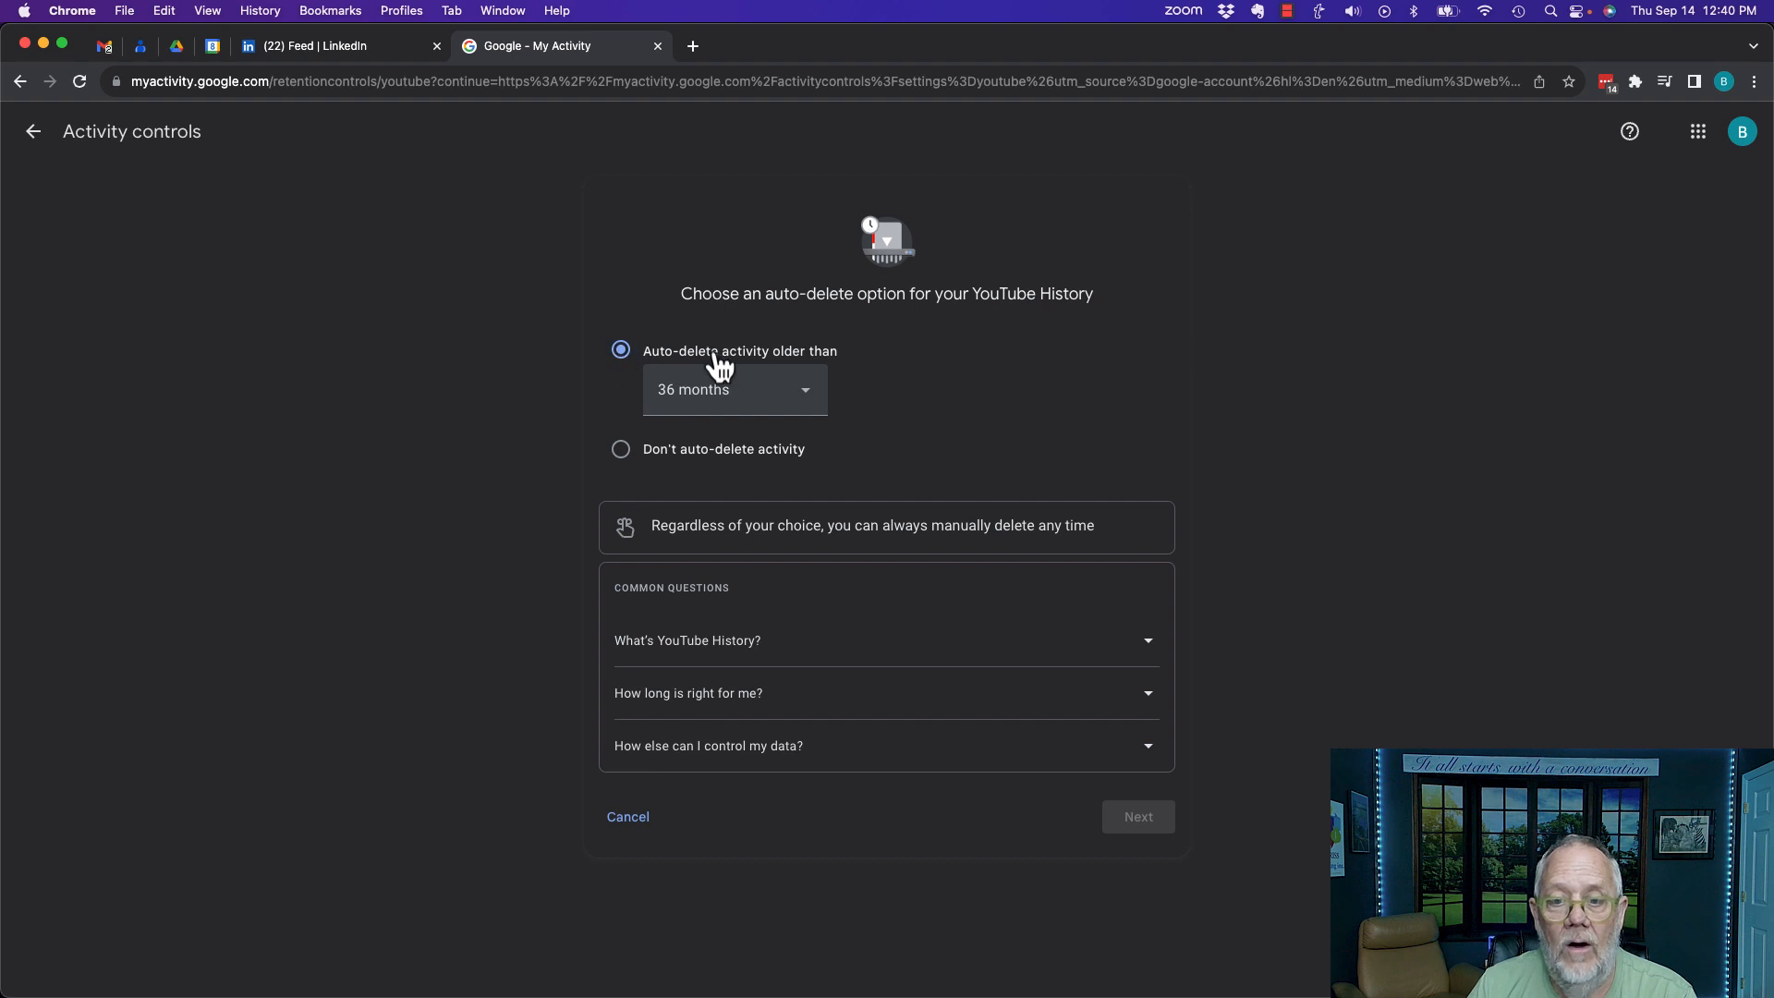
{"action": "left_click", "coordinate": [733, 389]}
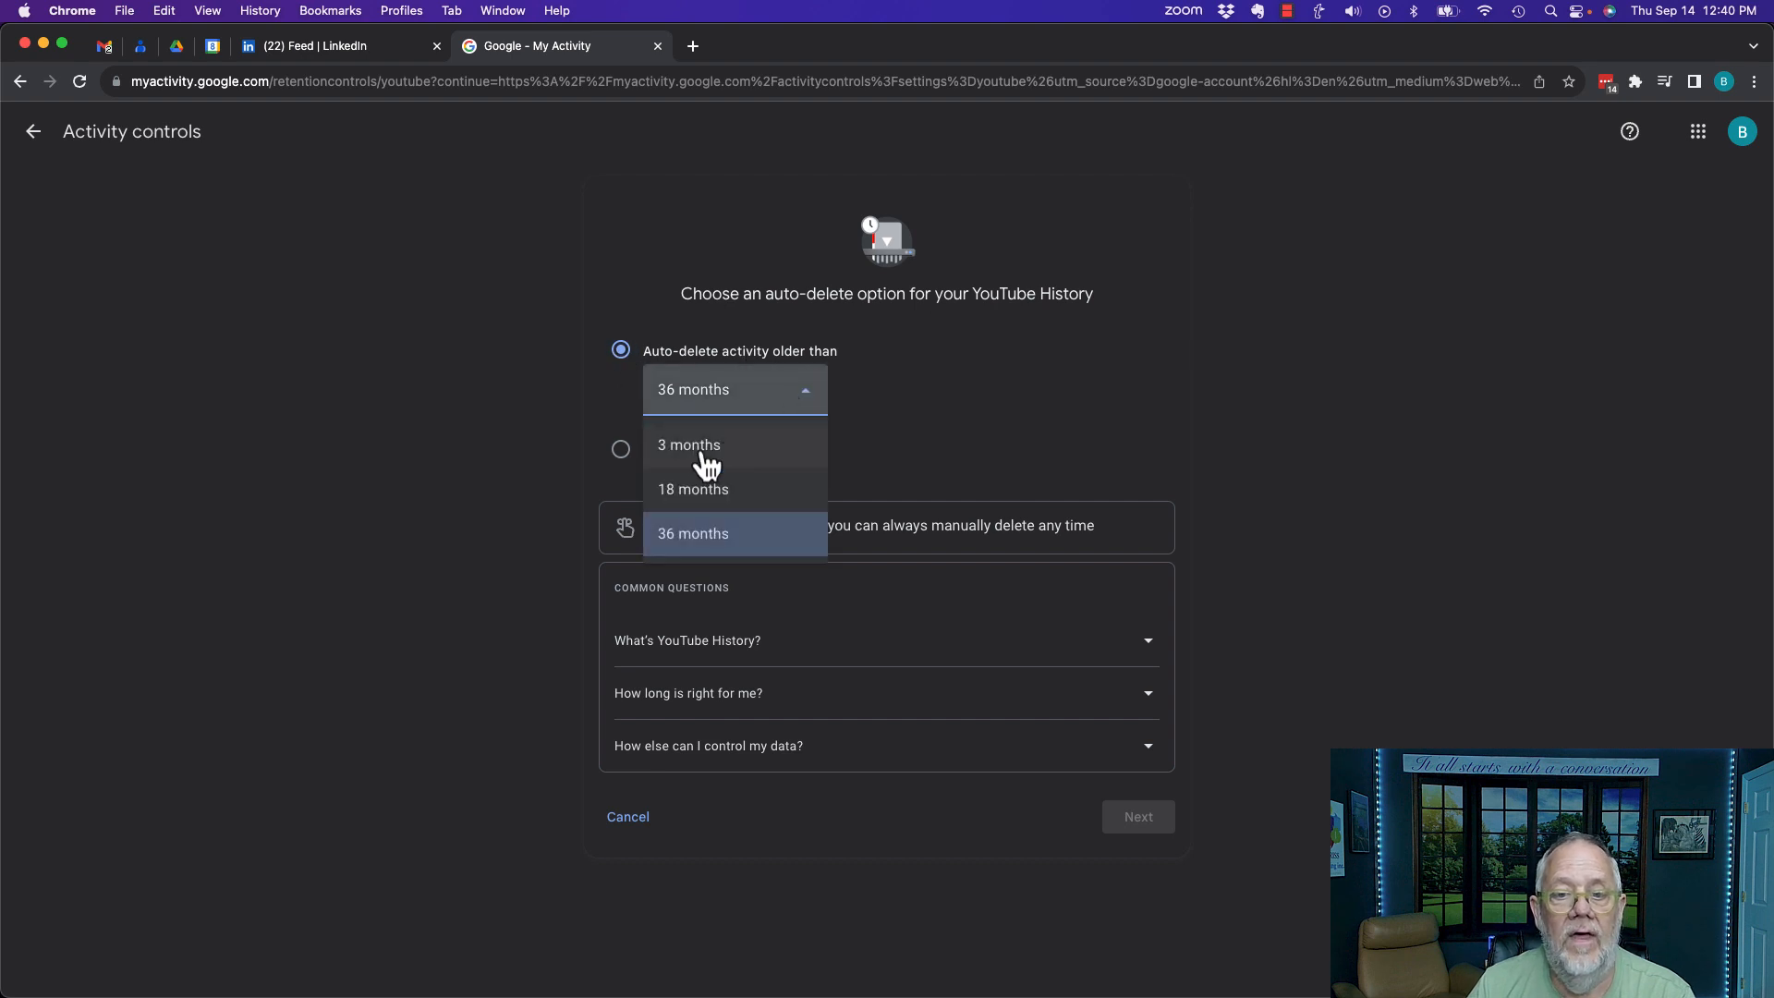
{"action": "mouse_move", "coordinate": [705, 500]}
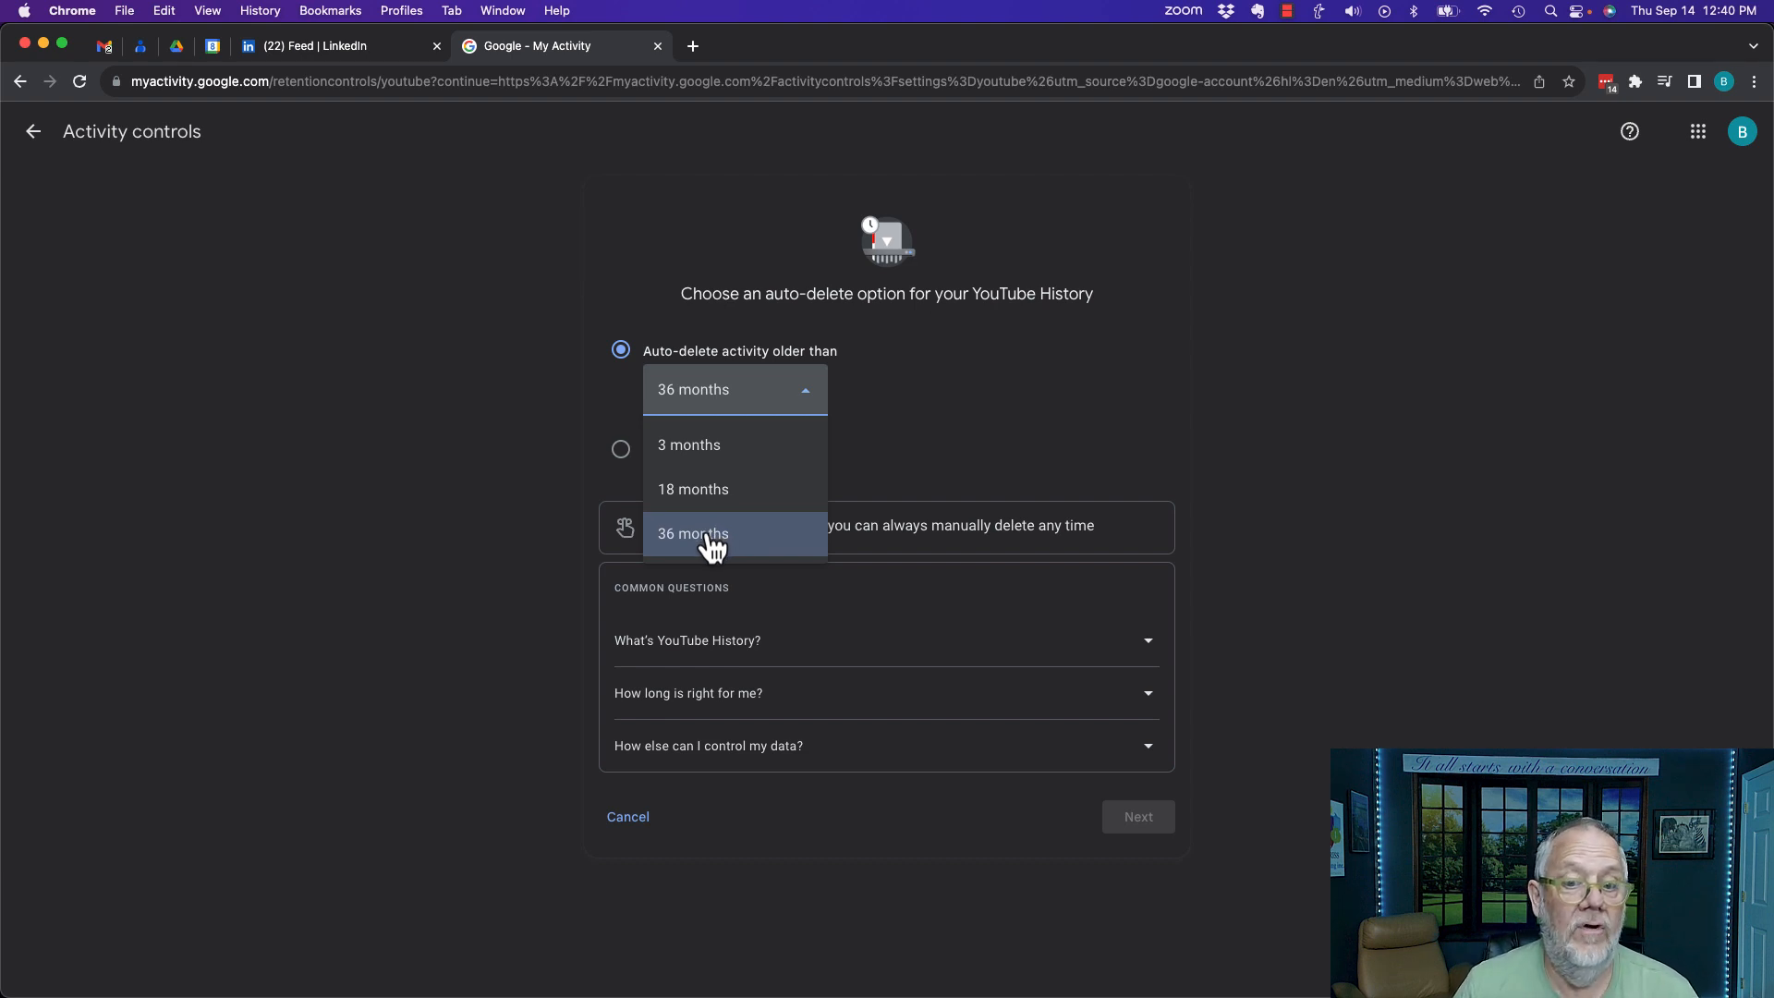
{"action": "left_click", "coordinate": [691, 533]}
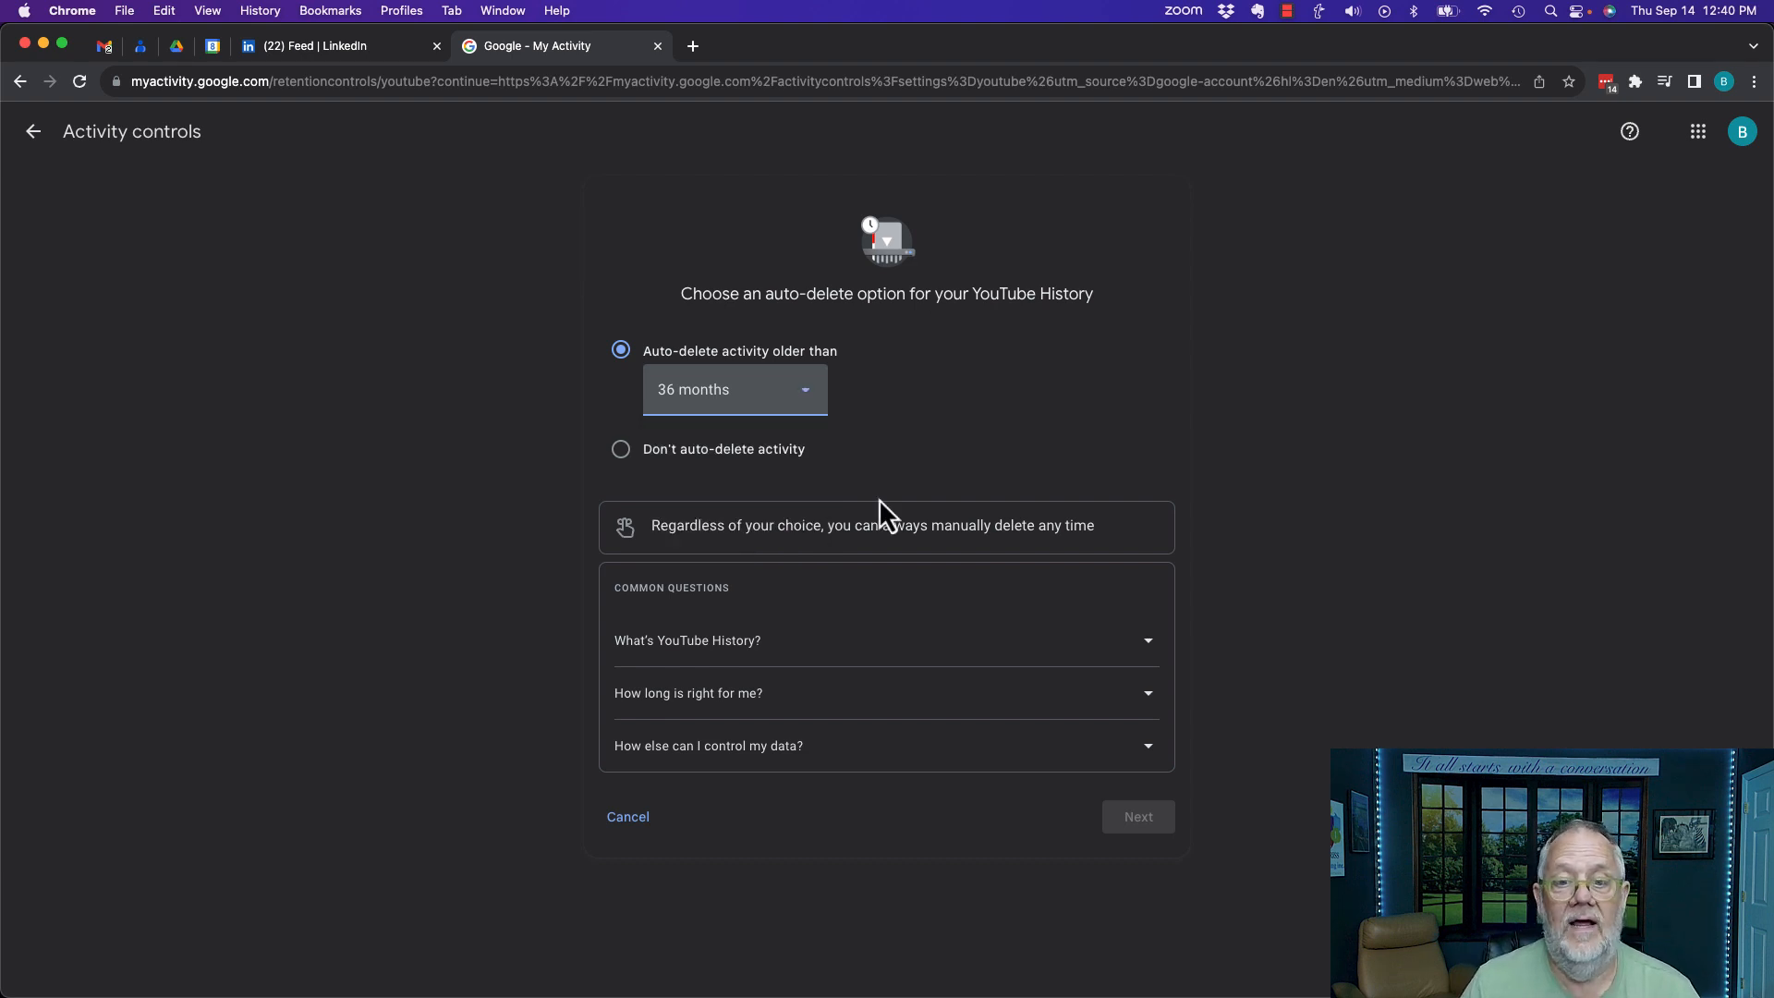
{"action": "mouse_move", "coordinate": [616, 410]}
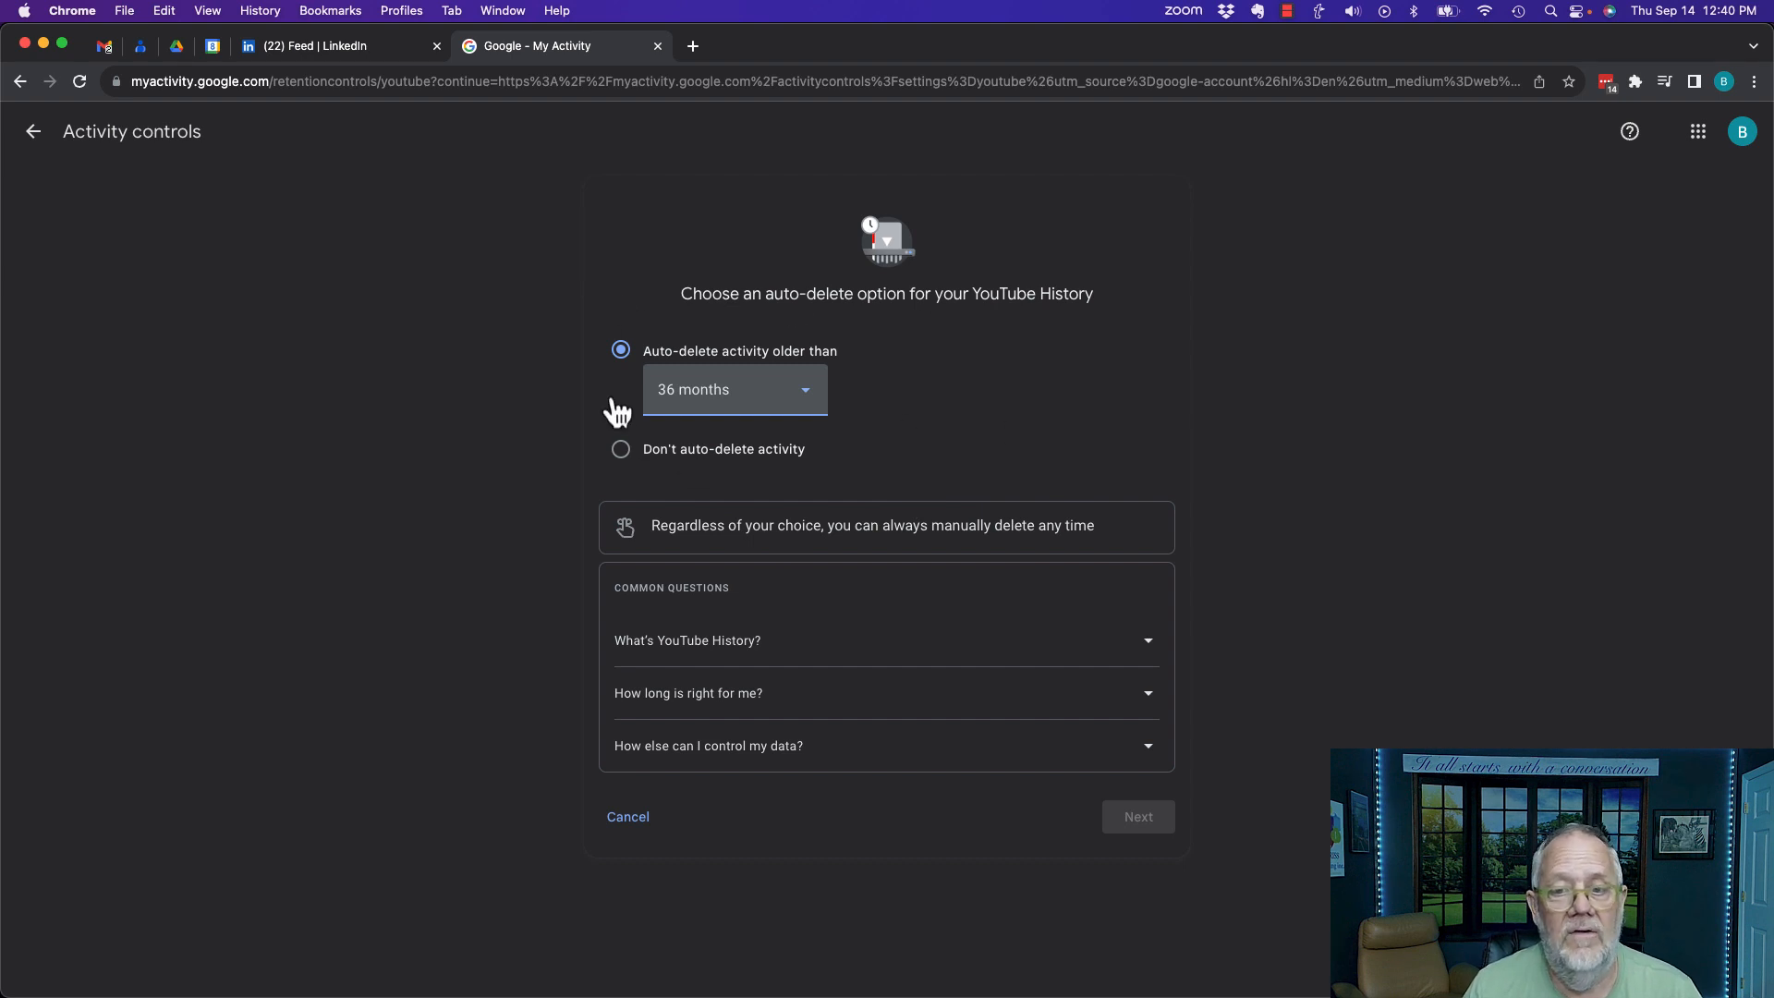
{"action": "left_click", "coordinate": [620, 450]}
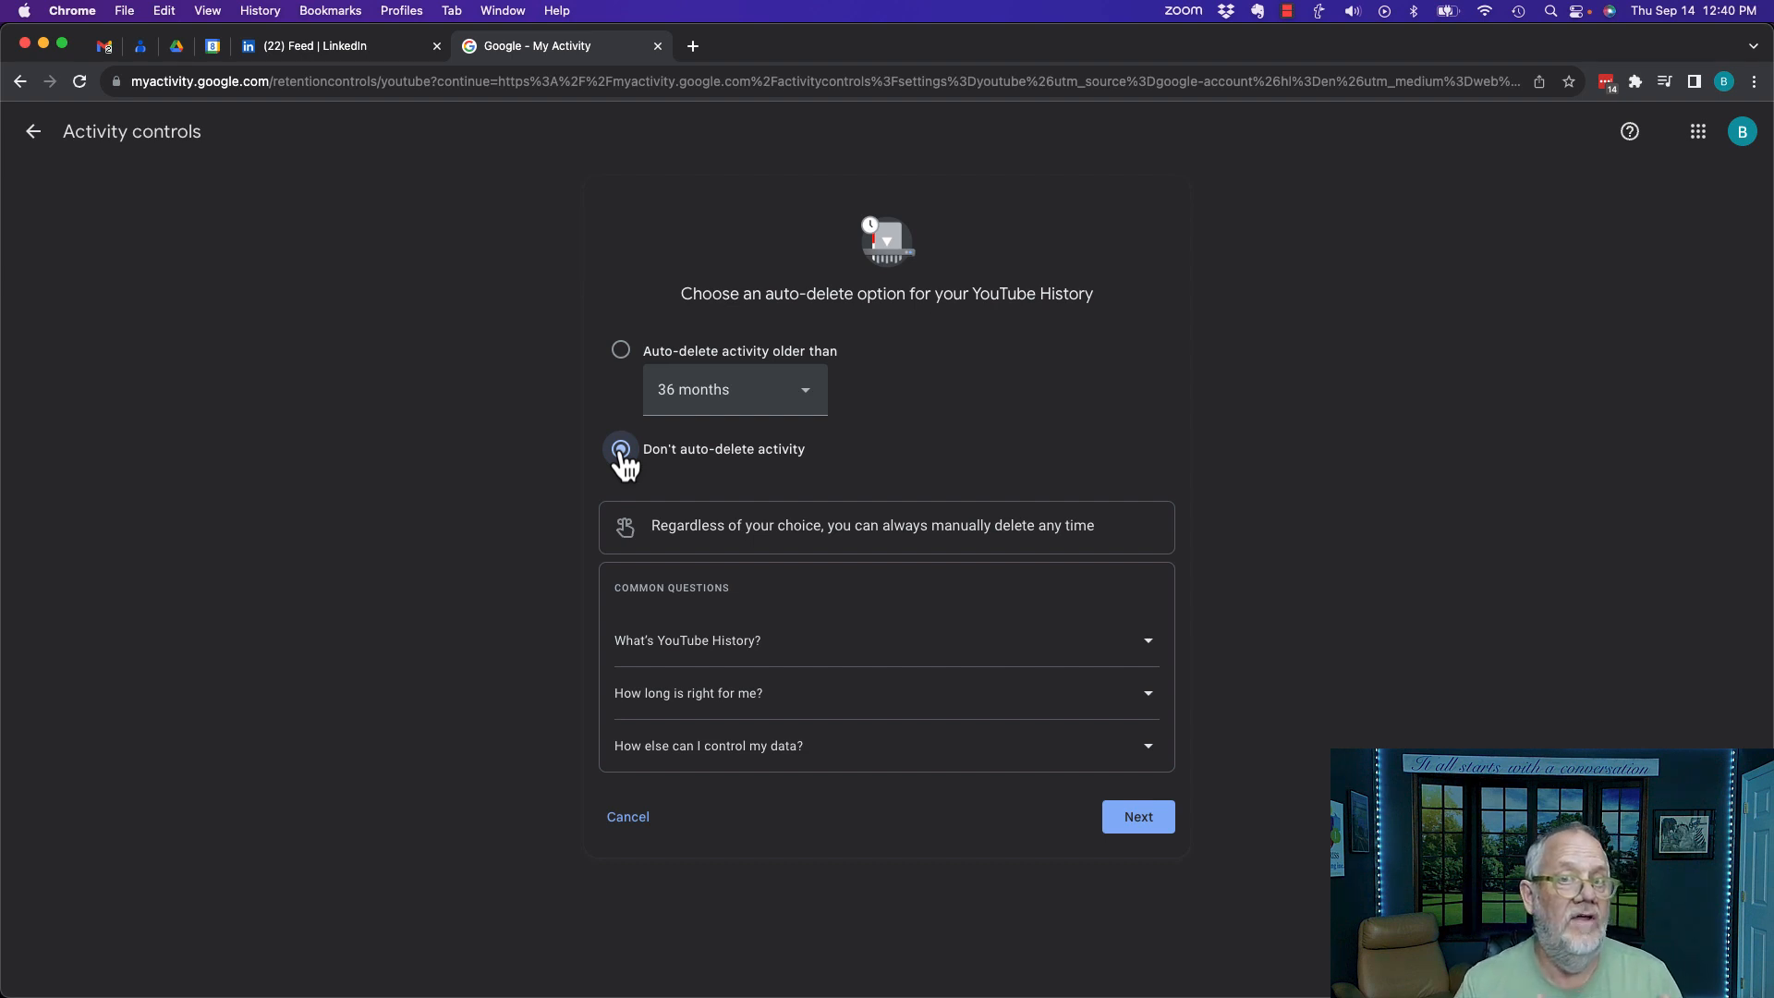
{"action": "left_click", "coordinate": [621, 448]}
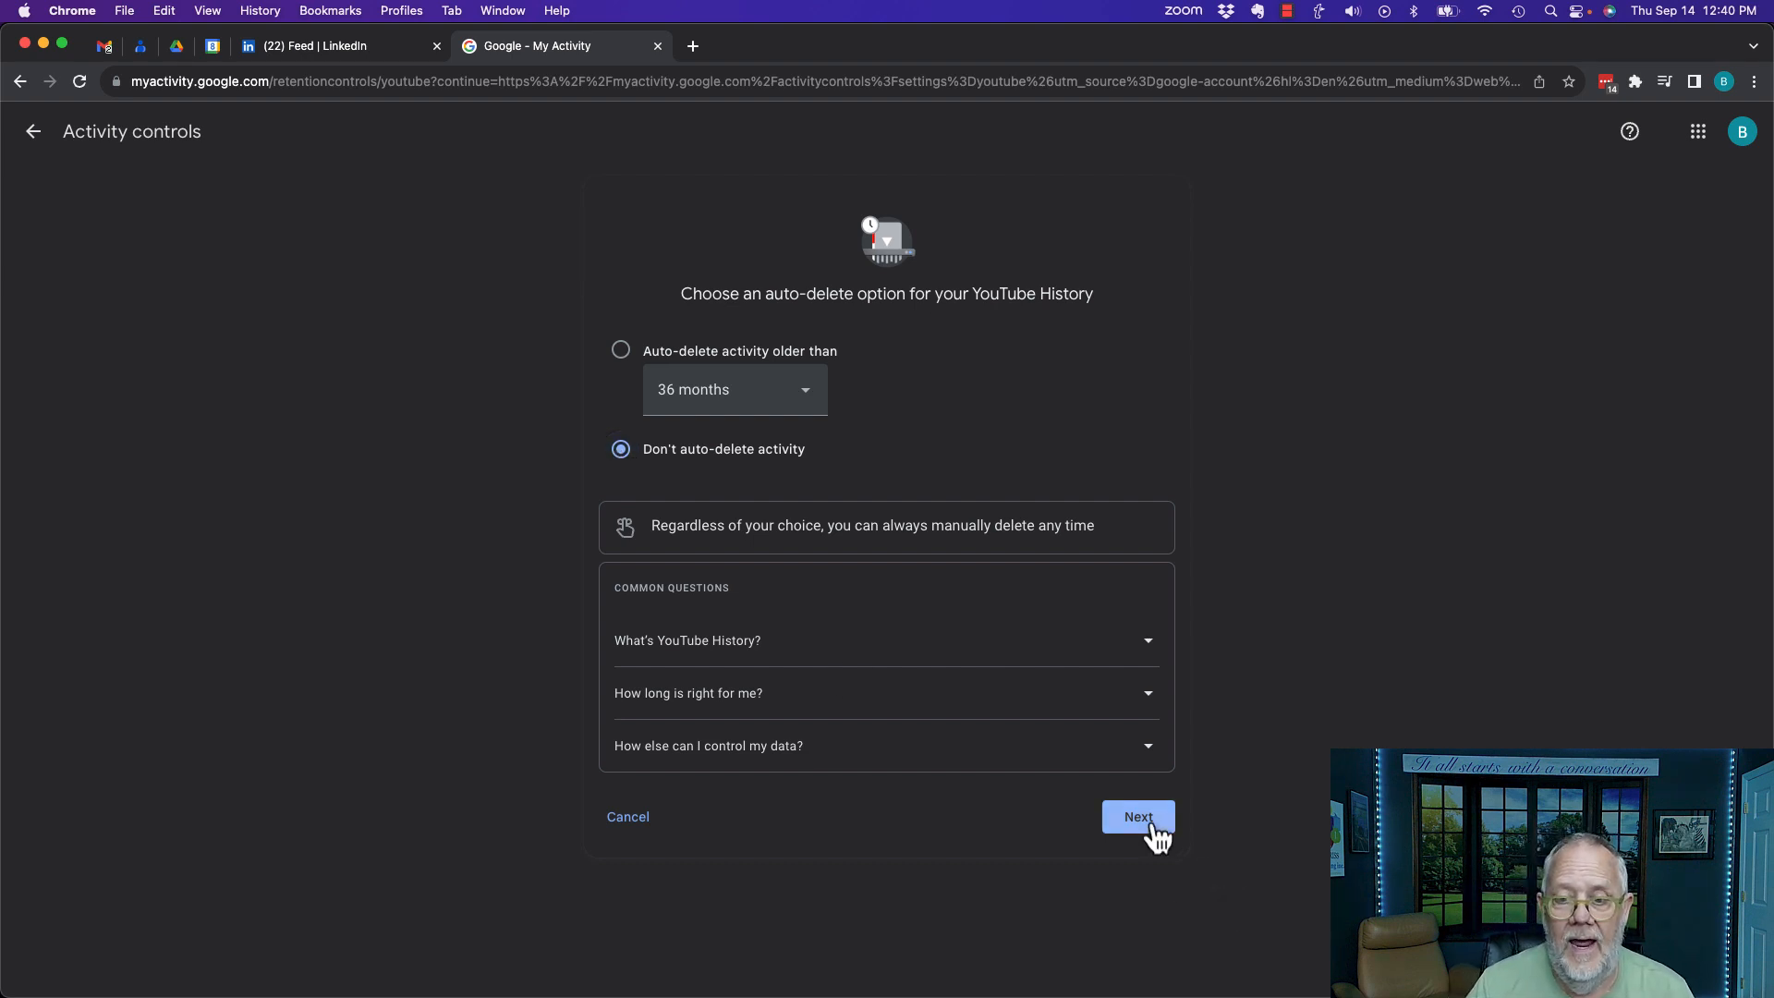
{"action": "left_click", "coordinate": [1137, 817]}
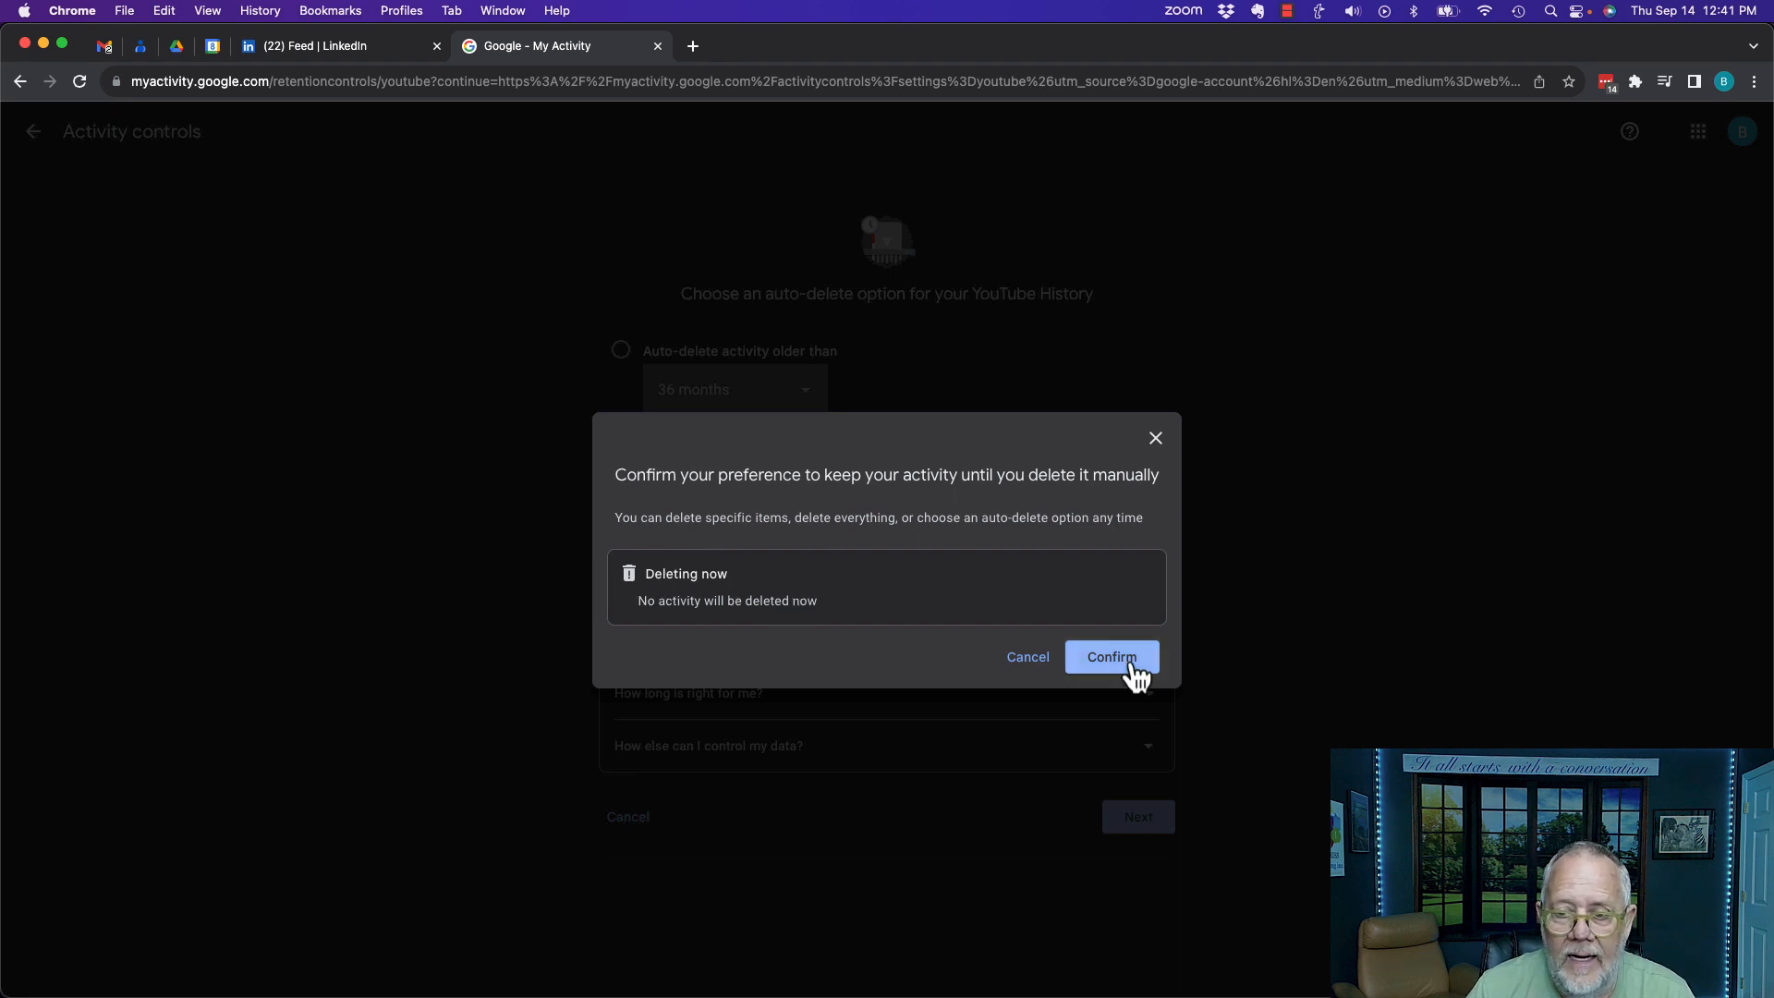
{"action": "left_click", "coordinate": [1110, 656]}
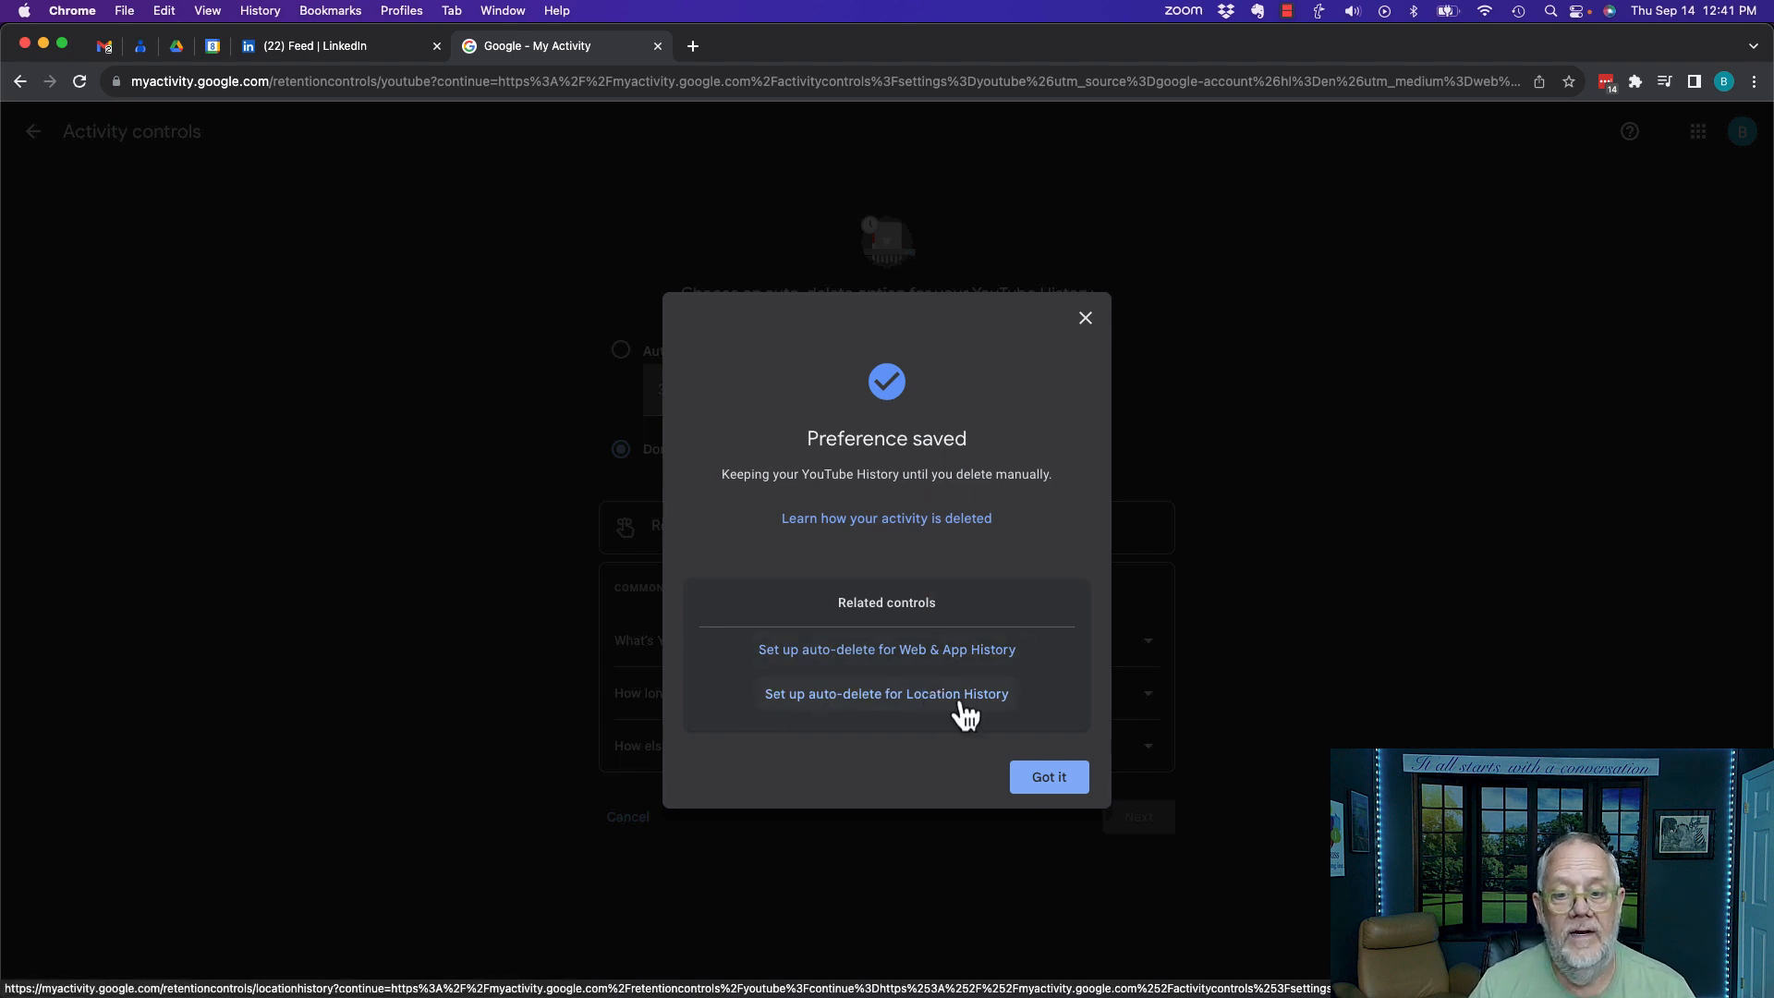
Set Location History auto-delete to 'Don't auto-delete activity' and confirm
{"action": "left_click", "coordinate": [886, 694]}
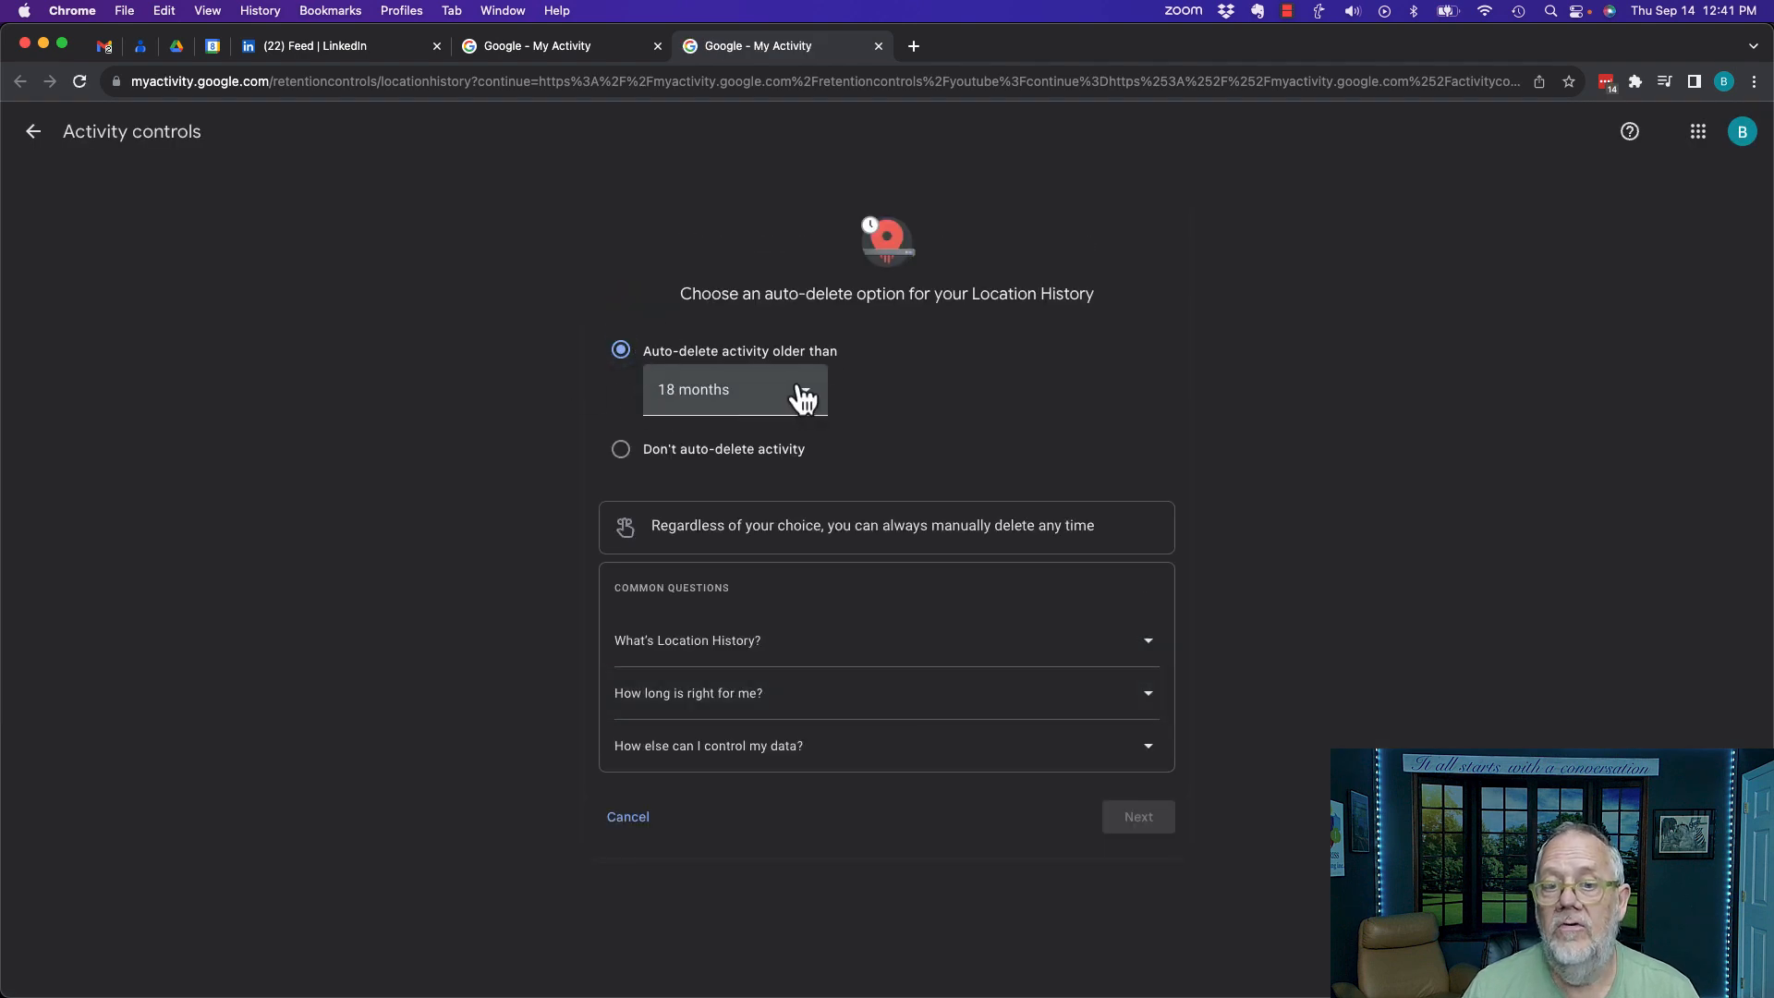
{"action": "left_click", "coordinate": [620, 448]}
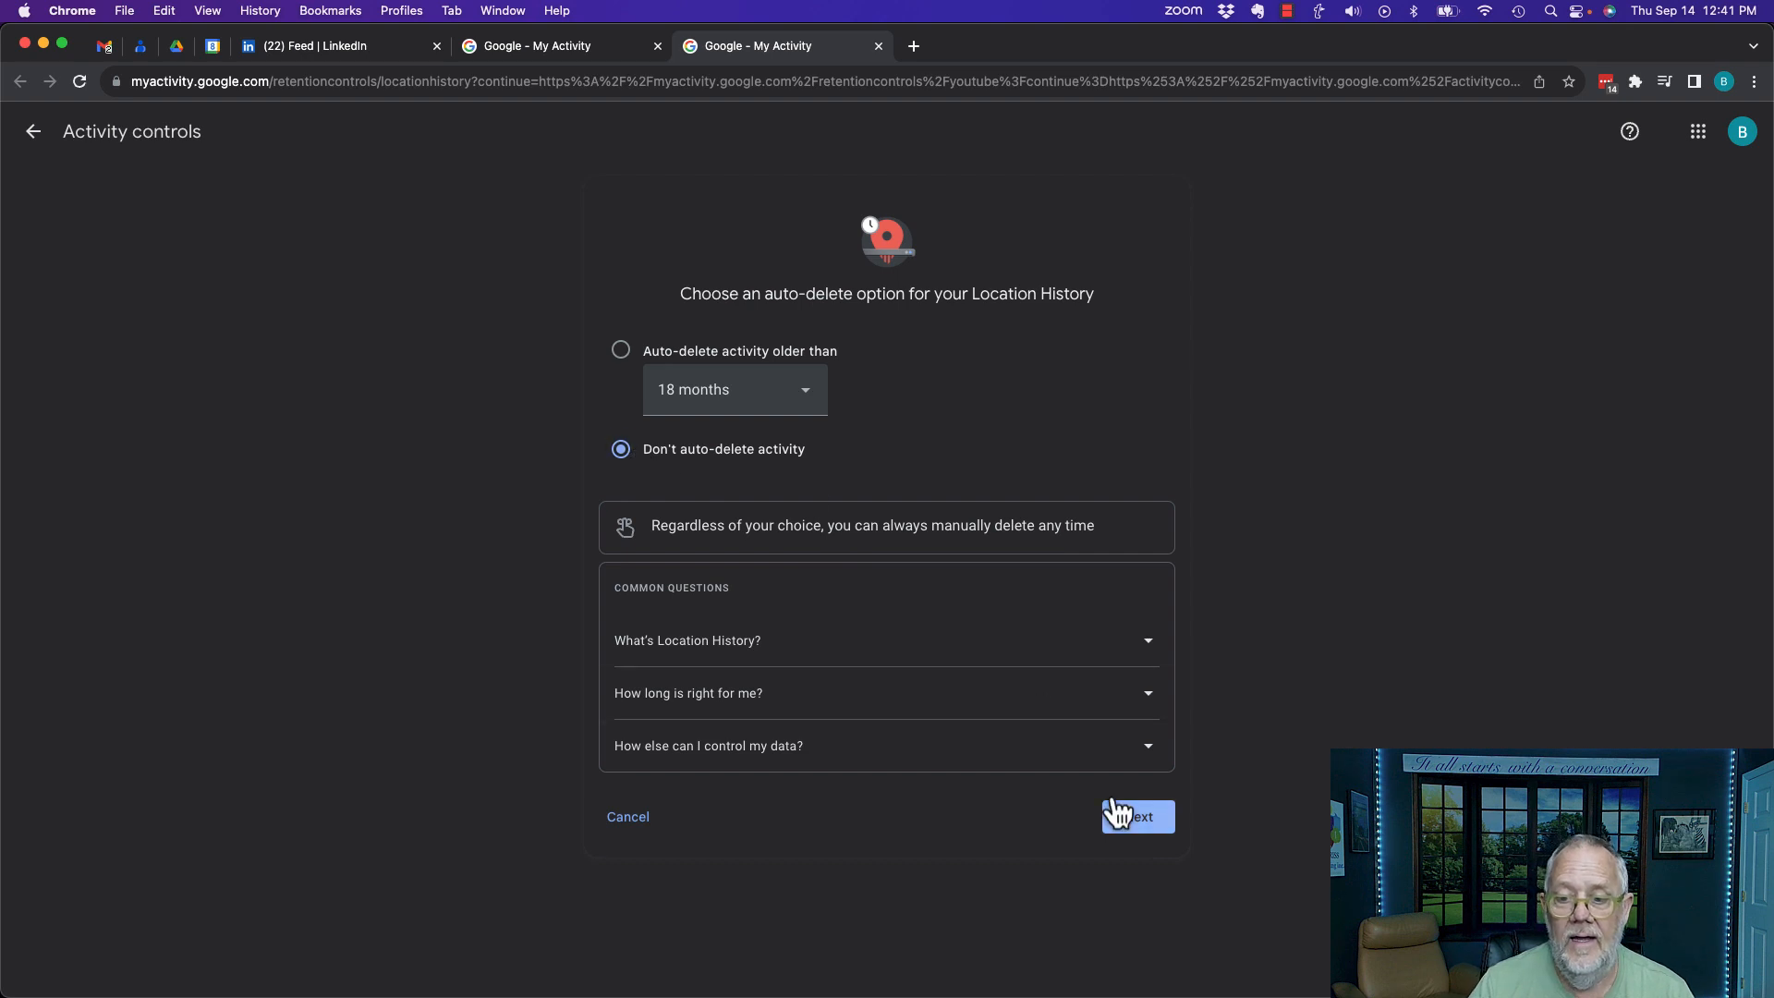
{"action": "left_click", "coordinate": [1138, 816]}
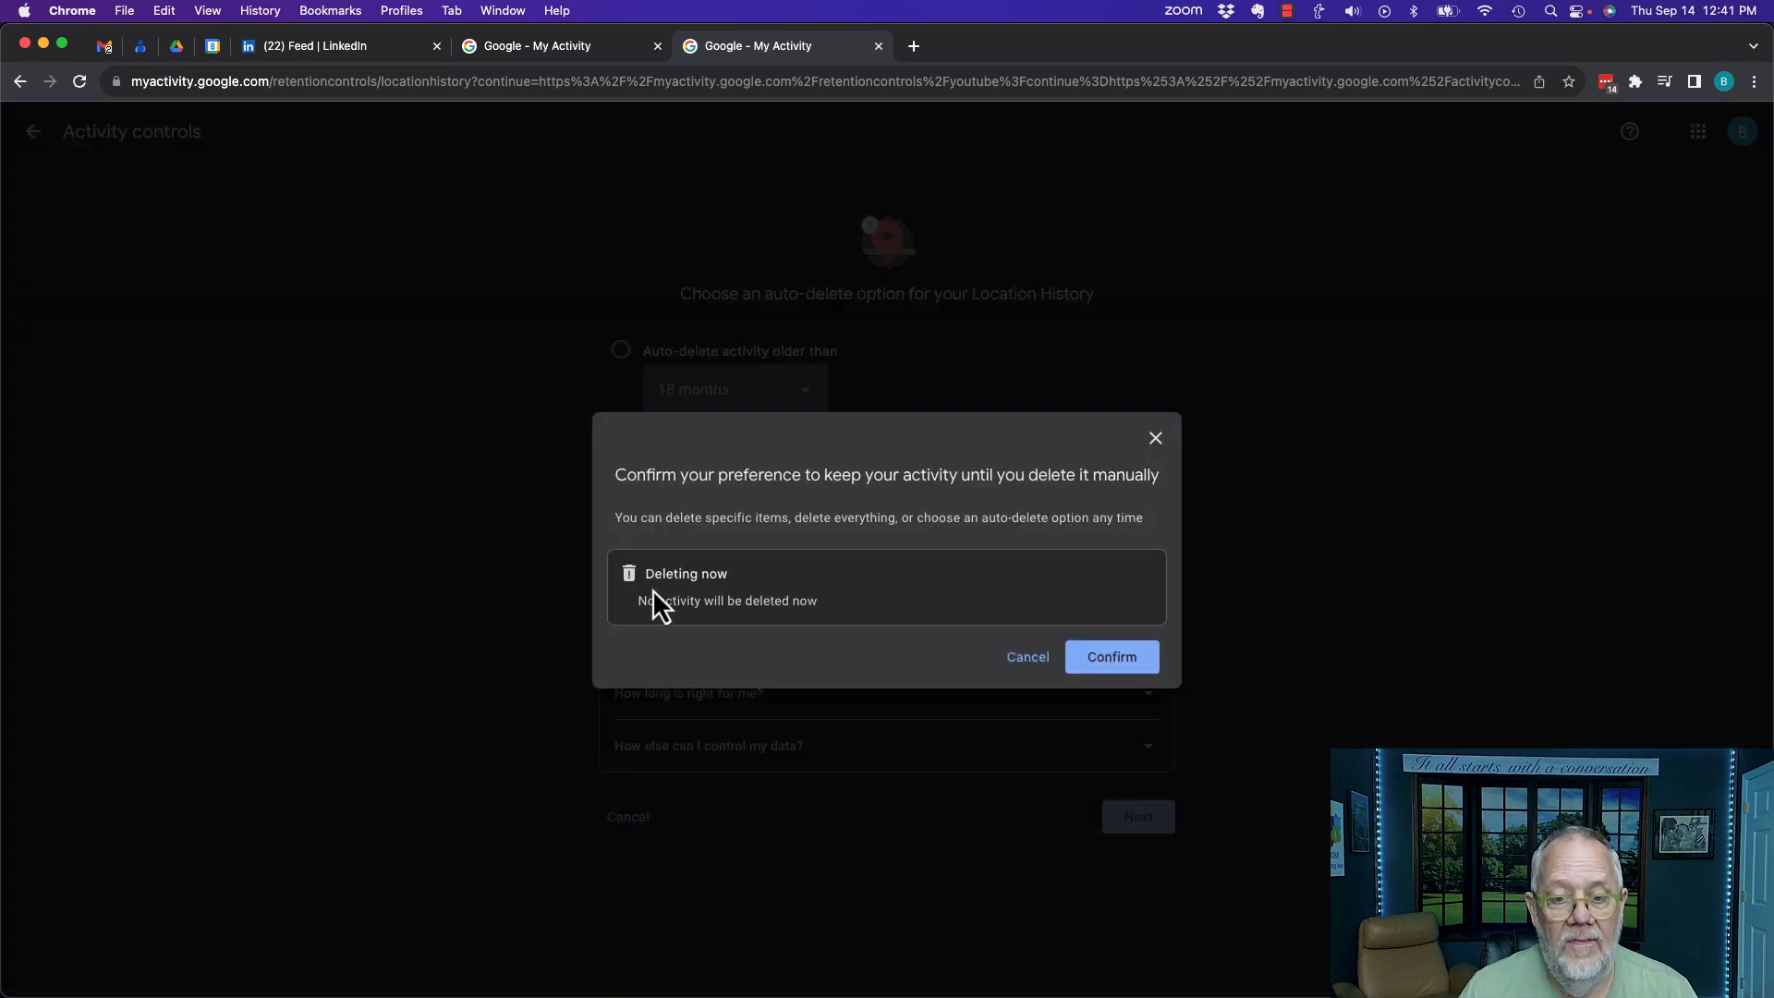
{"action": "left_click", "coordinate": [1110, 657]}
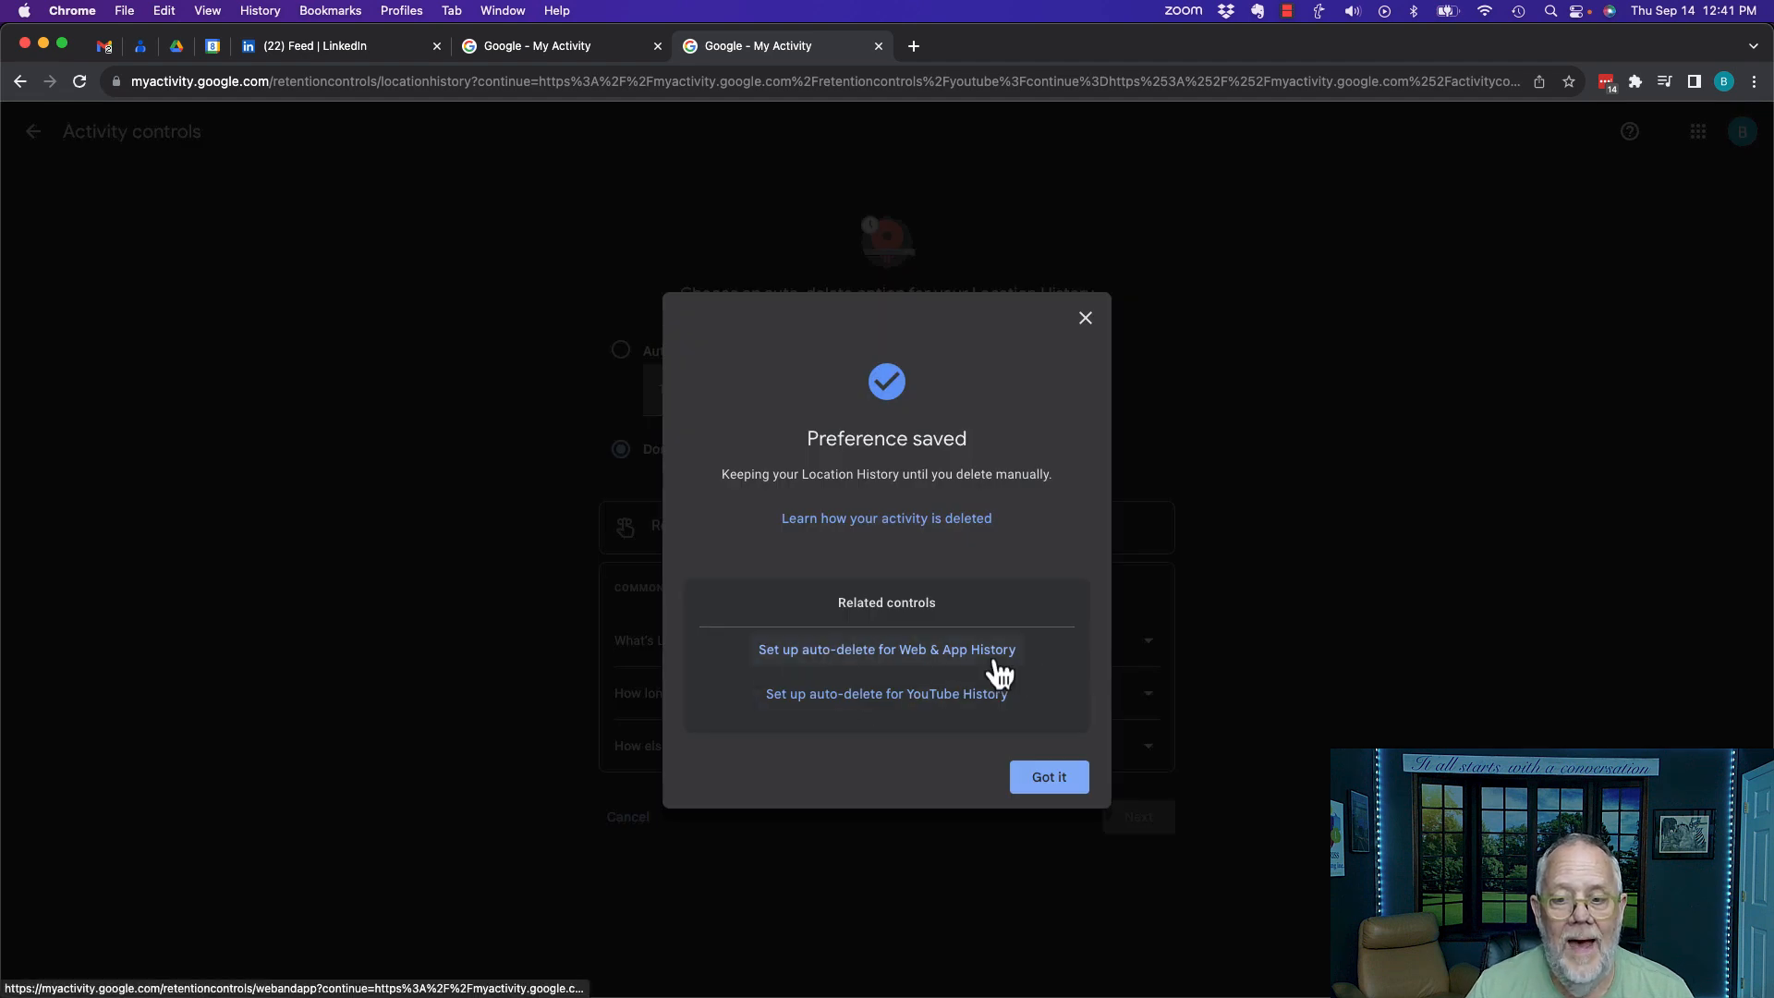
Set Web & App Activity auto-delete to 'Don't auto-delete activity' and confirm
{"action": "left_click", "coordinate": [887, 649]}
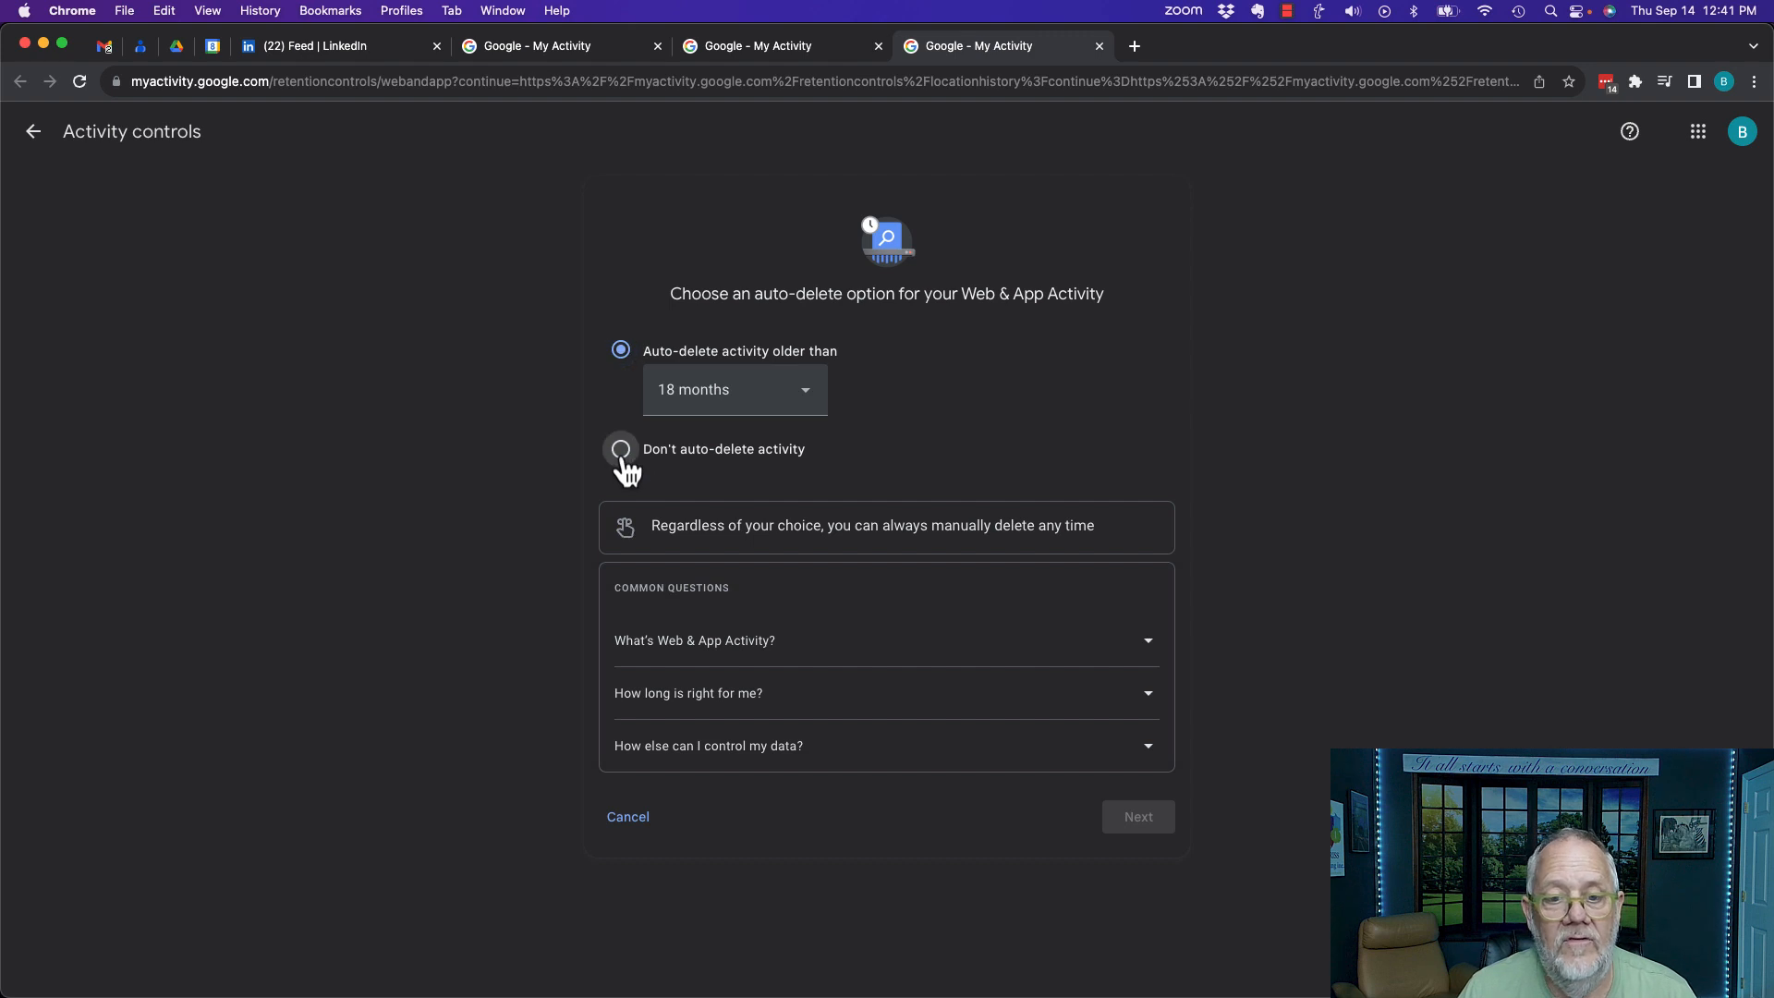
{"action": "left_click", "coordinate": [620, 449]}
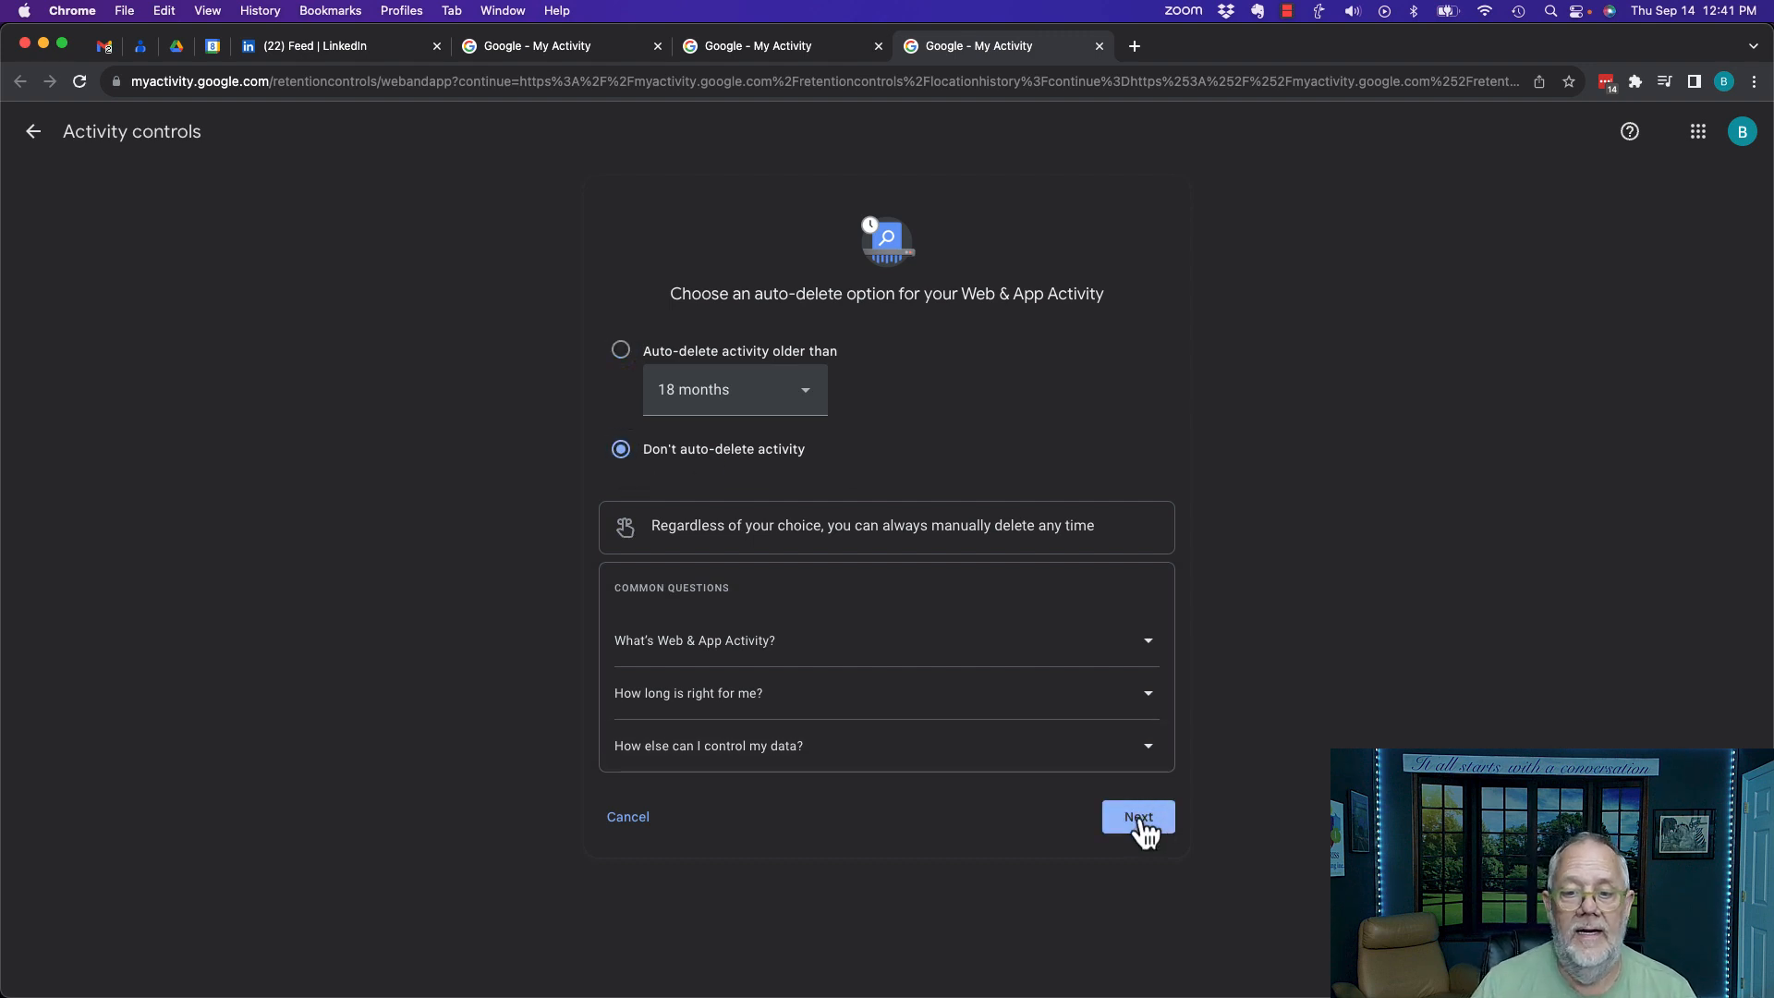
{"action": "left_click", "coordinate": [1138, 816]}
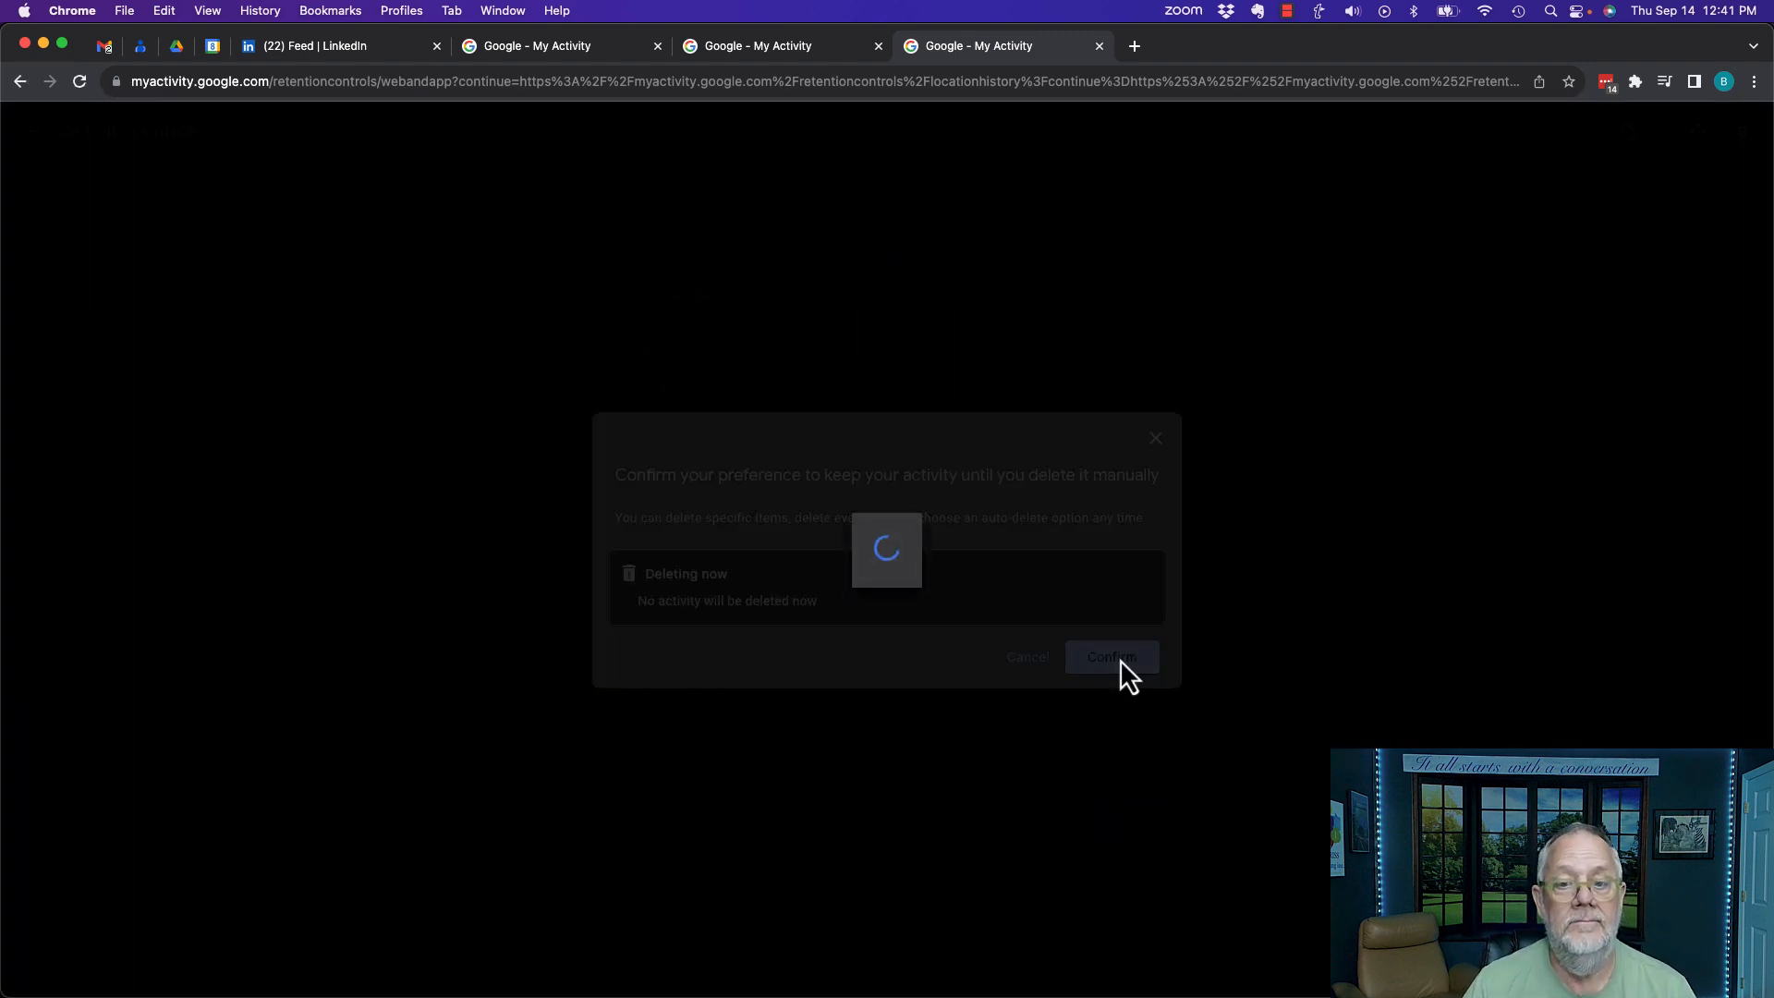
{"action": "left_click", "coordinate": [1109, 656]}
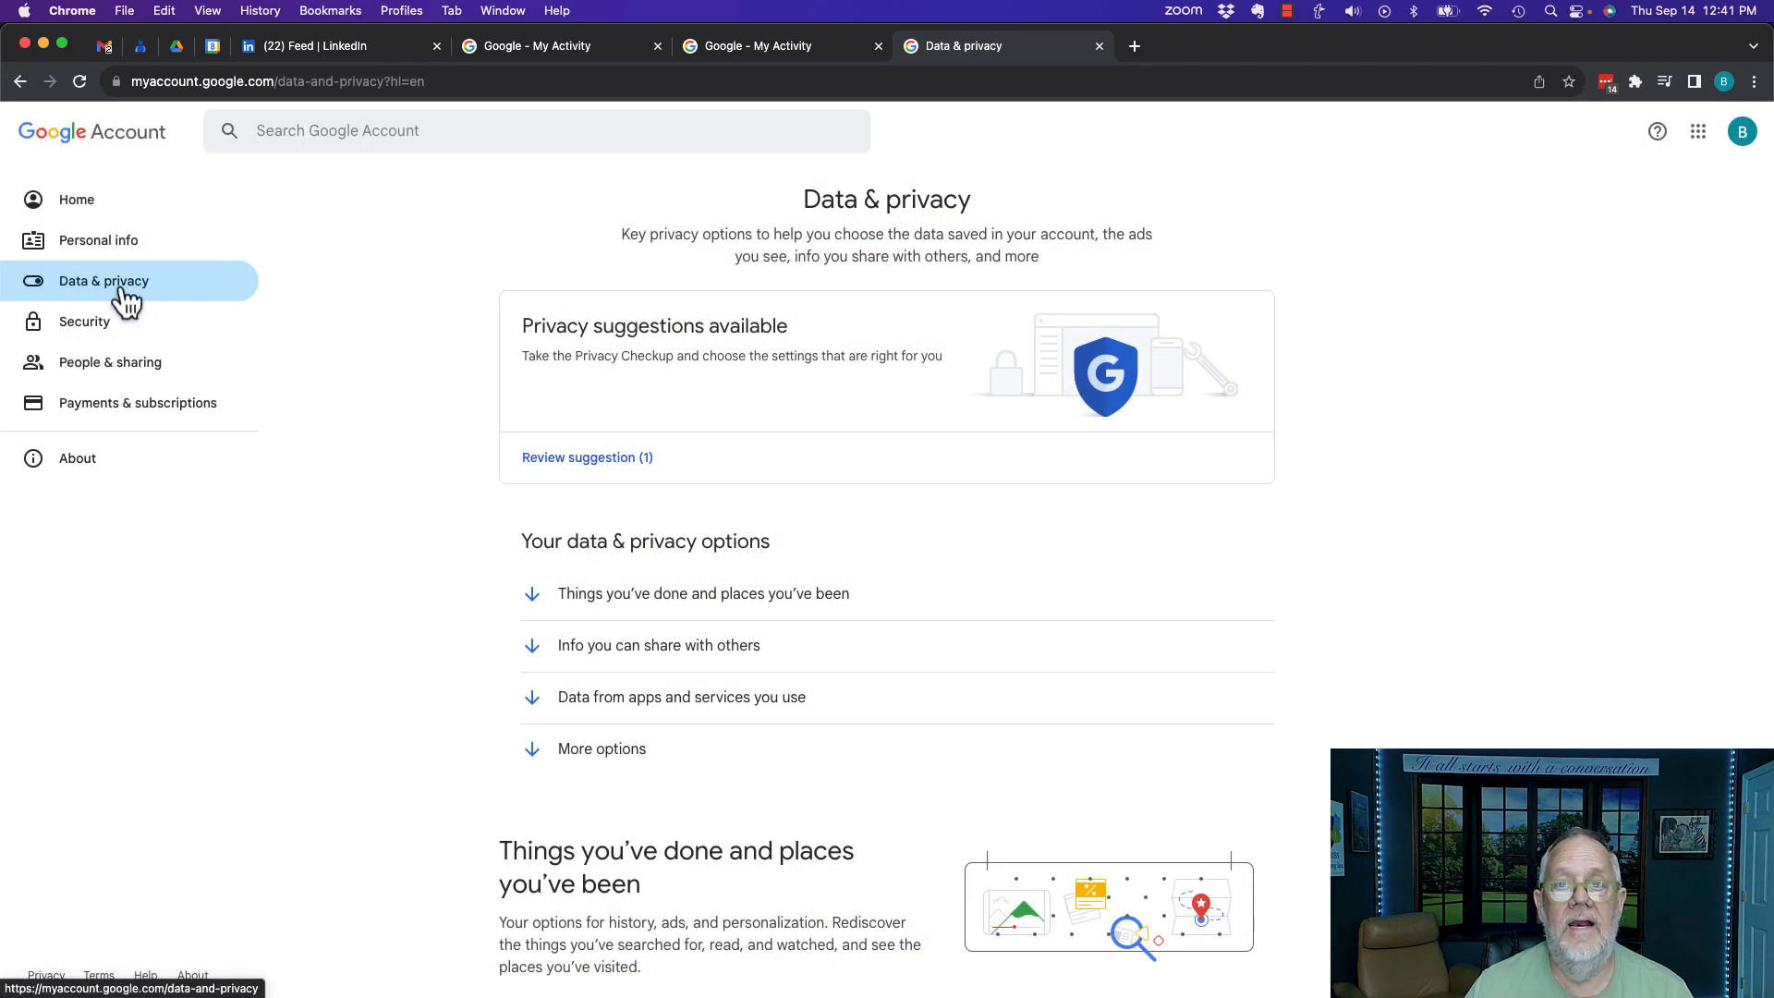
Scroll down to History settings showing Web & App, Location and YouTube History on
{"action": "scroll", "scroll_direction": "down", "scroll_amount": 3}
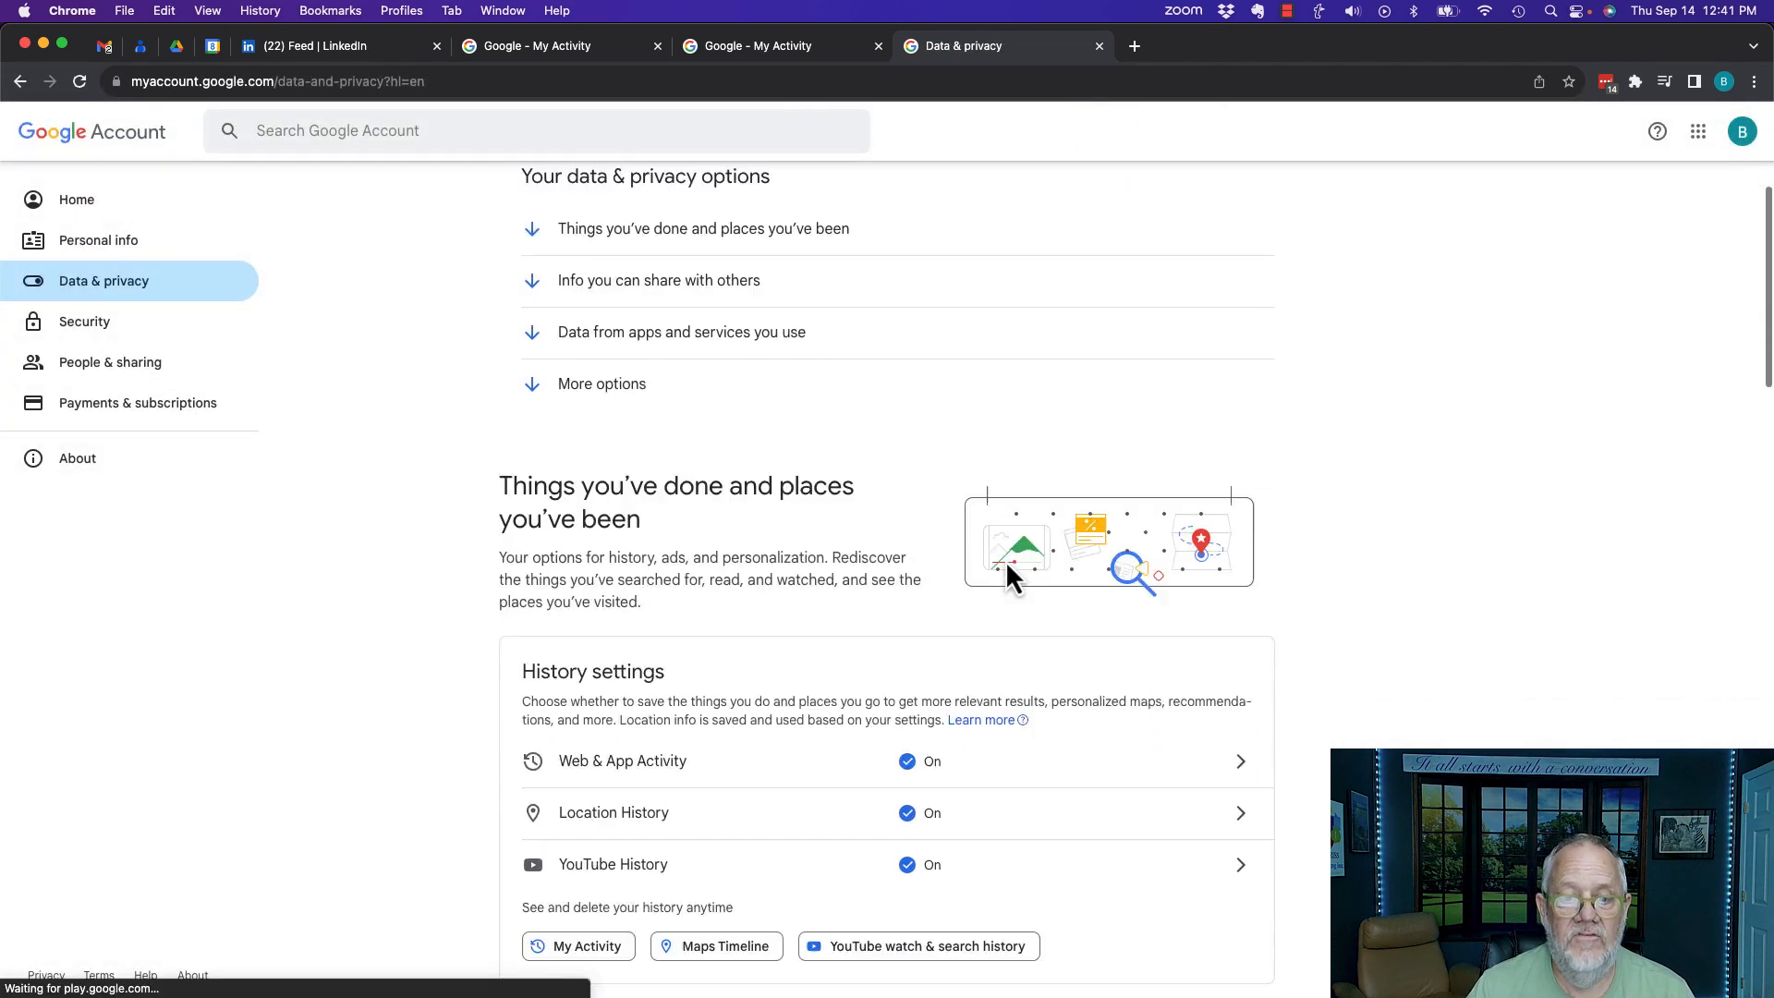
{"action": "scroll", "scroll_direction": "down", "scroll_amount": 3}
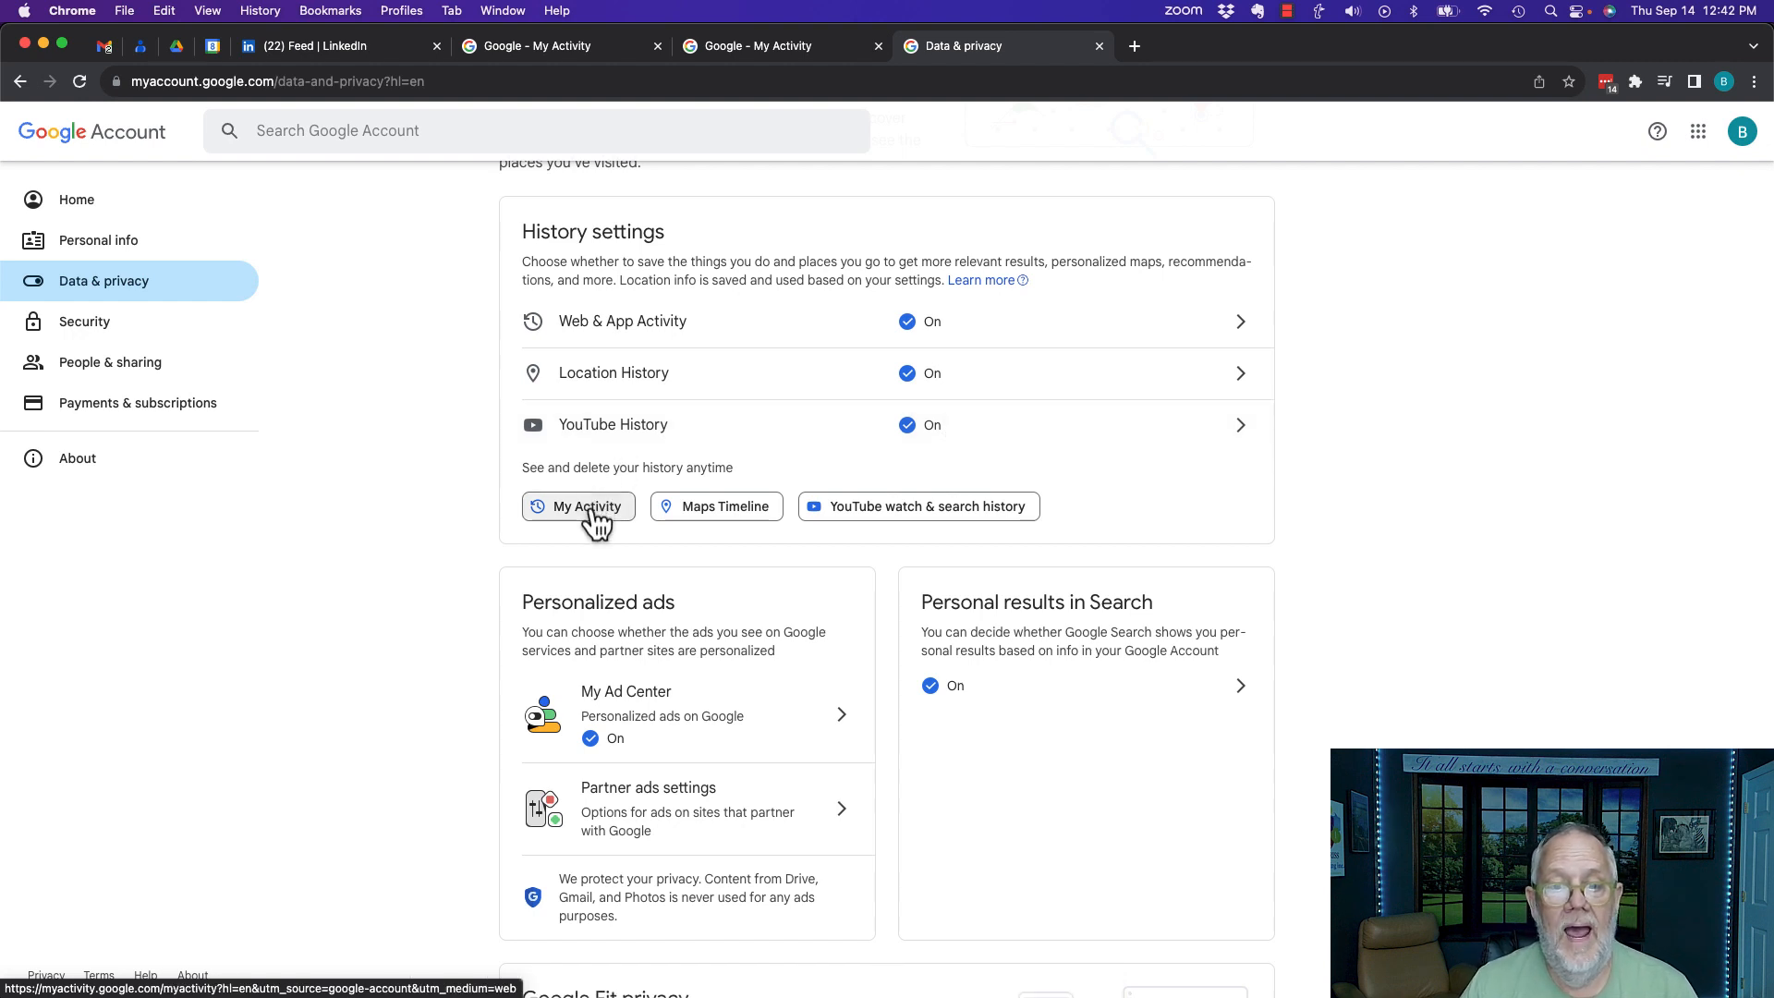
Open My Activity and scroll the saved list back to its April 17 end
{"action": "left_click", "coordinate": [577, 506]}
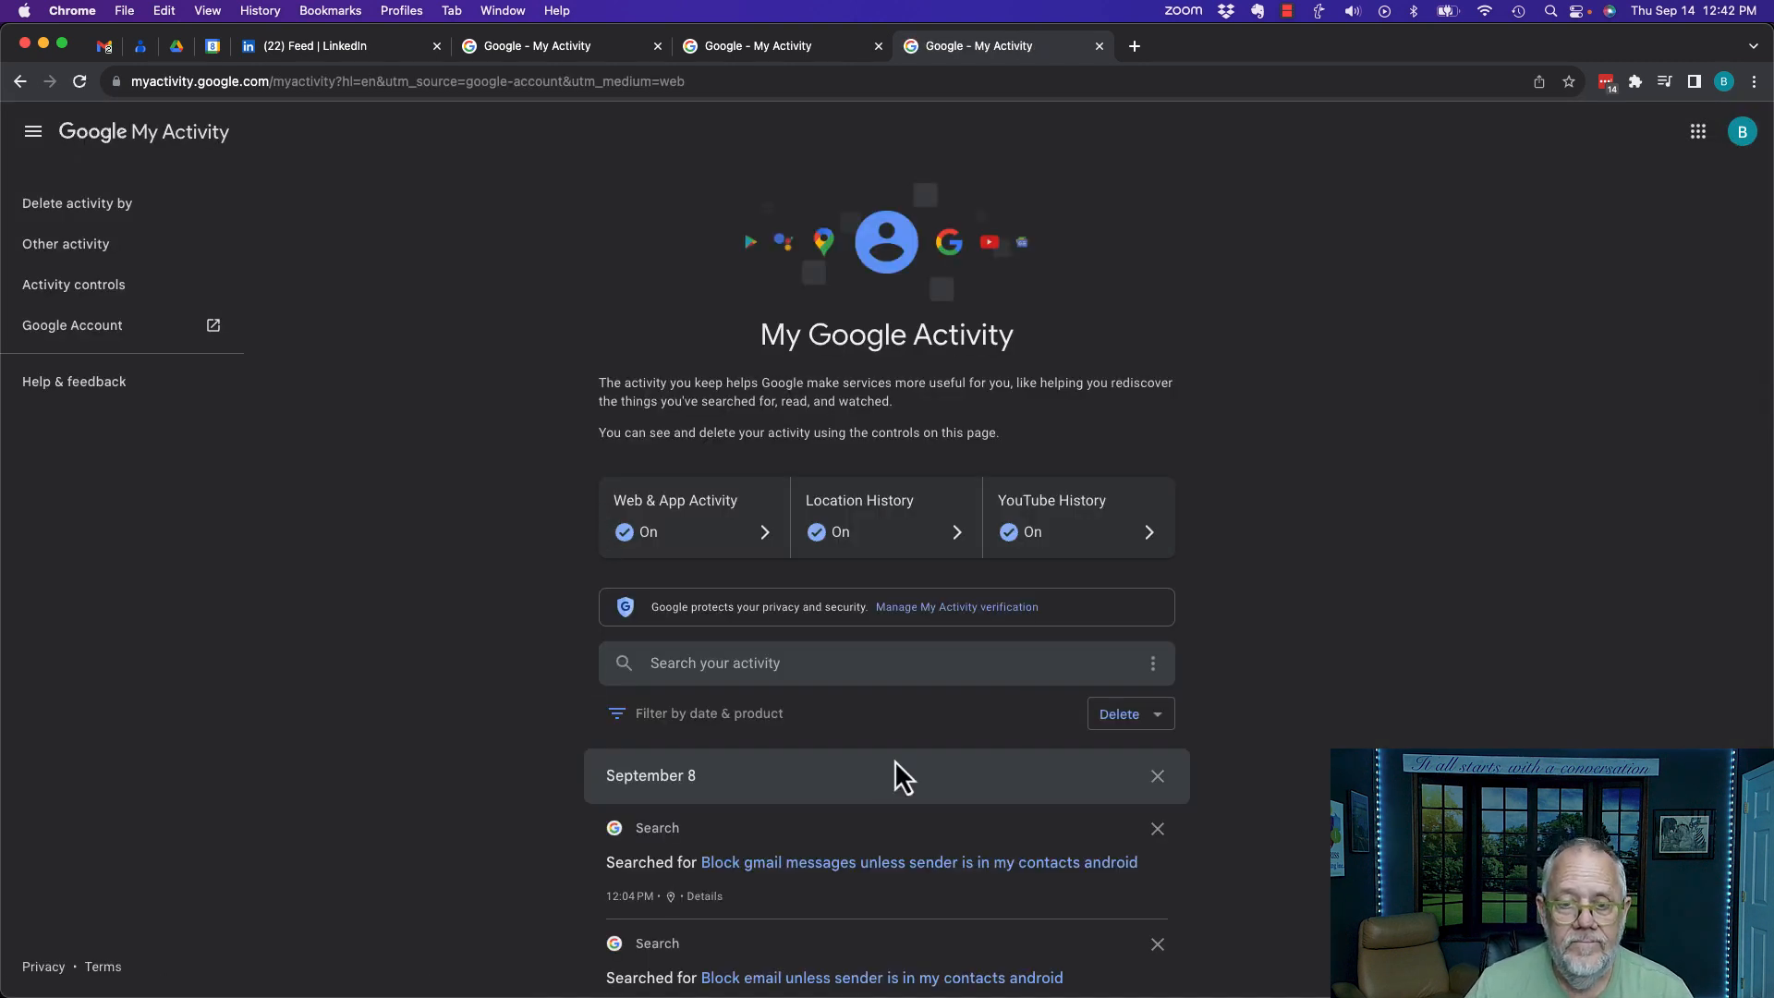
{"action": "scroll", "scroll_direction": "down", "scroll_amount": 3}
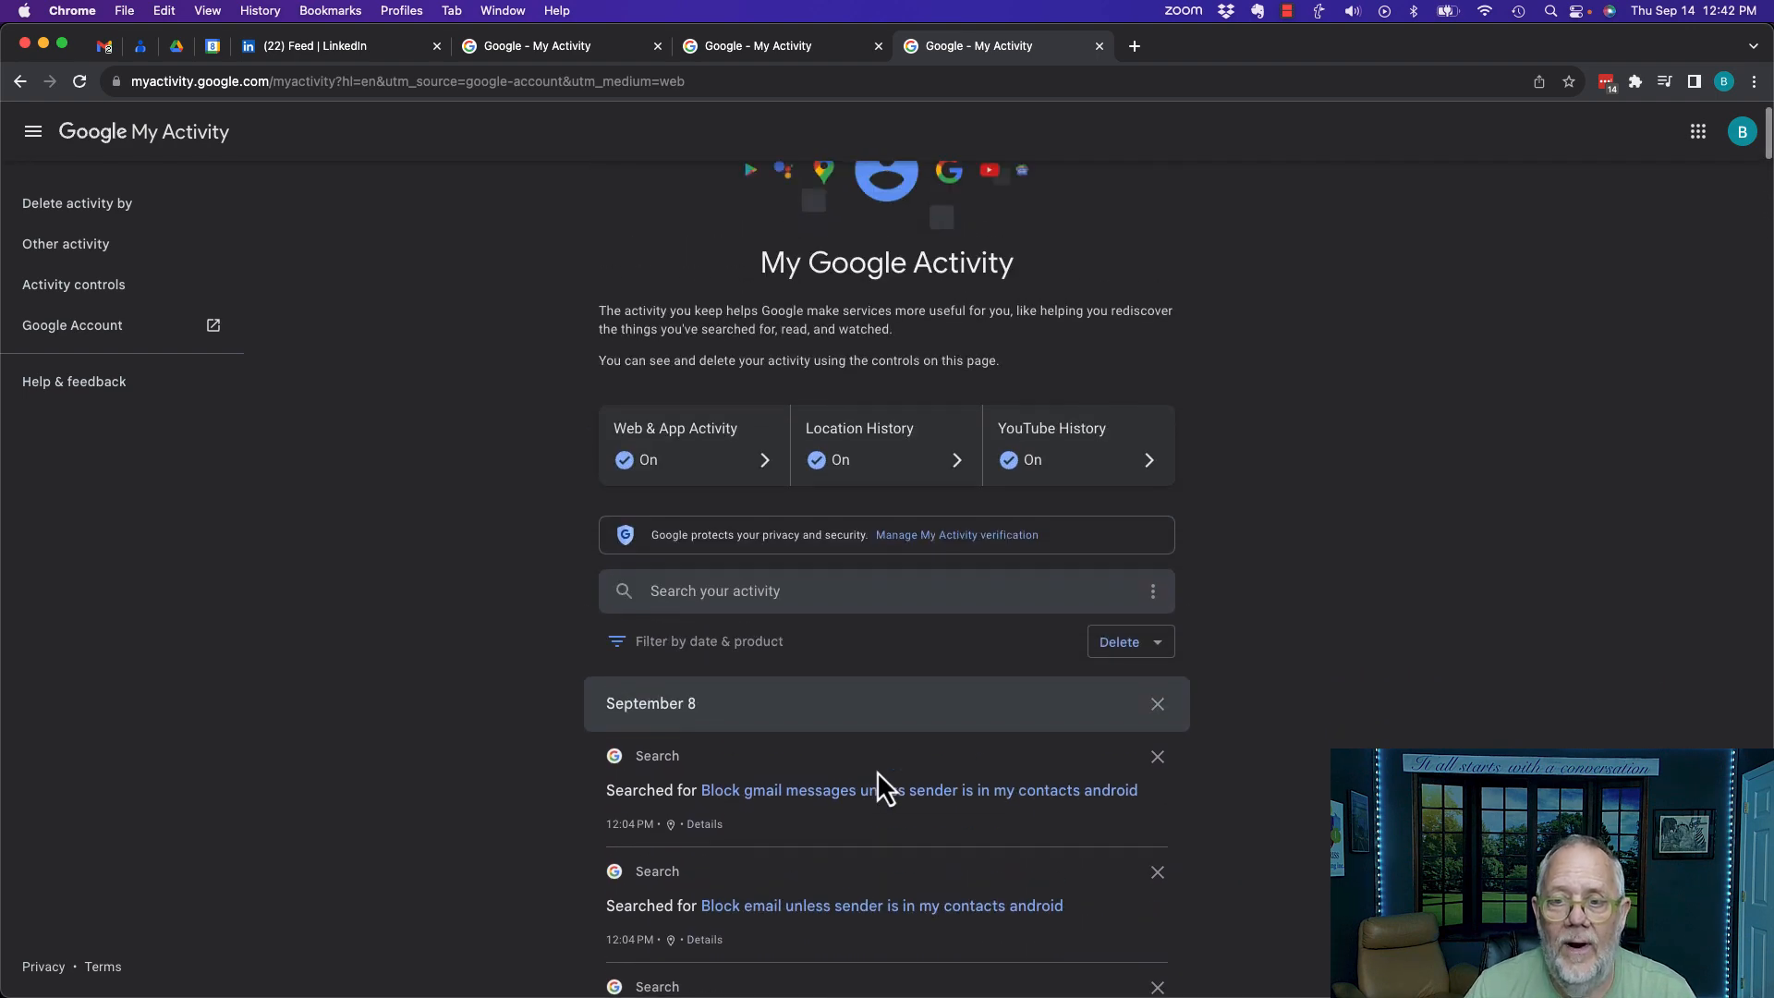
{"action": "scroll", "scroll_direction": "down", "scroll_amount": 3}
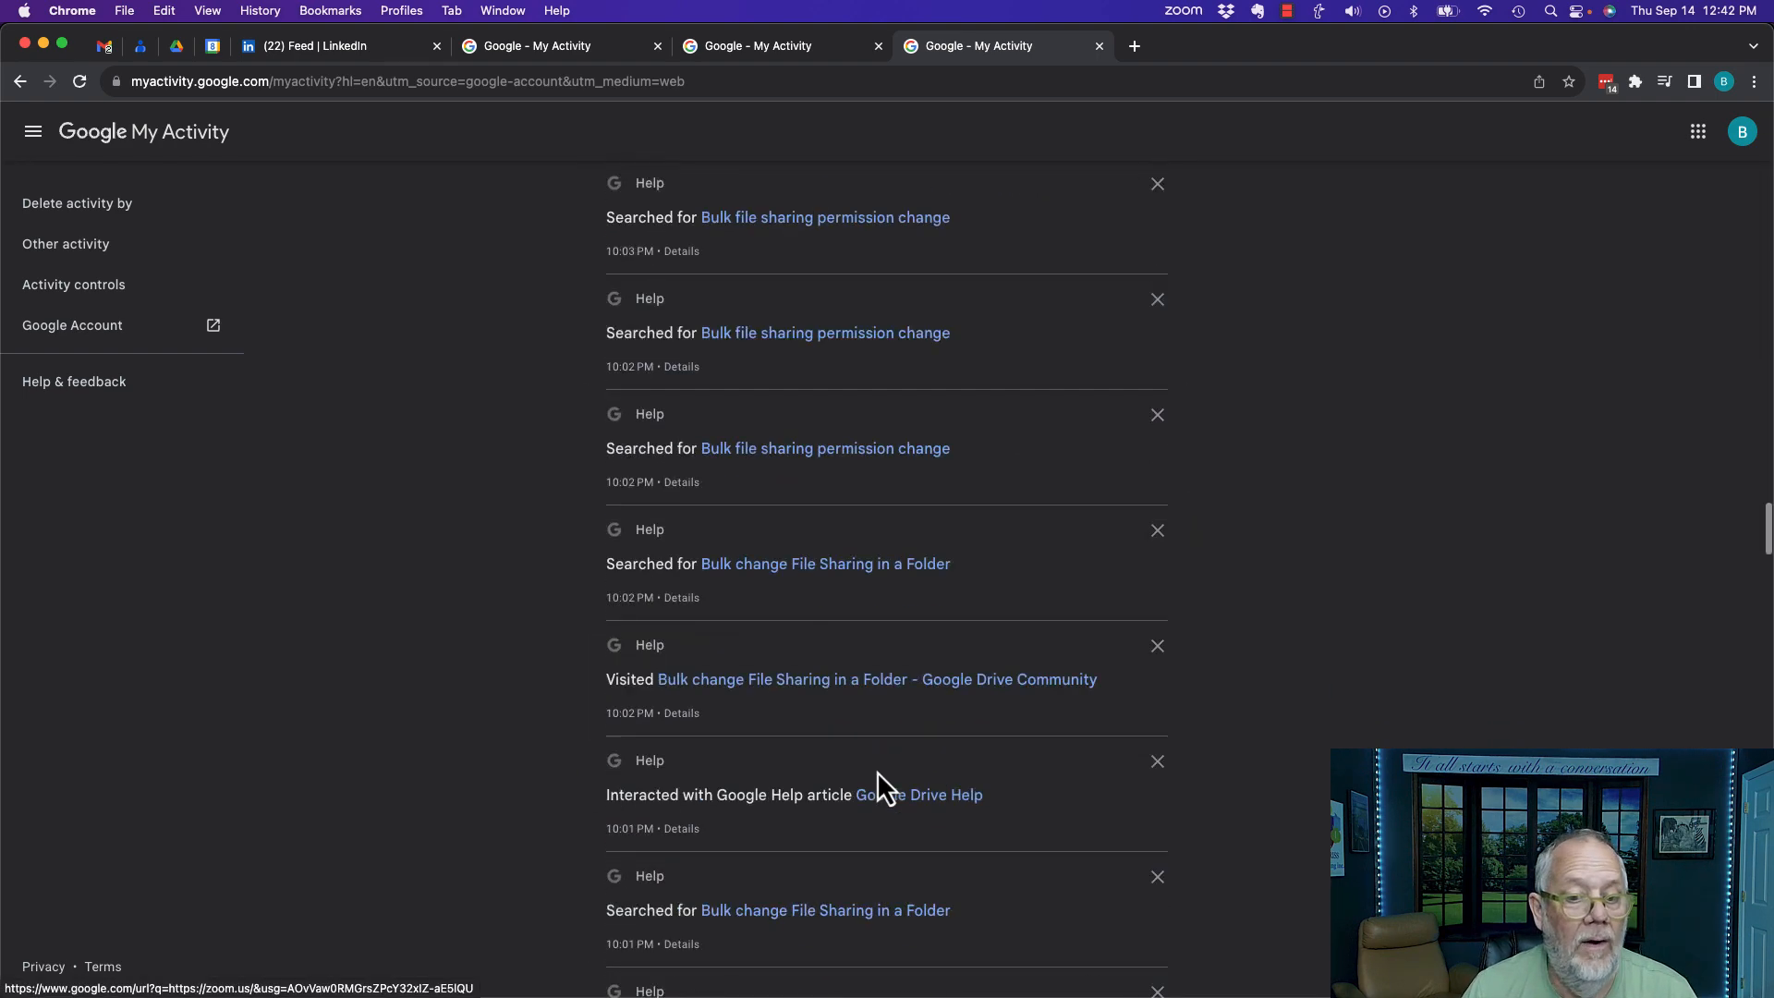
{"action": "scroll", "scroll_direction": "down", "scroll_amount": 3}
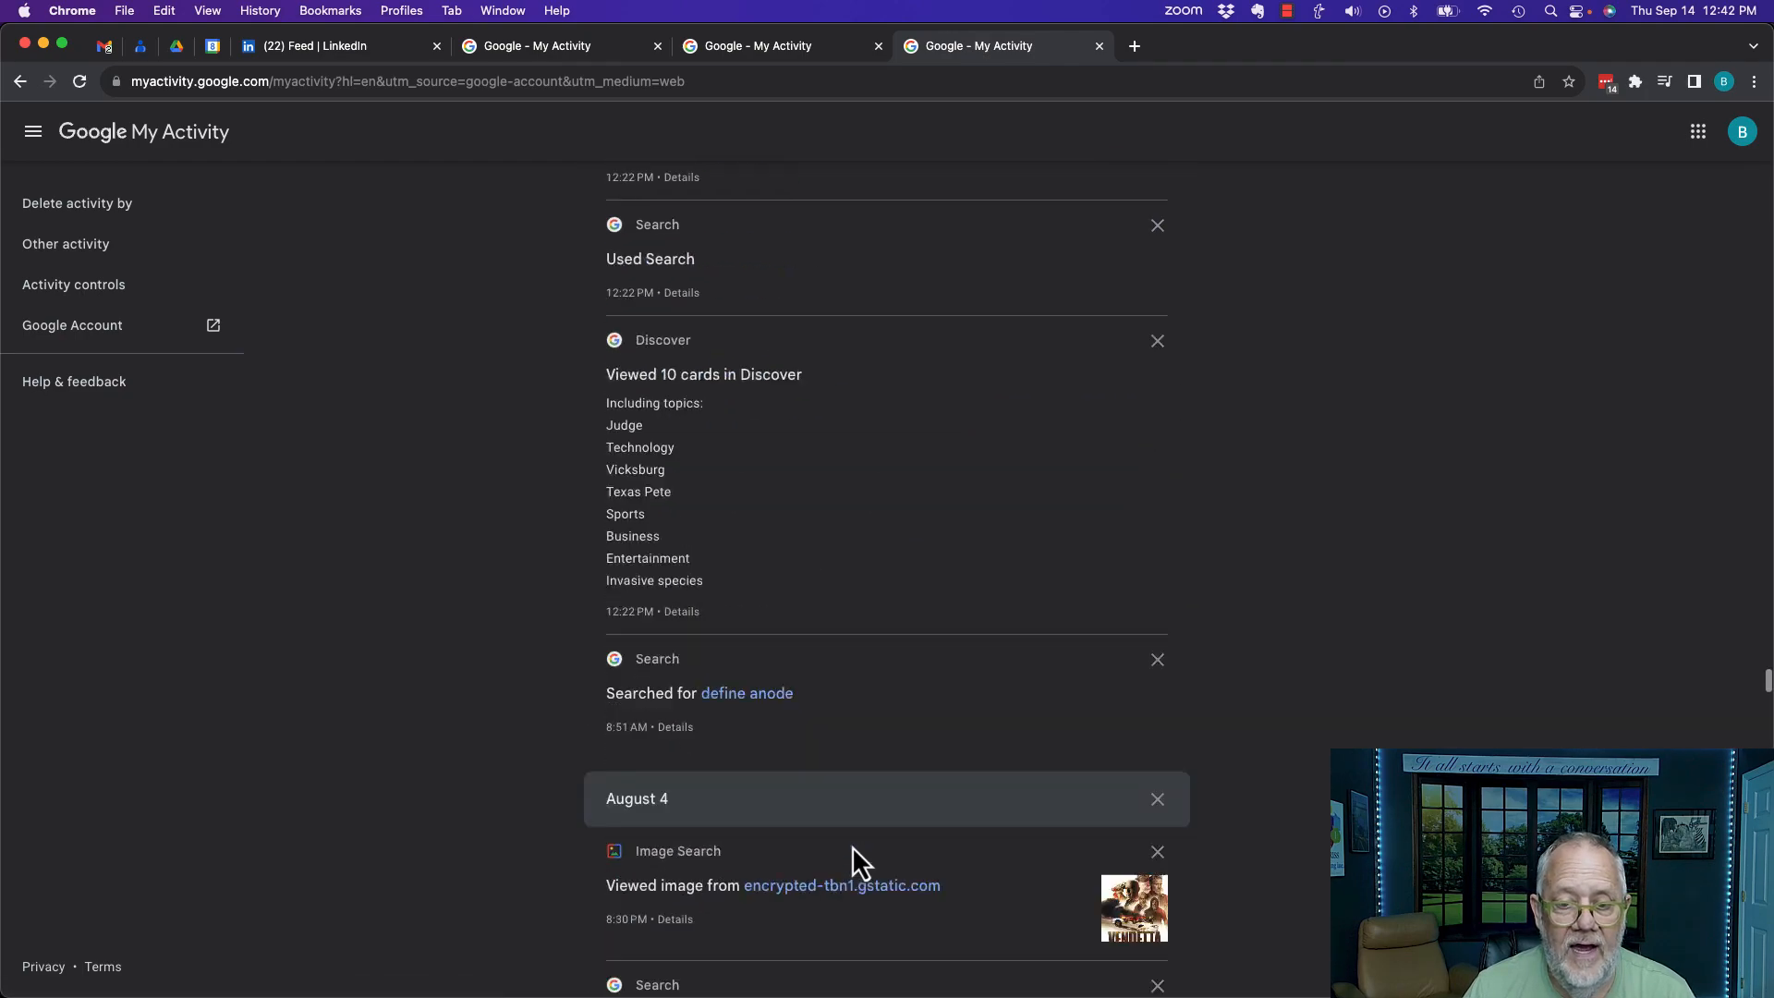
{"action": "scroll", "scroll_direction": "down", "scroll_amount": 3}
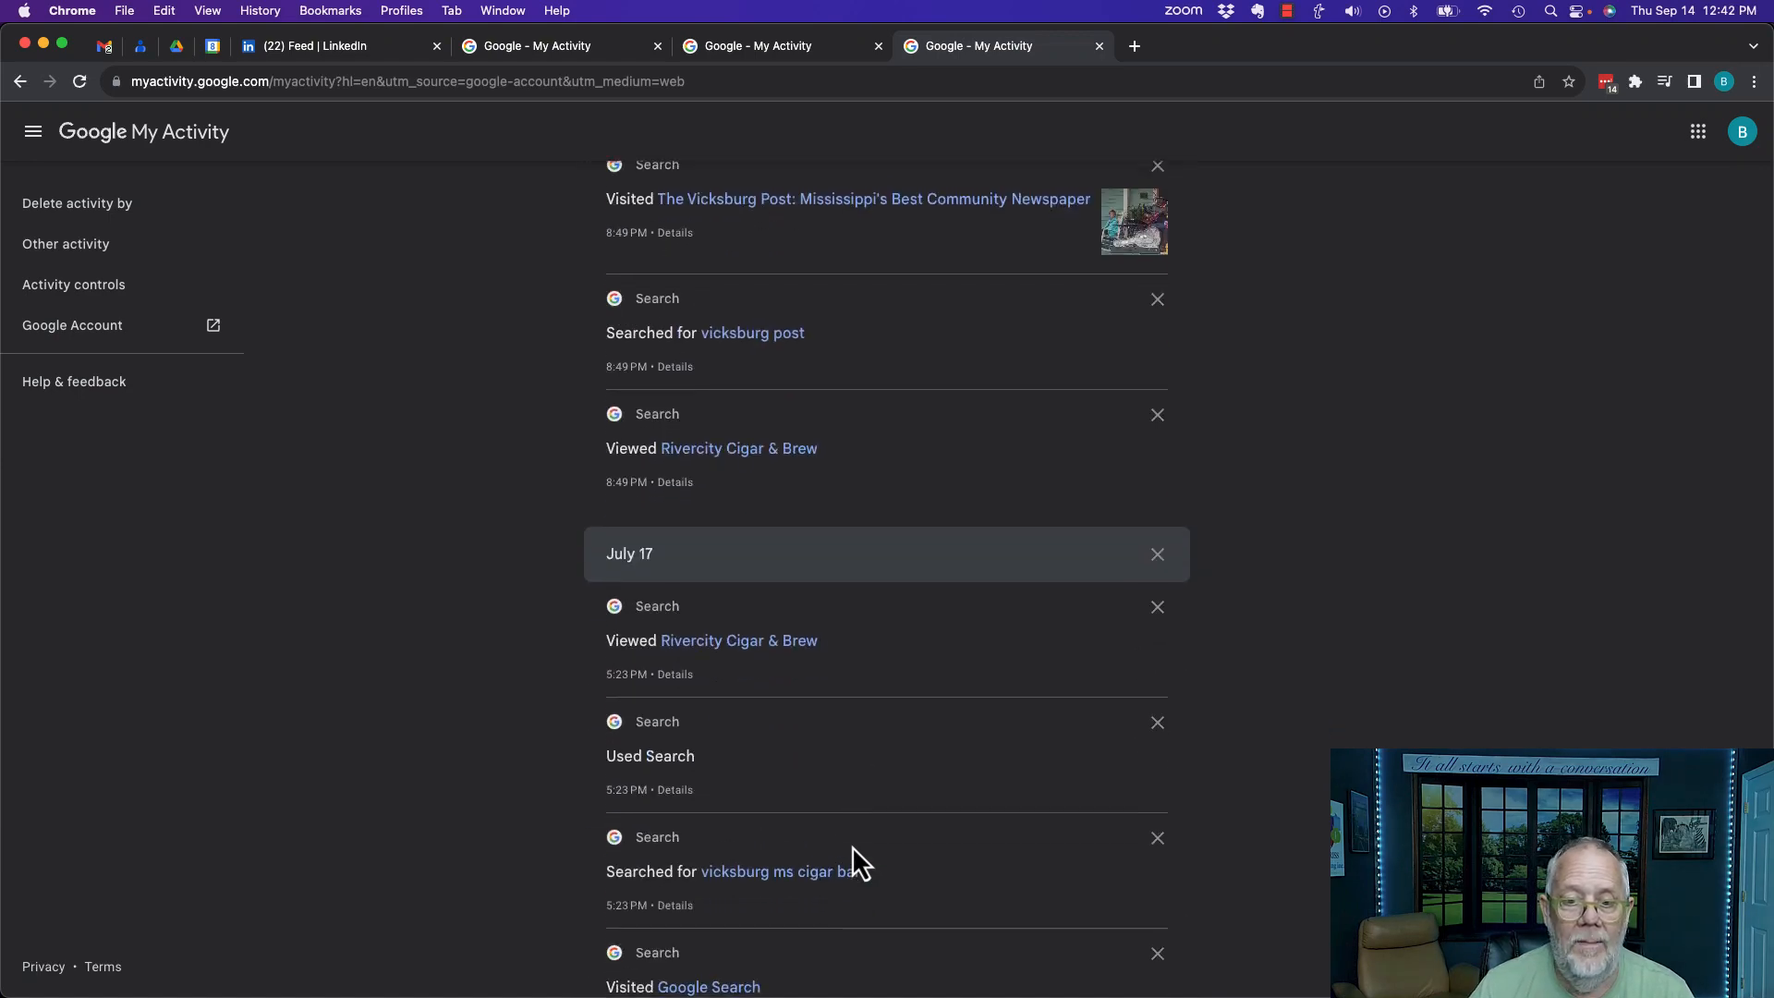
{"action": "scroll", "scroll_direction": "down", "scroll_amount": 3}
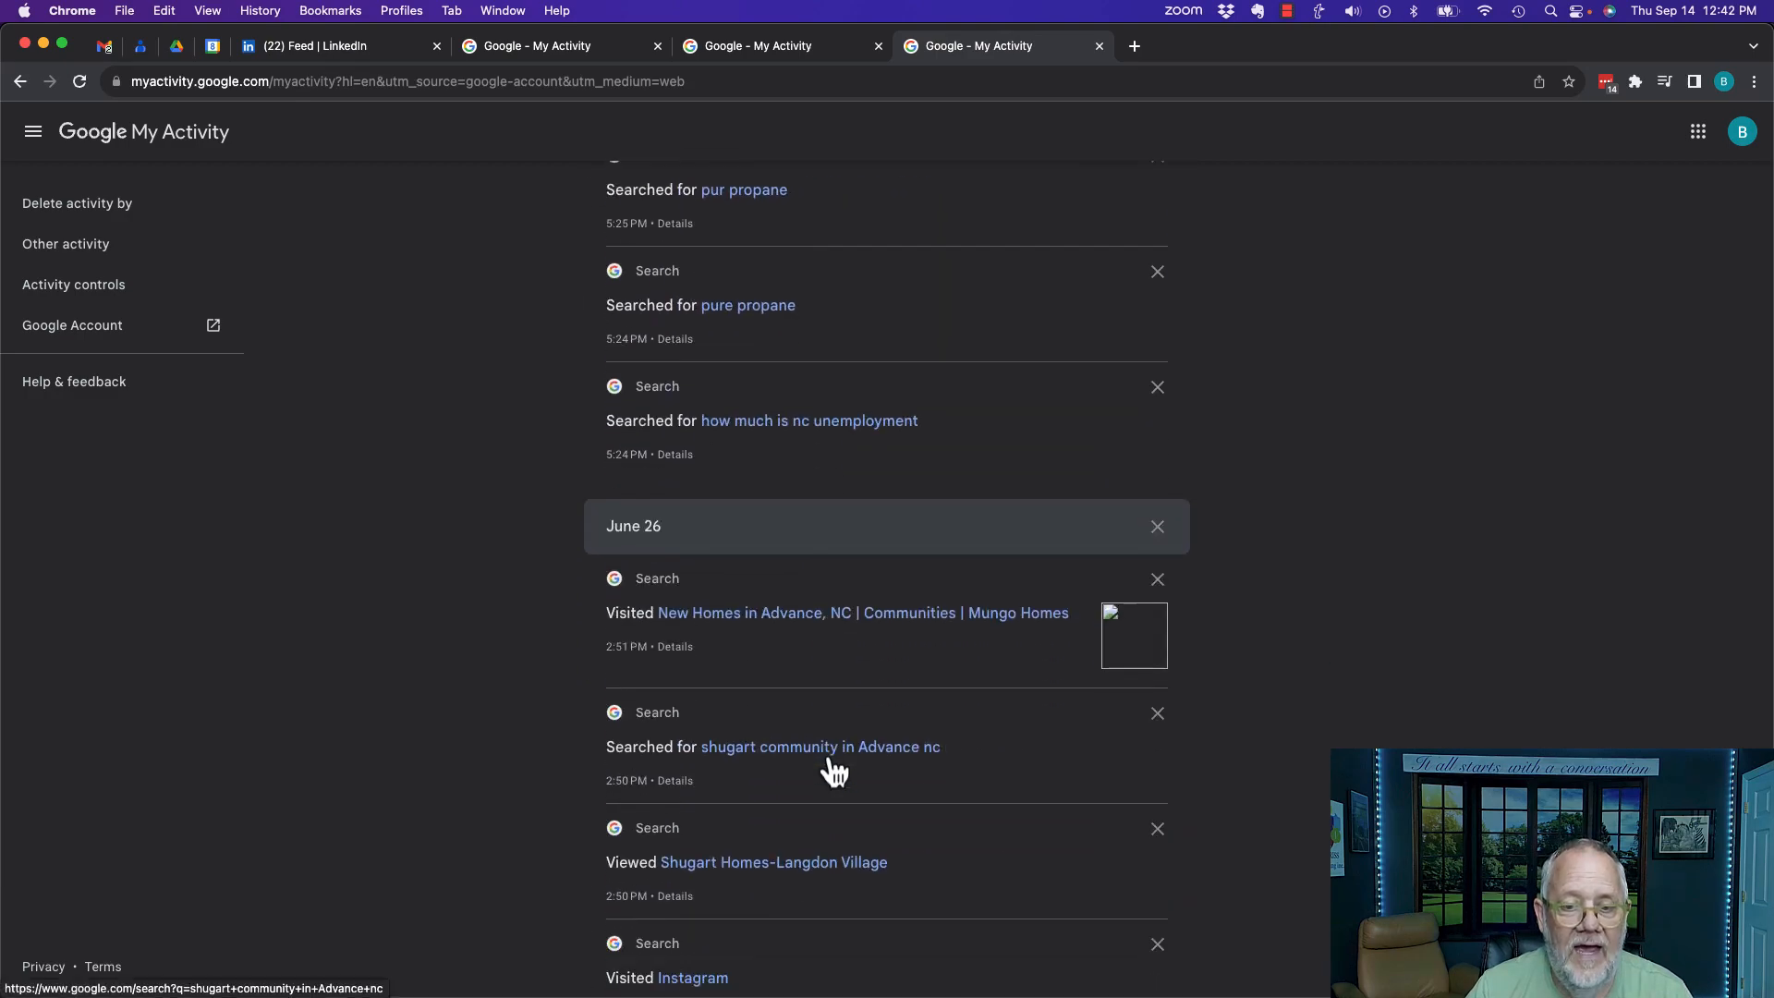
{"action": "scroll", "scroll_direction": "down", "scroll_amount": 3}
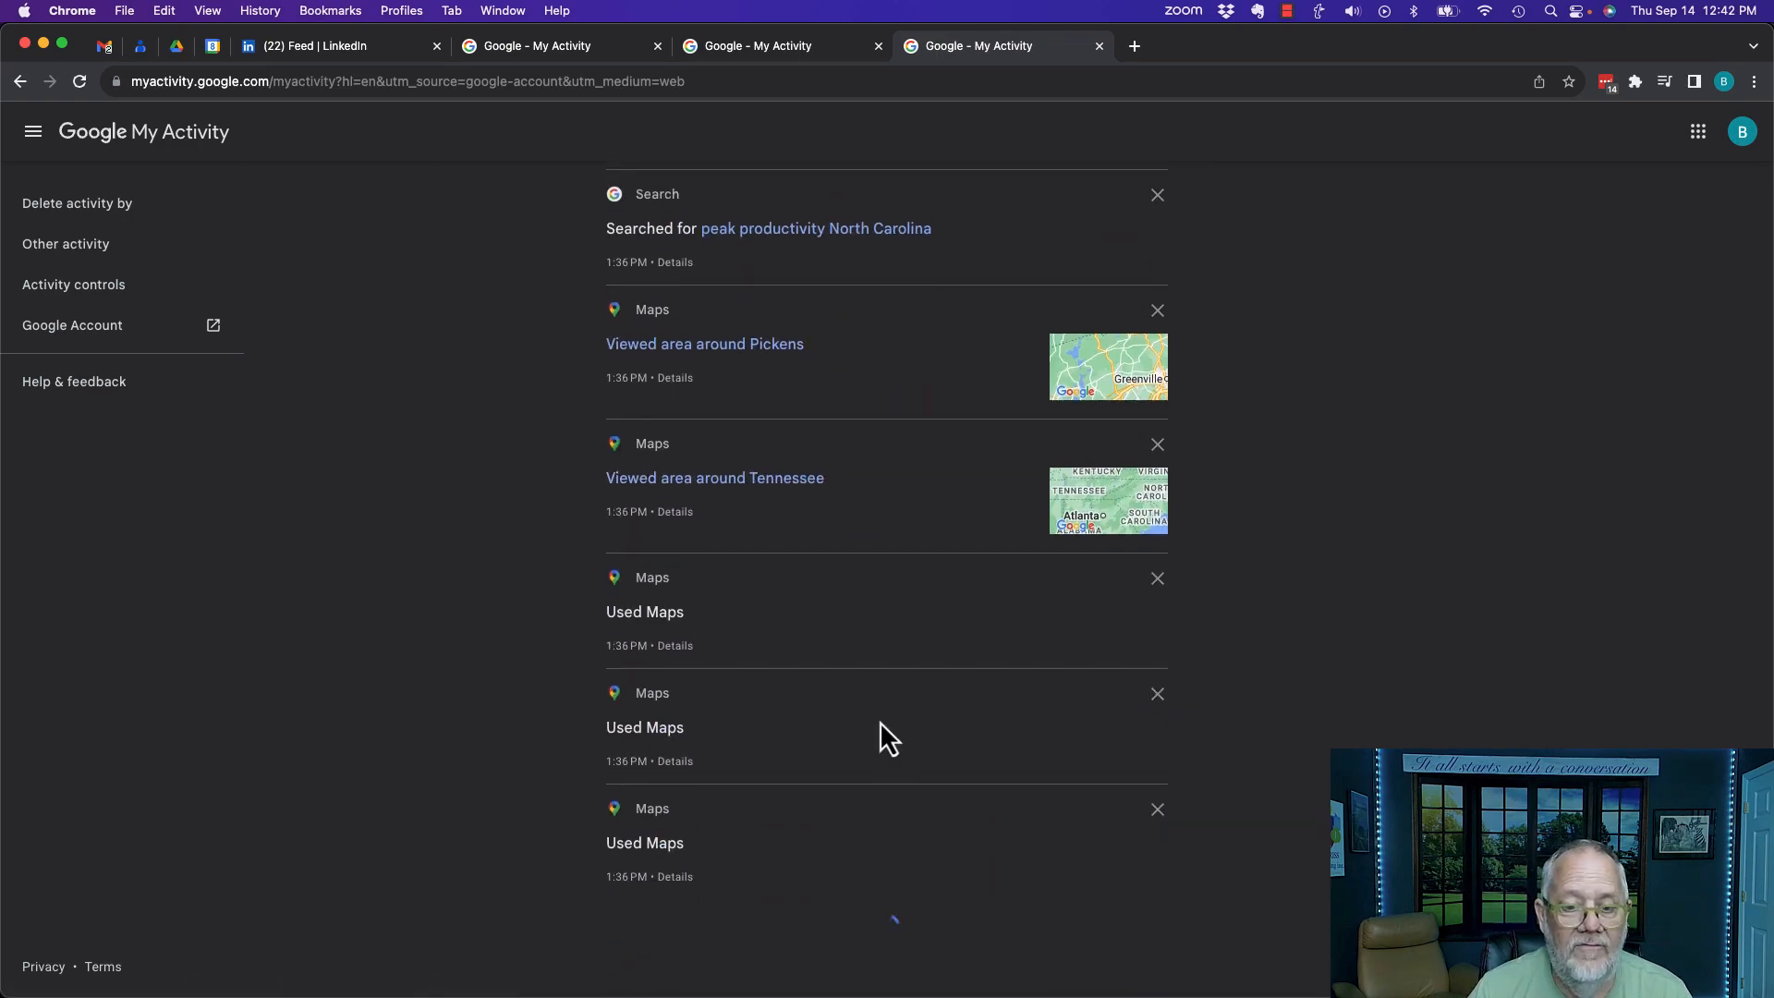
{"action": "scroll", "scroll_direction": "down", "scroll_amount": 3}
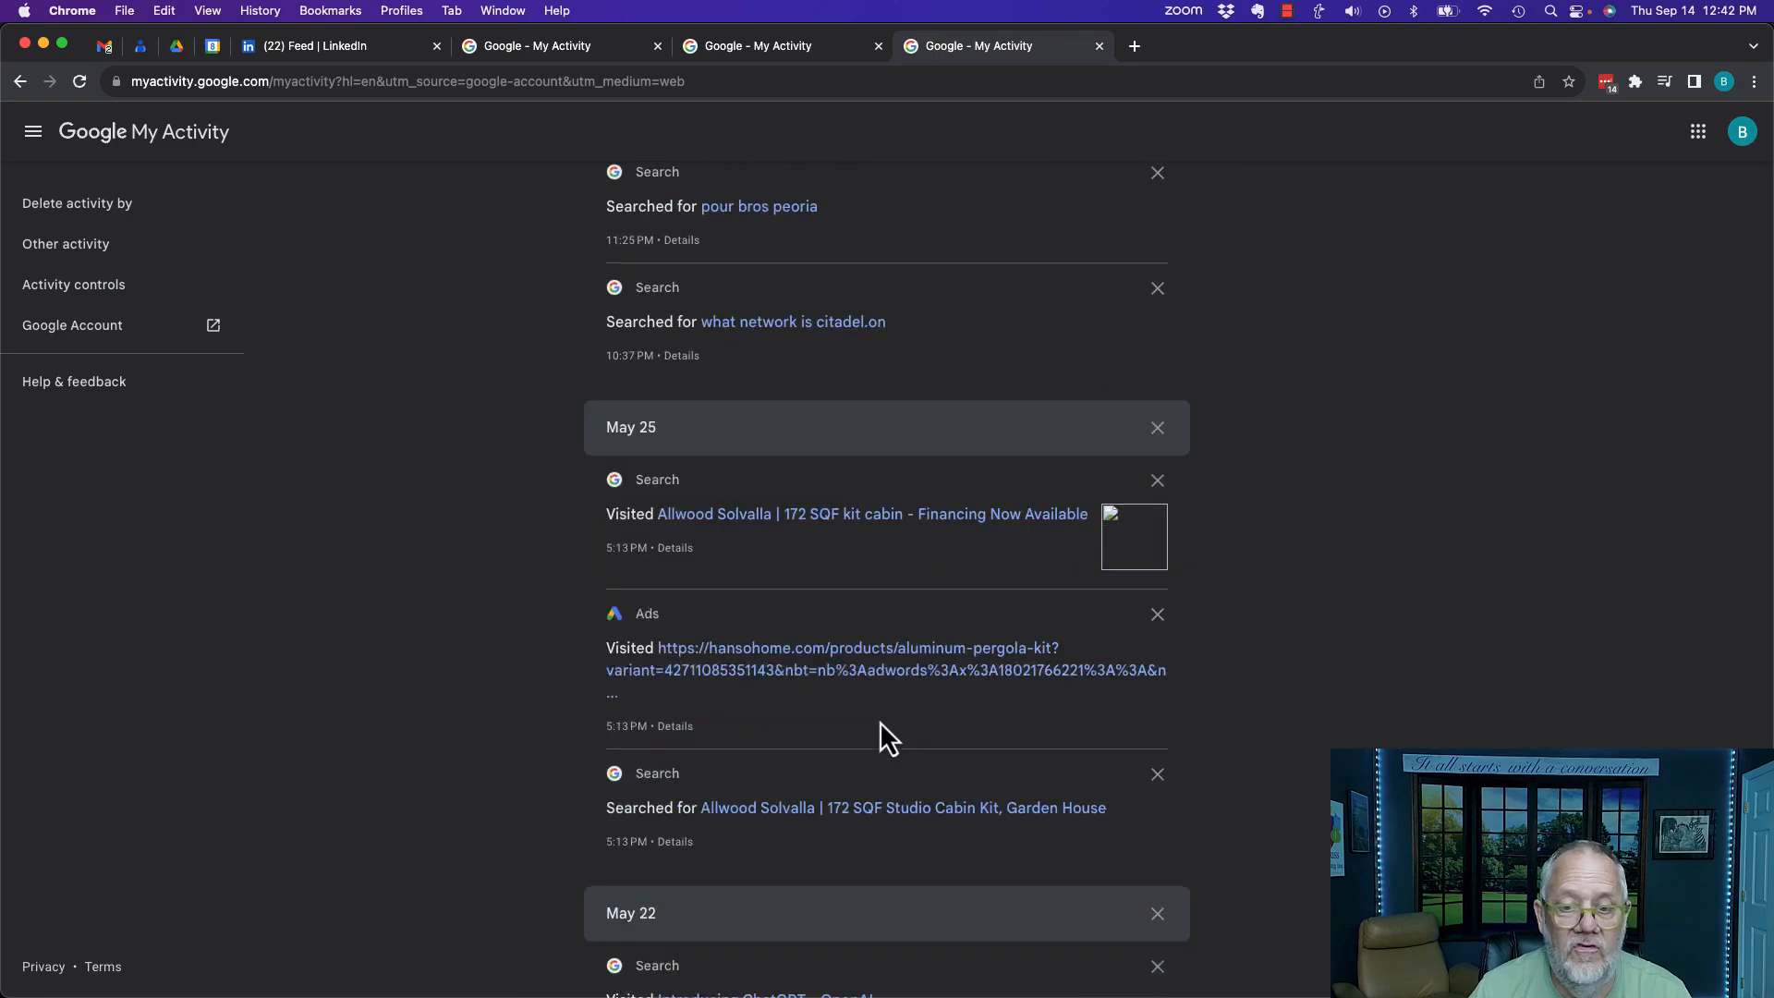
{"action": "scroll", "scroll_direction": "down", "scroll_amount": 3}
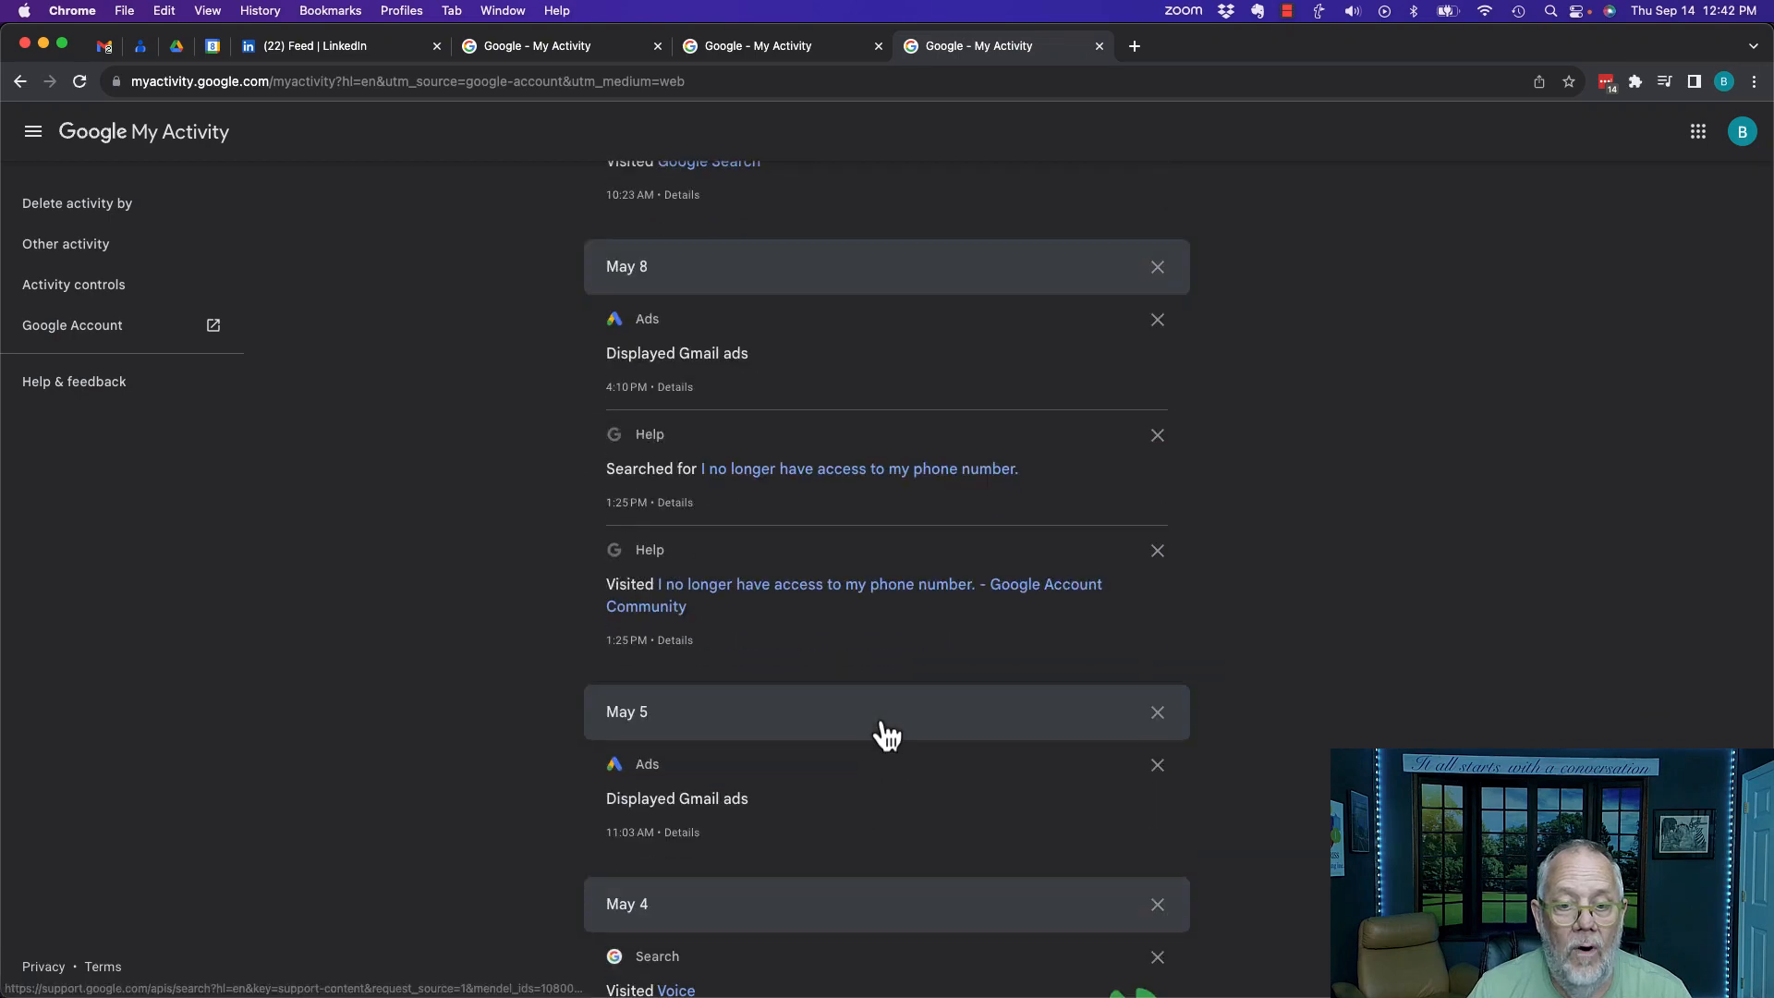
{"action": "scroll", "scroll_direction": "down", "scroll_amount": 3}
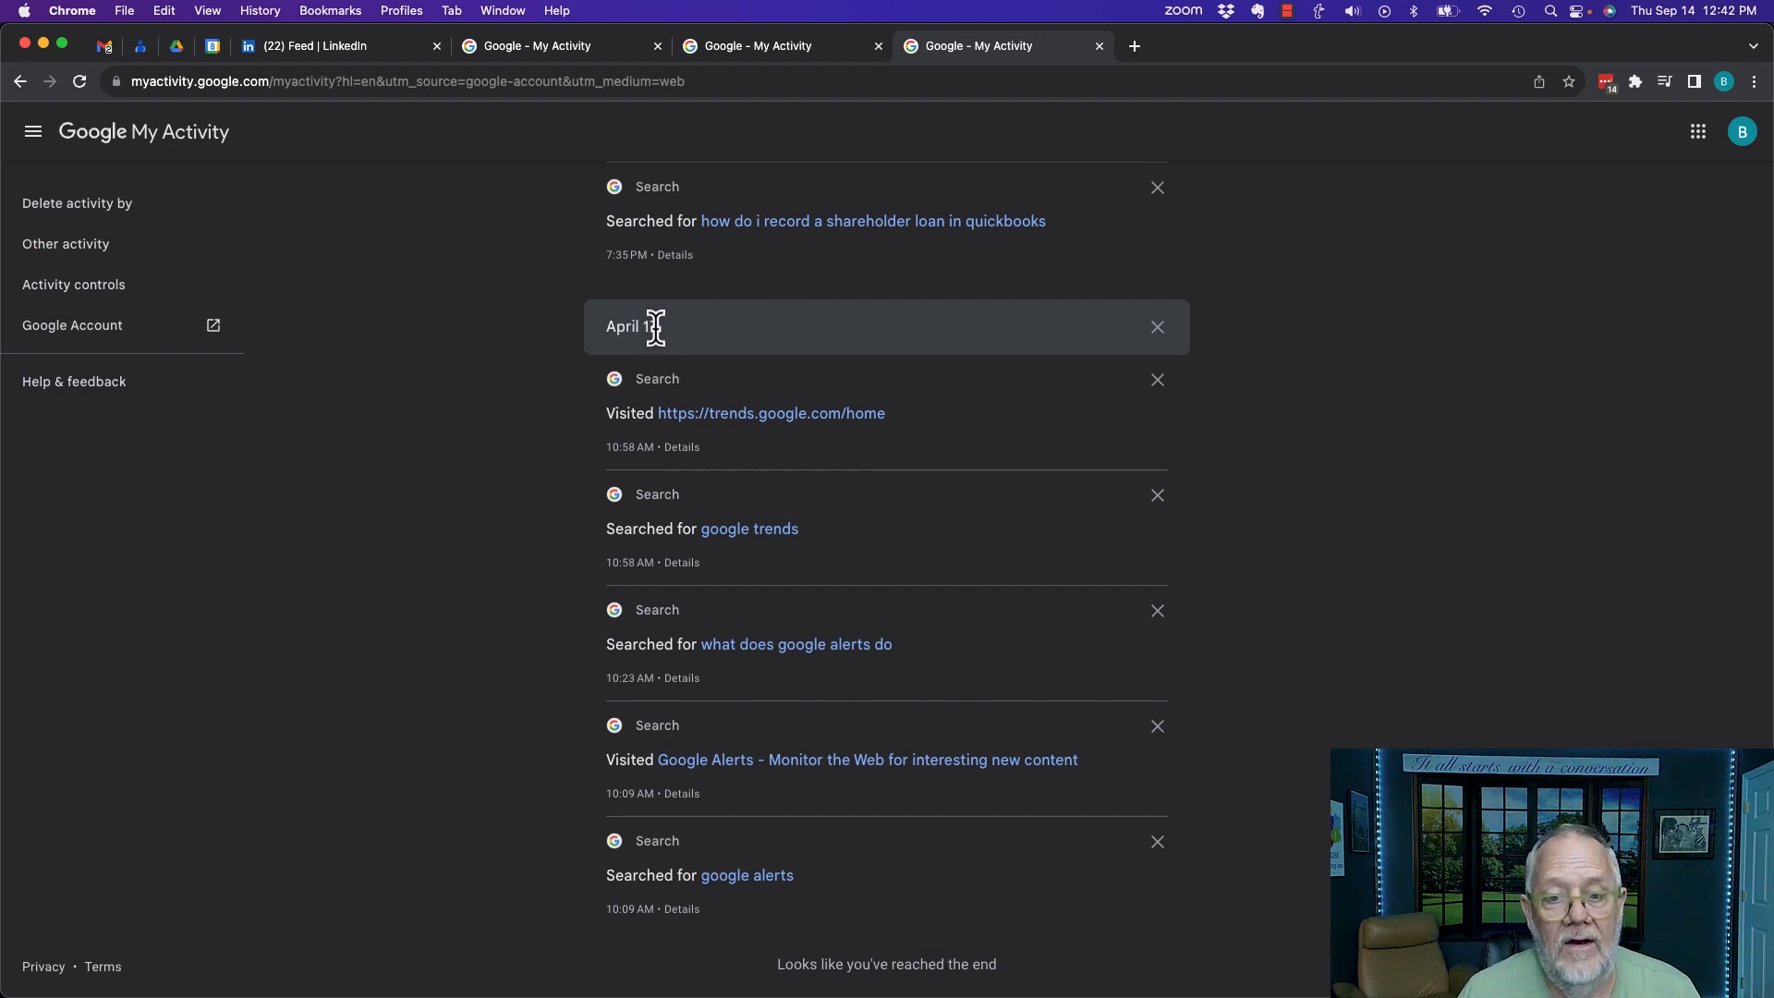
{"action": "mouse_move", "coordinate": [750, 351]}
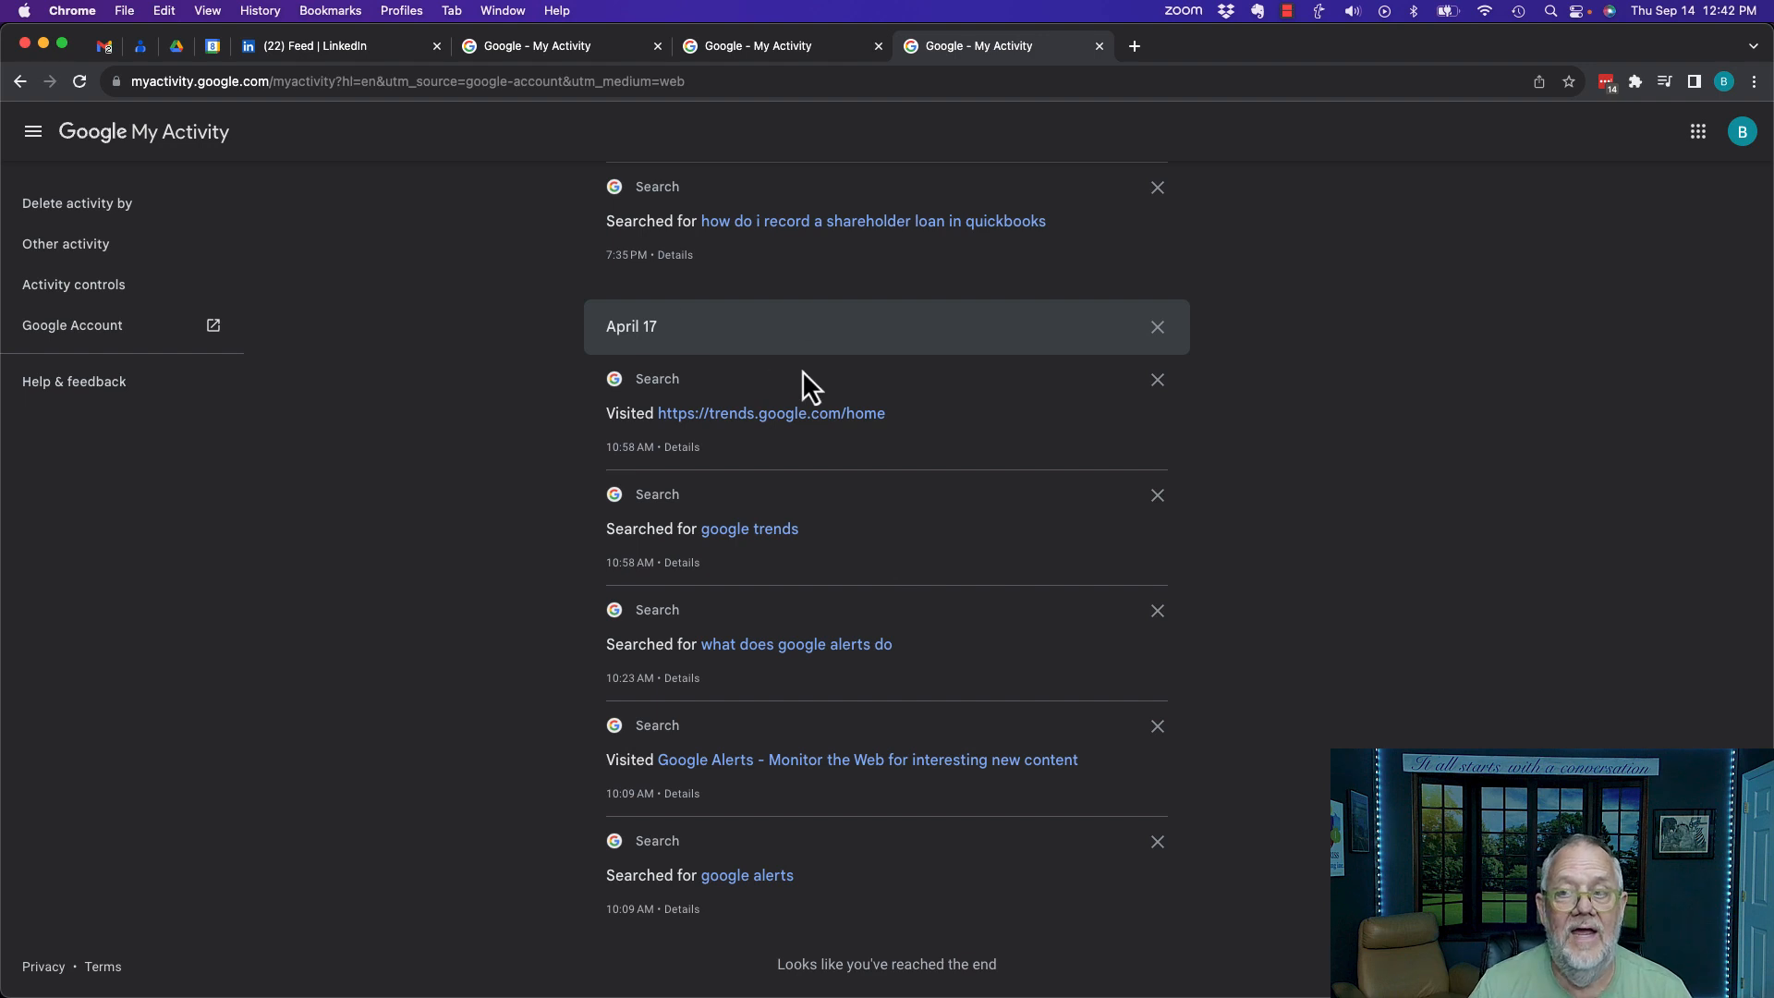
{"action": "mouse_move", "coordinate": [821, 384]}
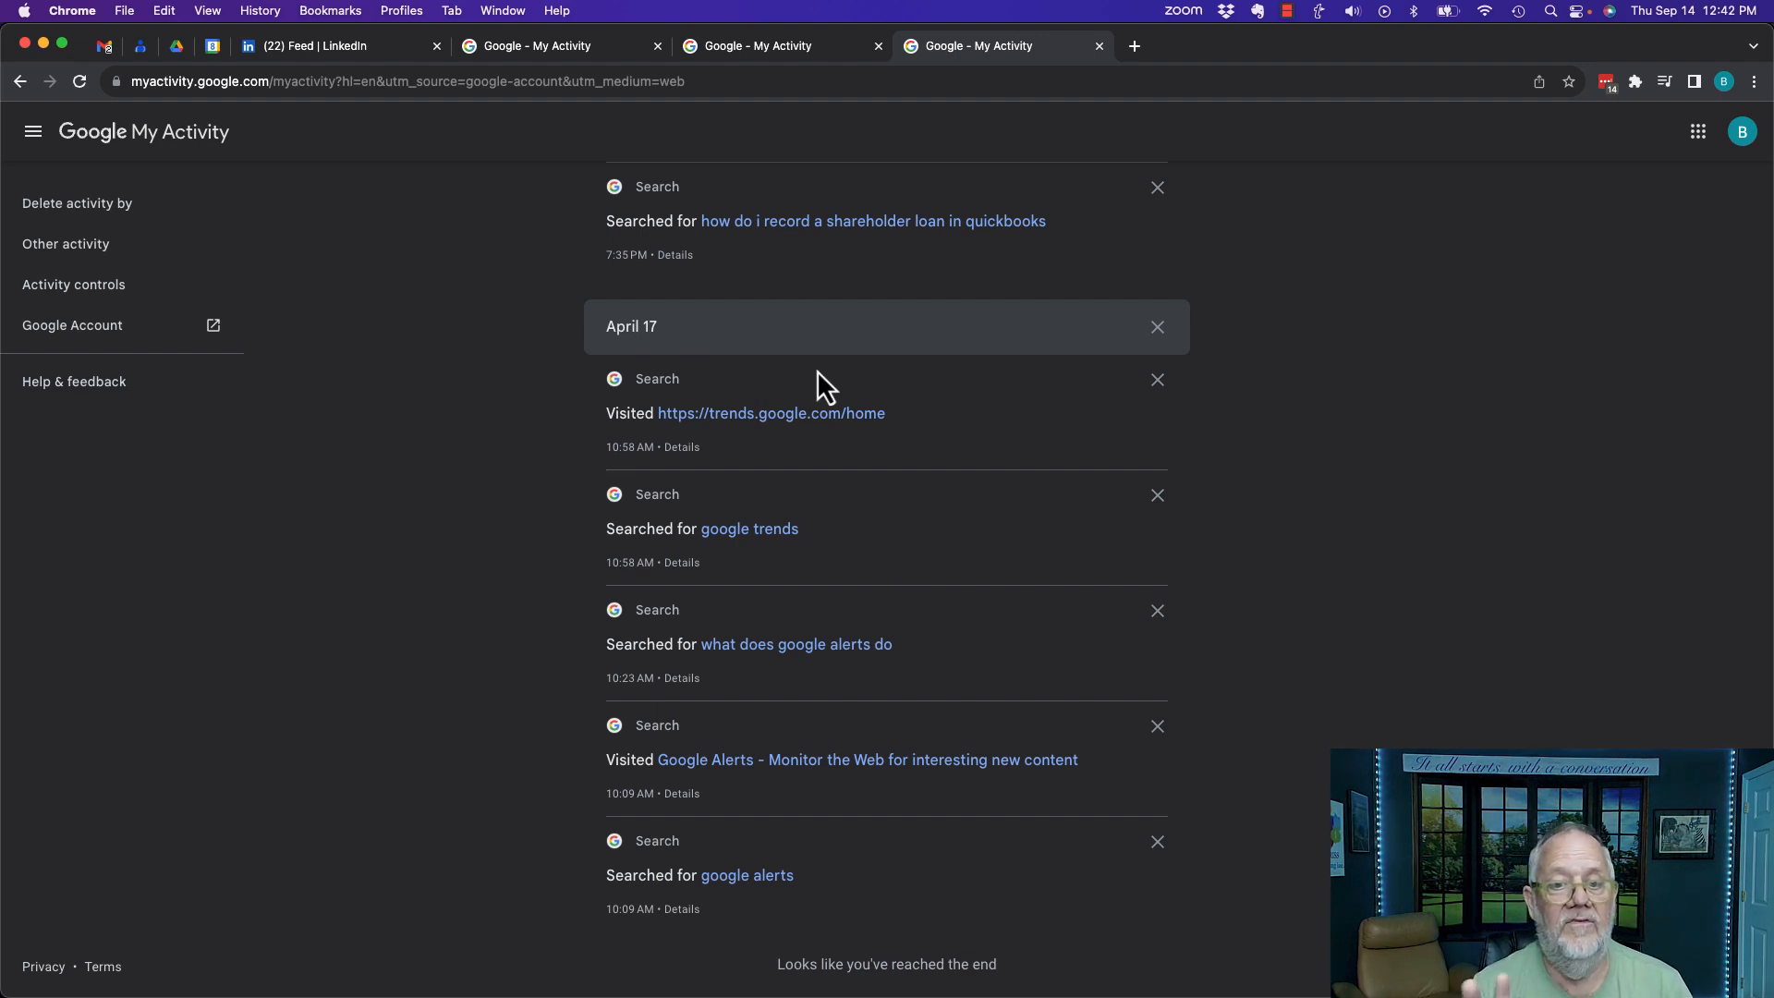
{"action": "mouse_move", "coordinate": [1685, 40]}
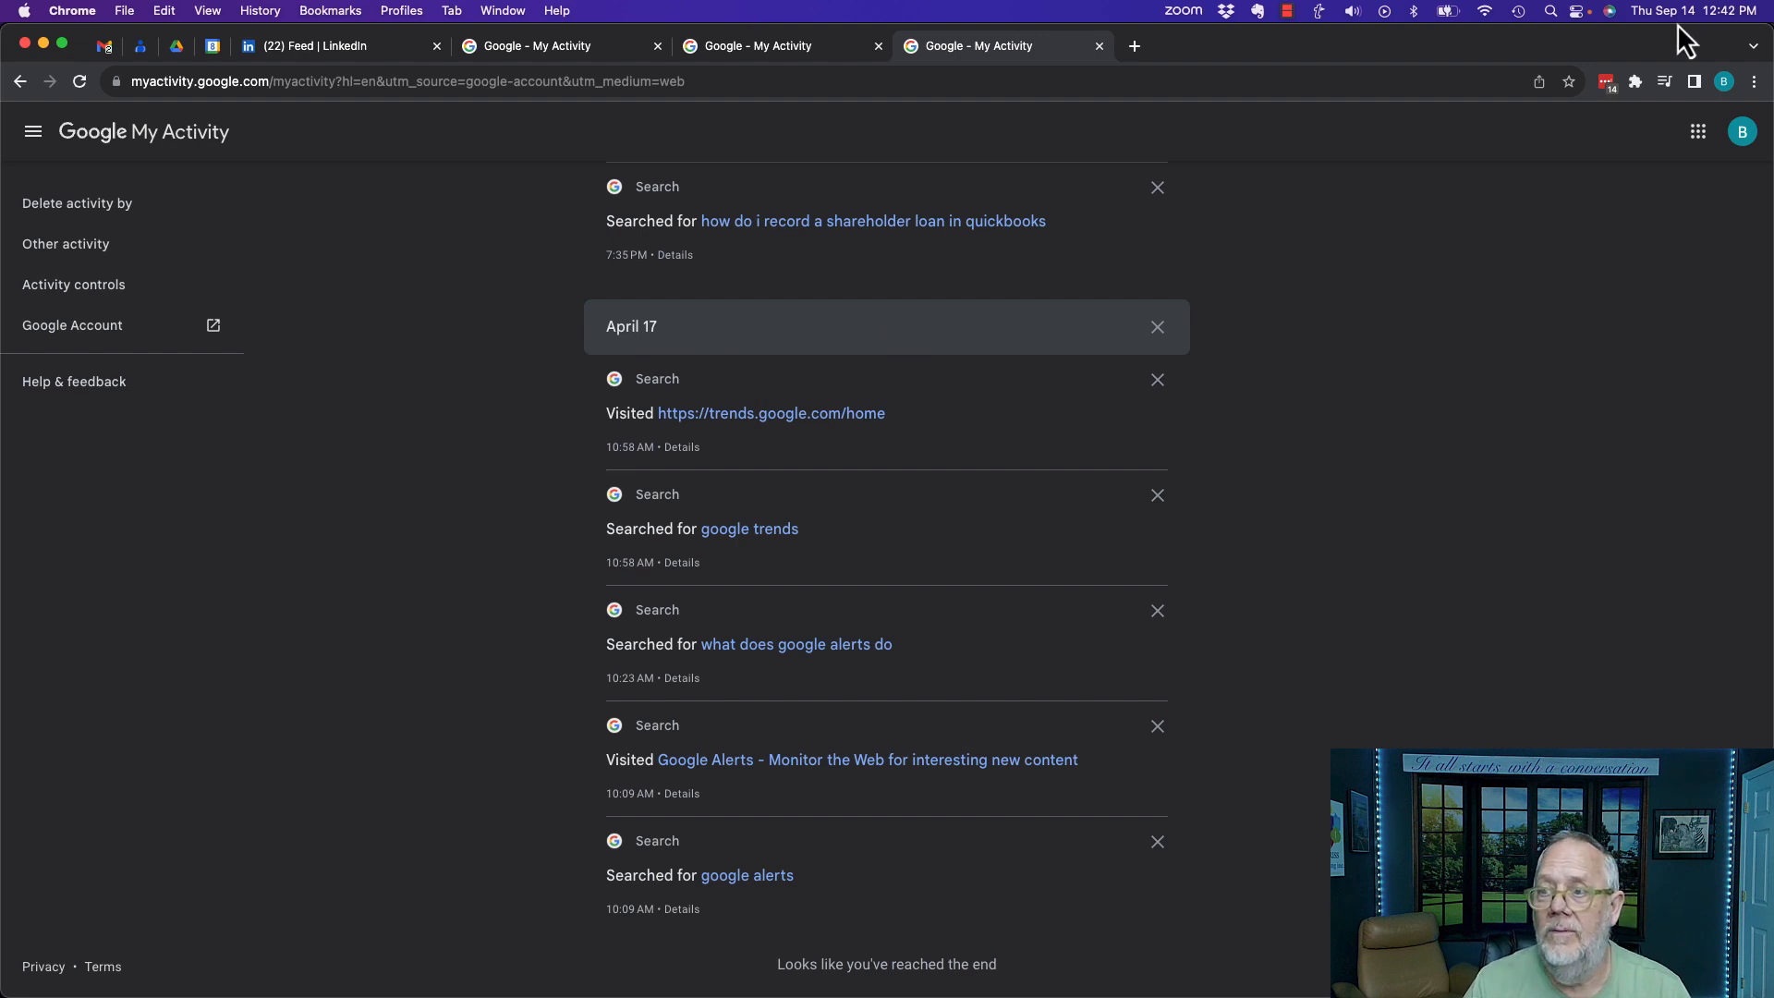
{"action": "mouse_move", "coordinate": [148, 186]}
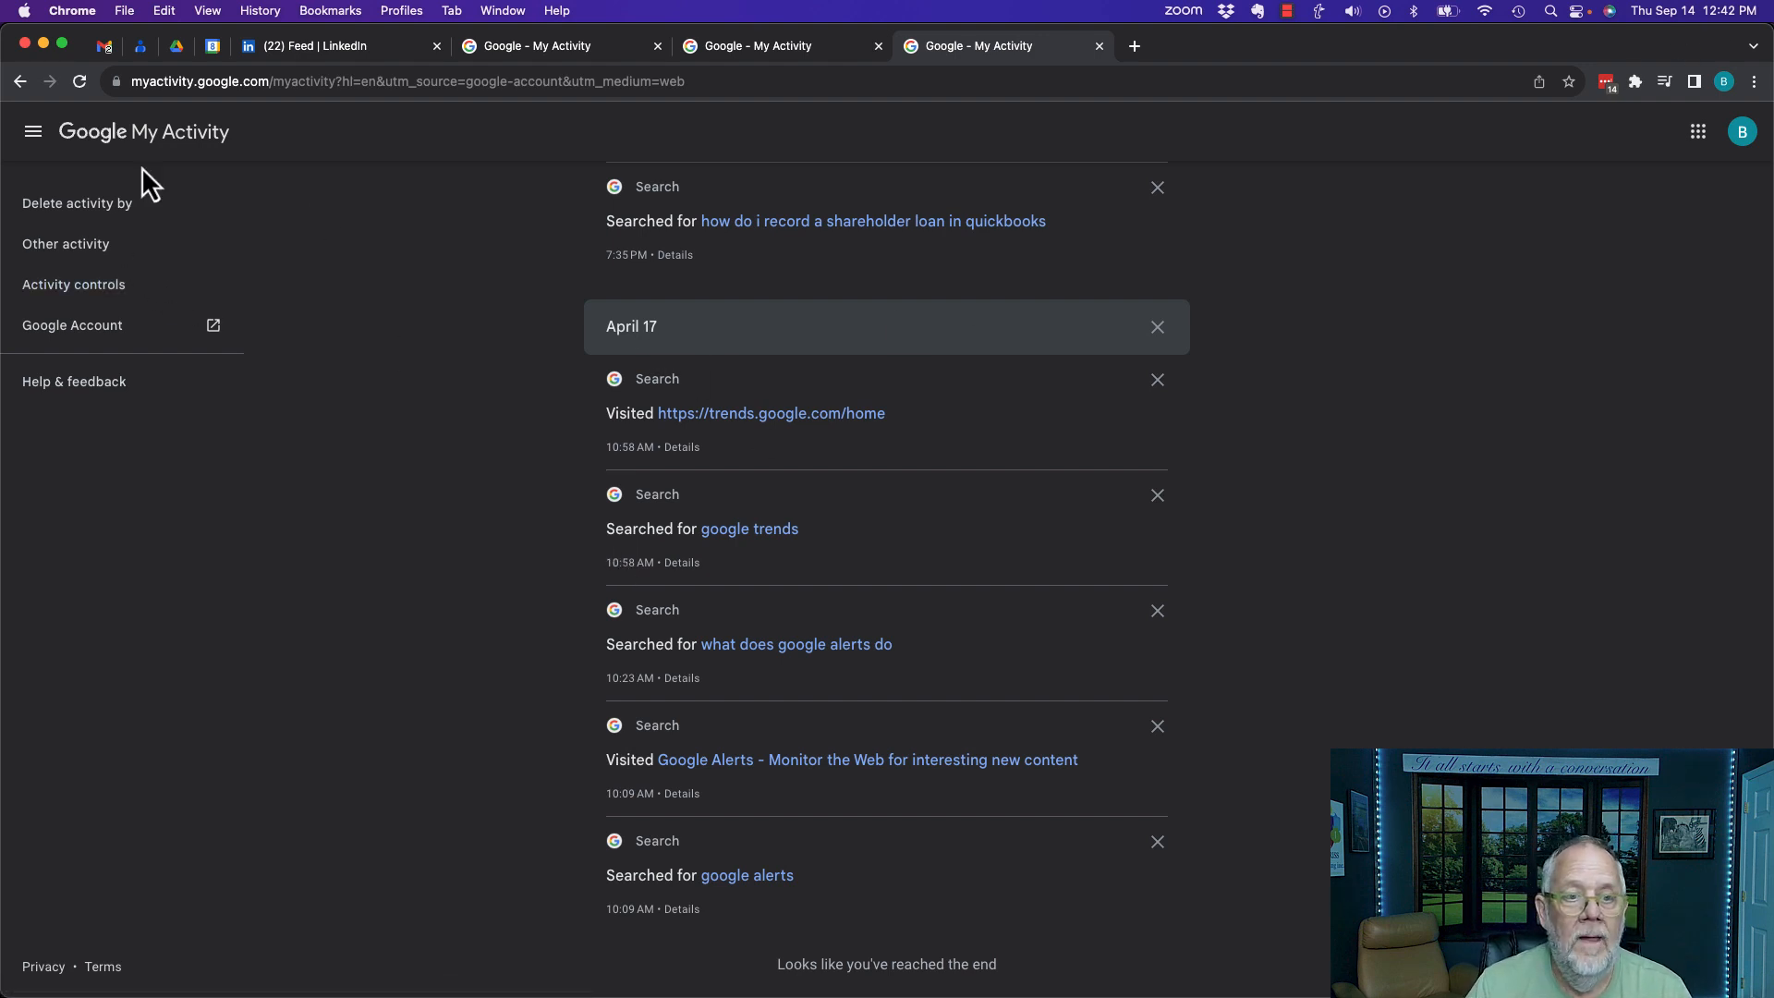
{"action": "mouse_move", "coordinate": [71, 324]}
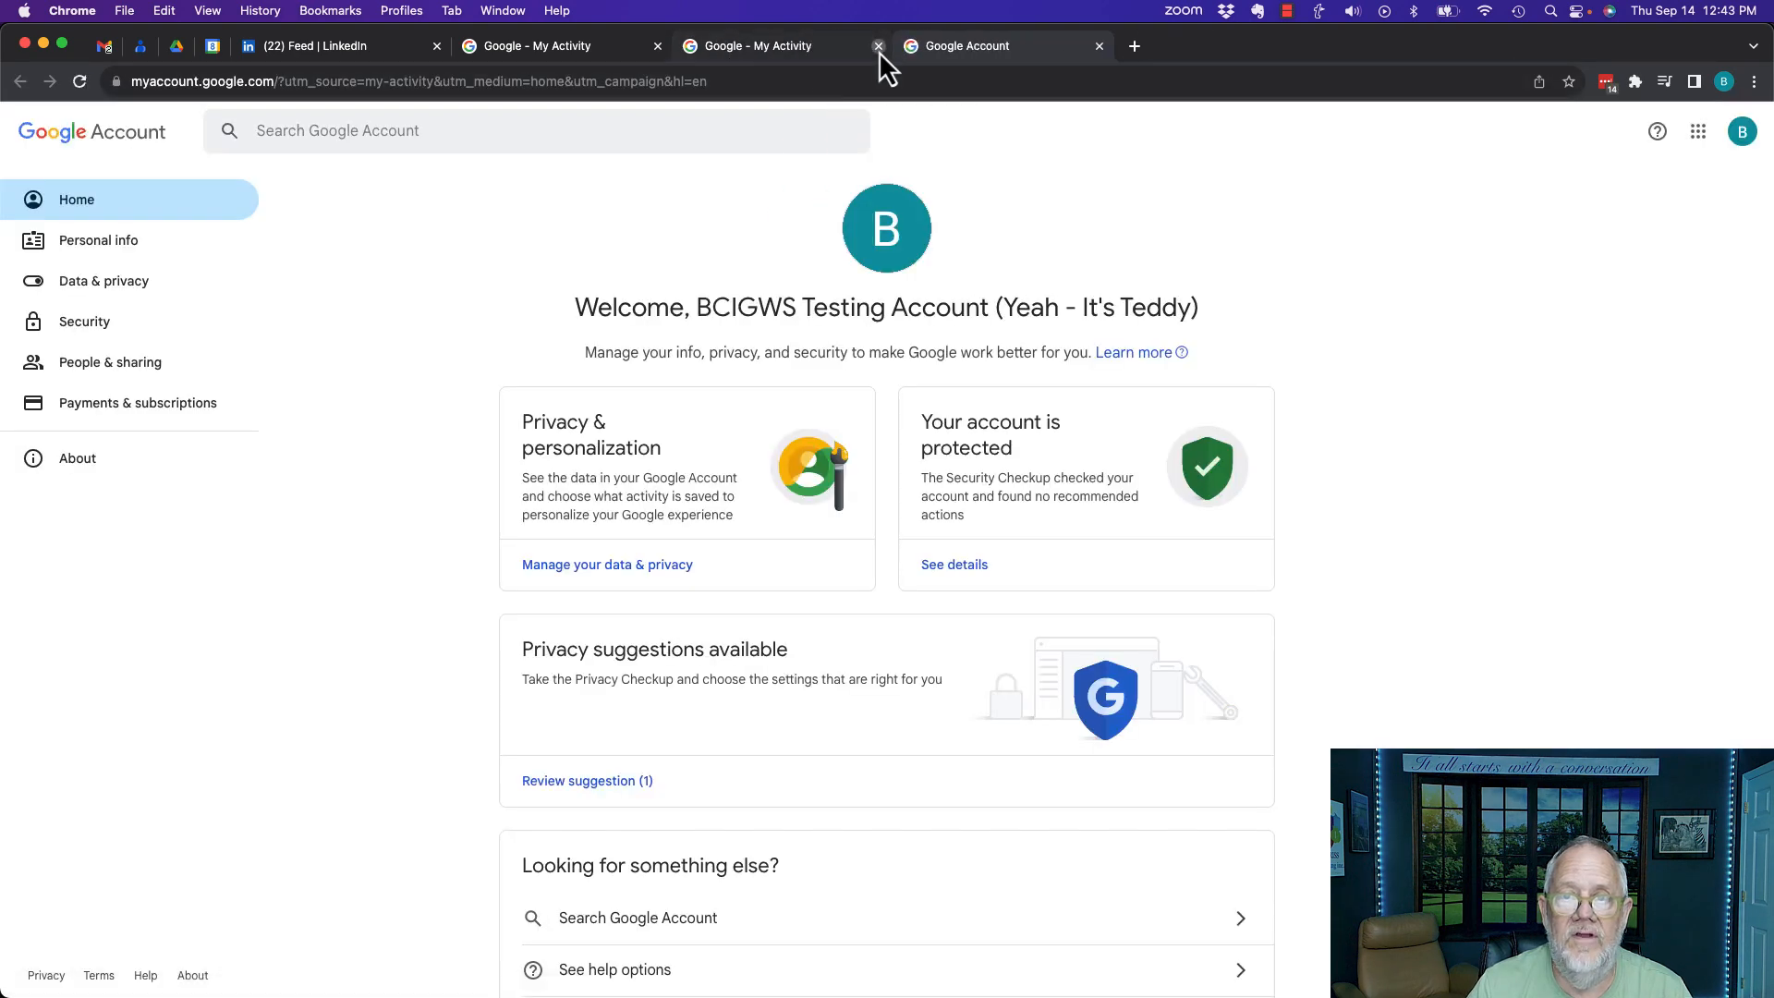
Close the leftover My Activity tab and scroll Data & privacy to History settings
{"action": "left_click", "coordinate": [878, 45]}
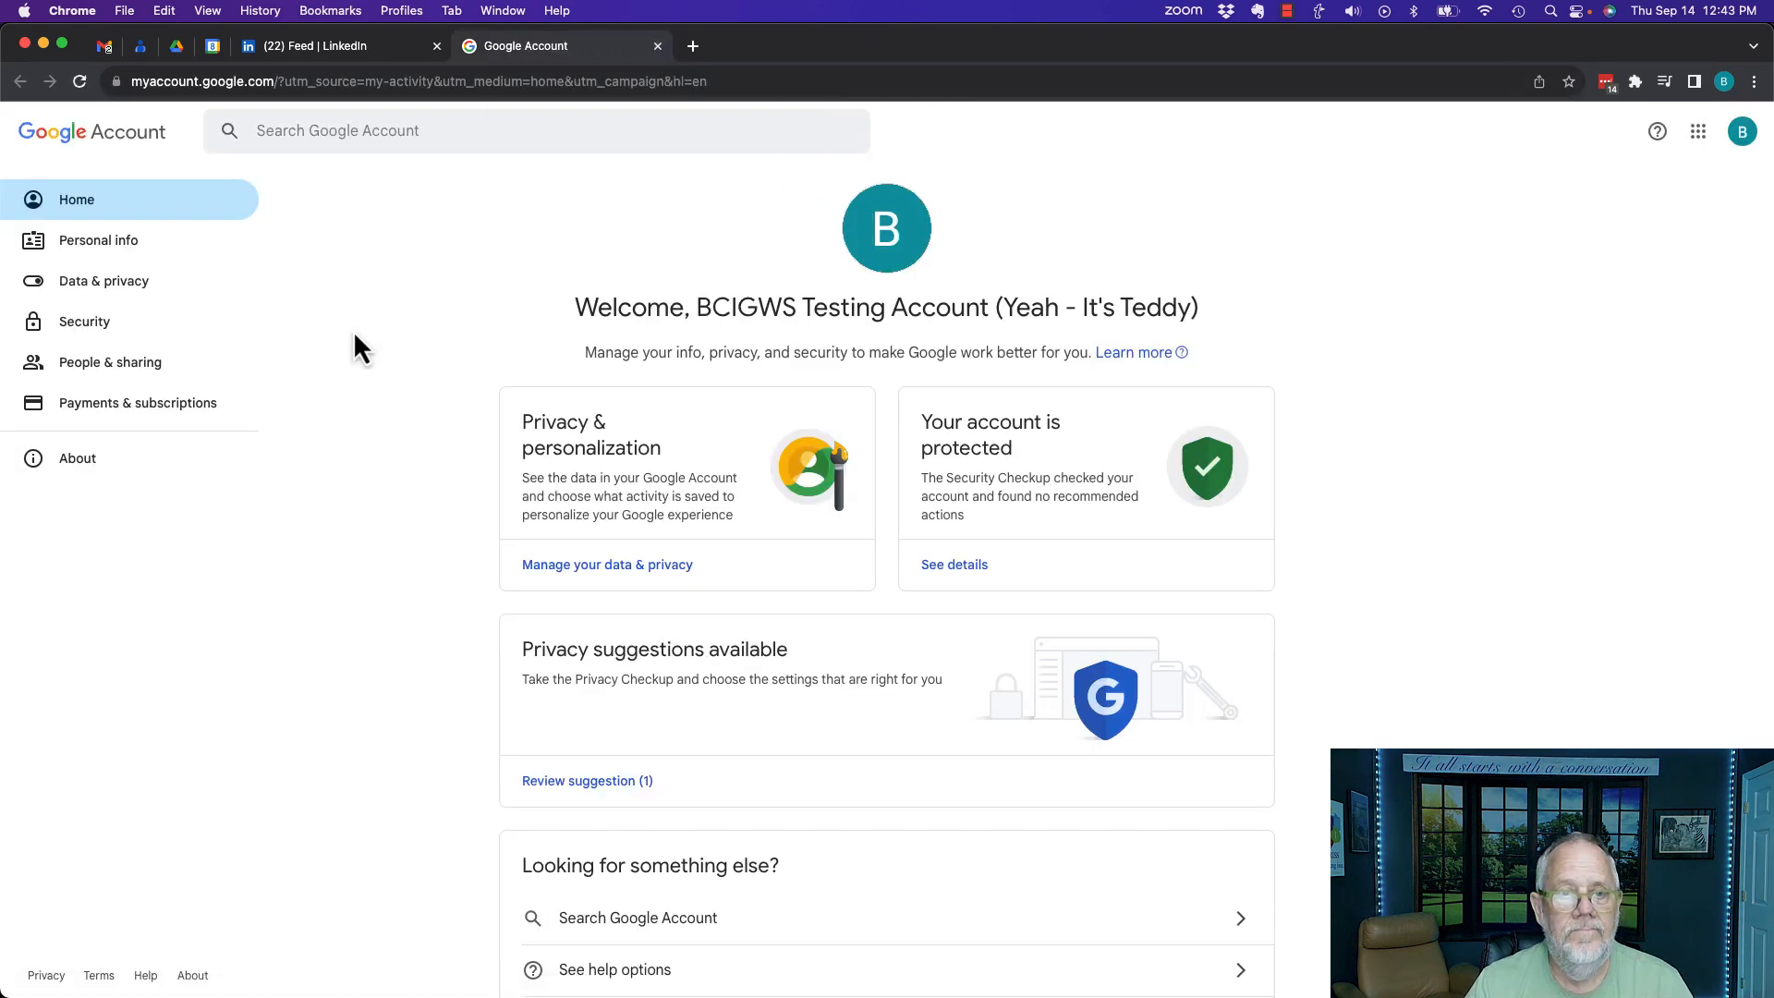
{"action": "left_click", "coordinate": [102, 281]}
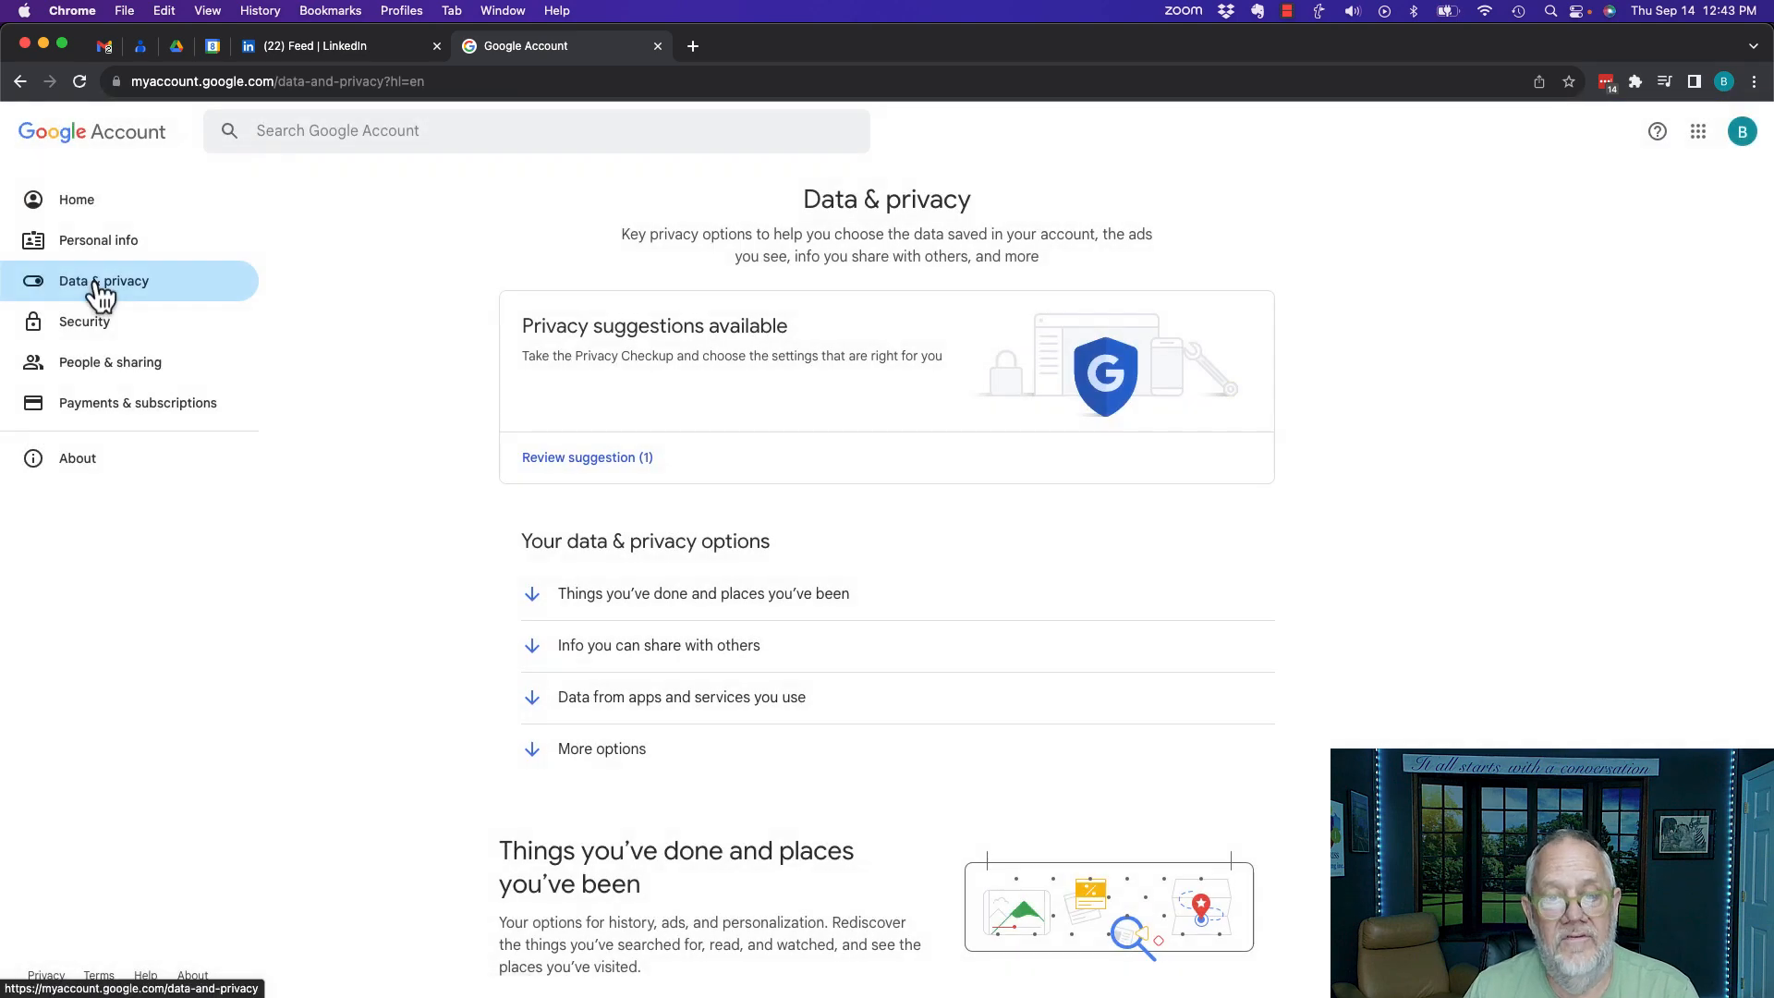
{"action": "scroll", "scroll_direction": "down", "scroll_amount": 3}
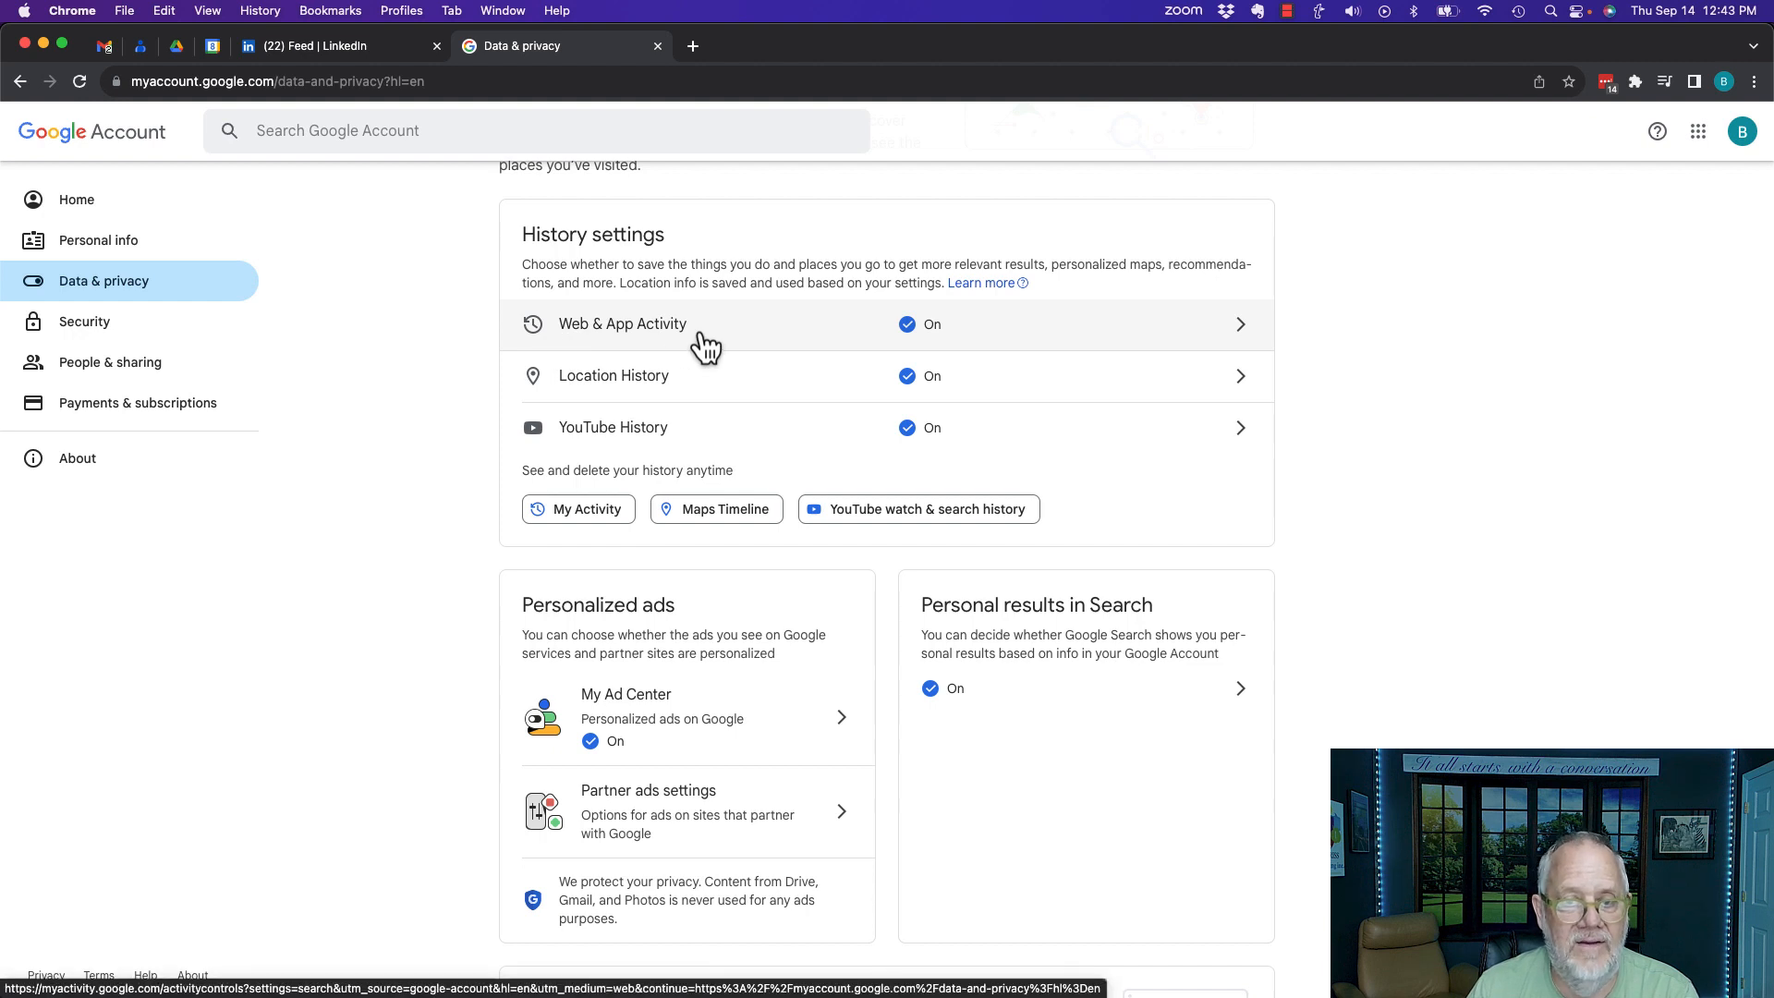
{"action": "mouse_move", "coordinate": [560, 435]}
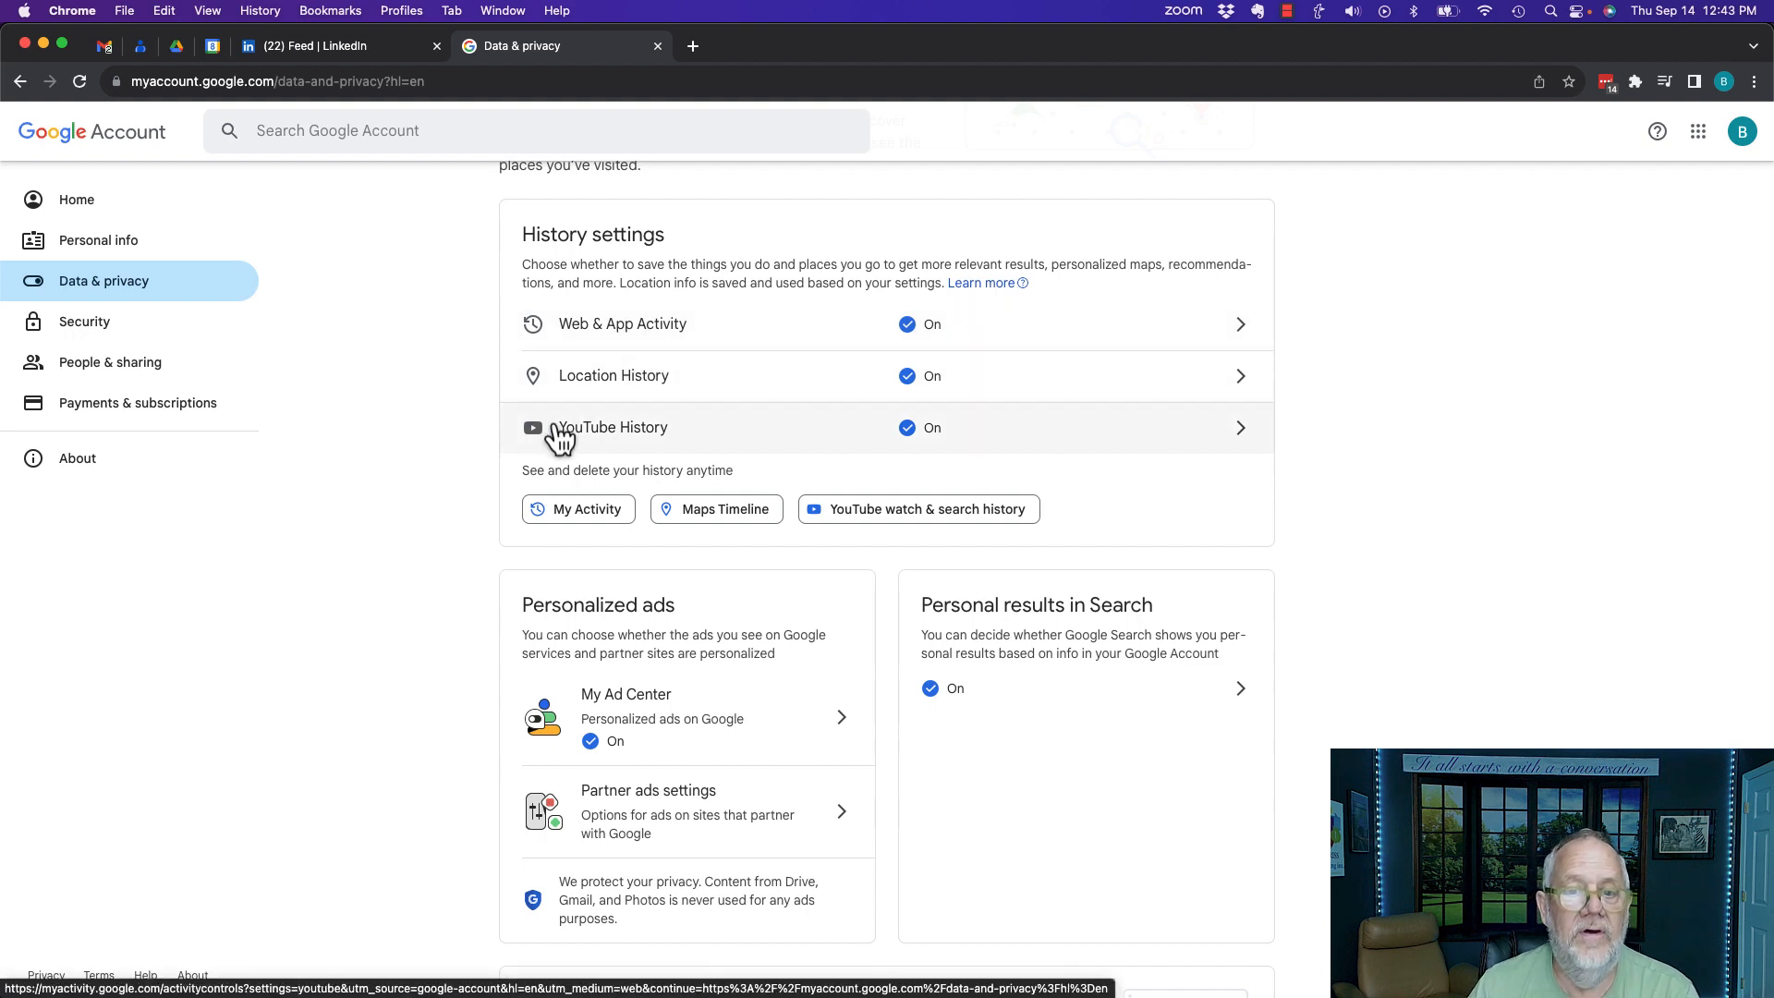
{"action": "mouse_move", "coordinate": [863, 445]}
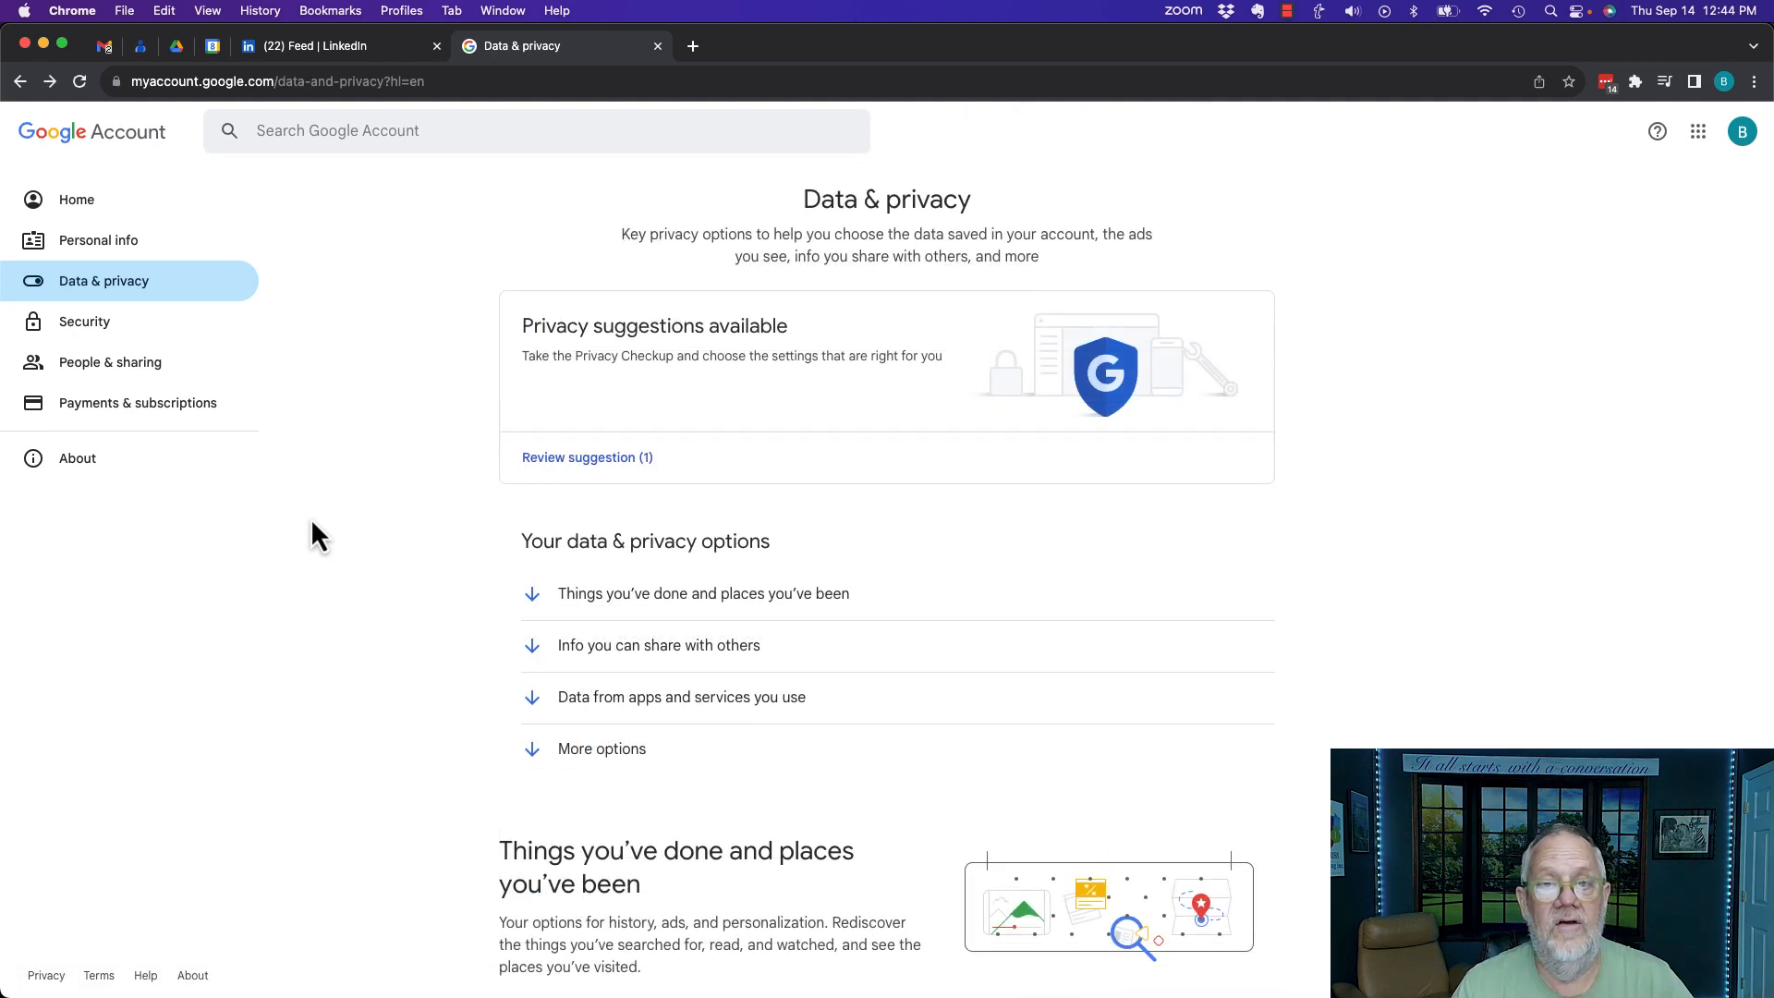
{"action": "scroll", "scroll_direction": "down", "scroll_amount": 3}
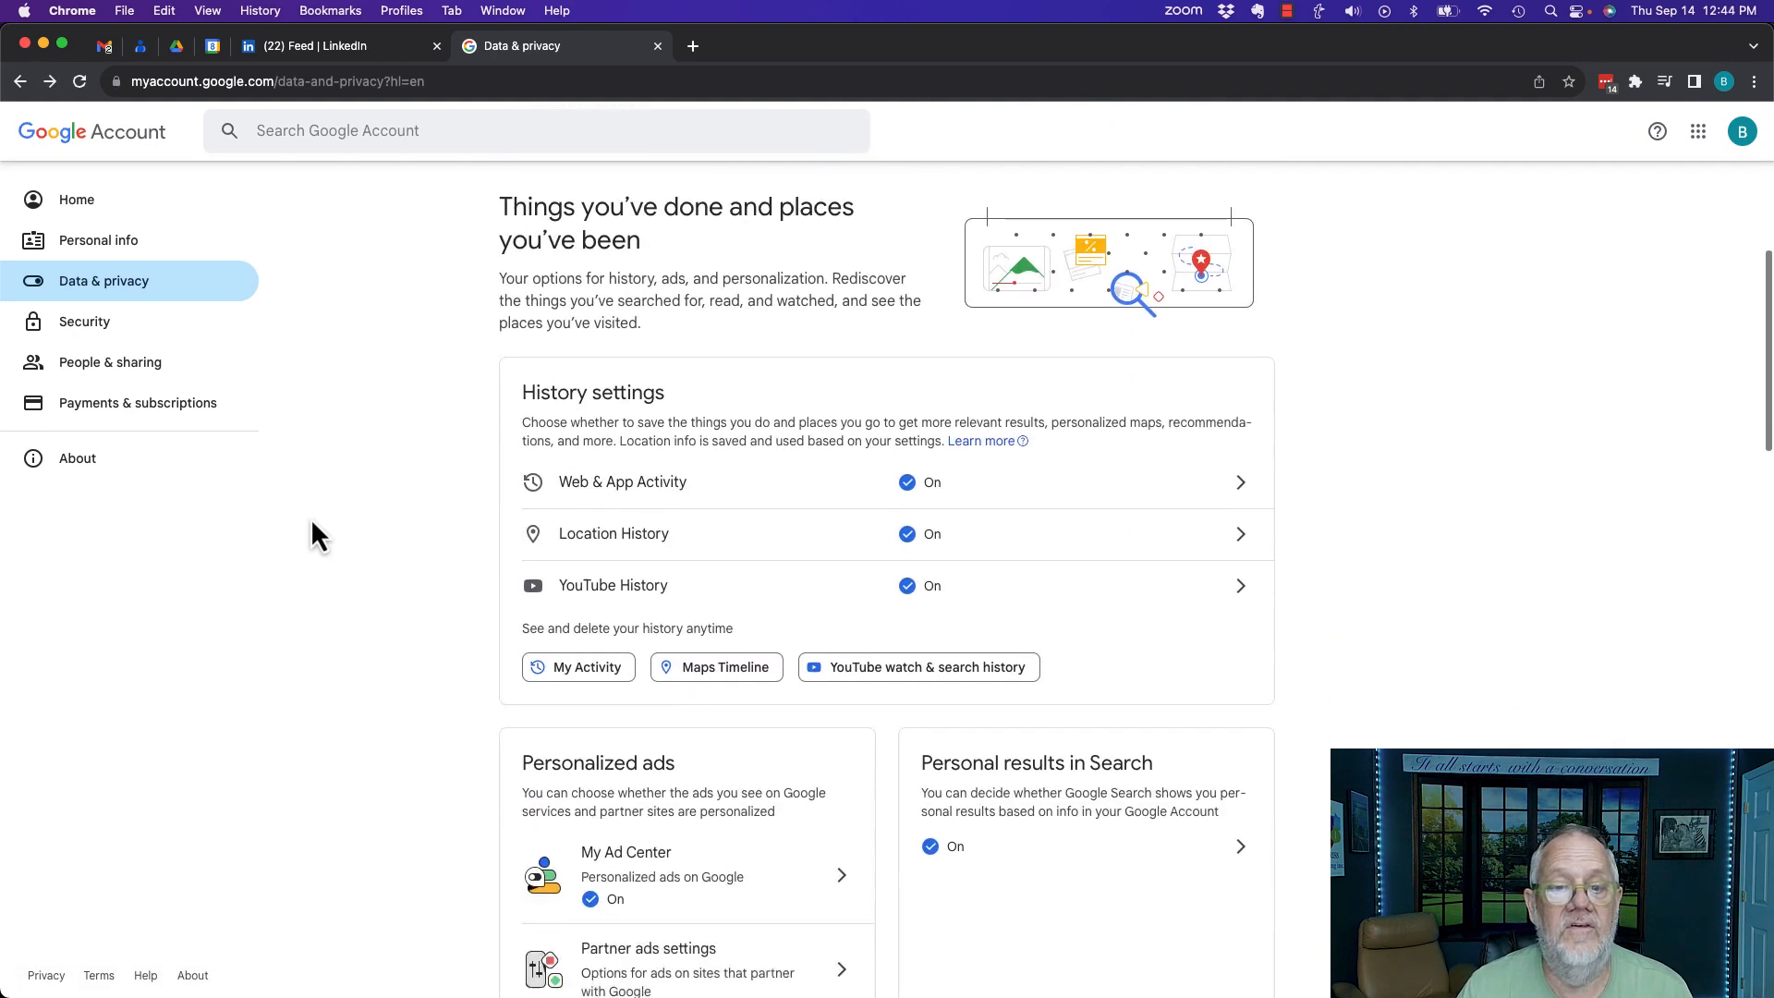
{"action": "scroll", "scroll_direction": "down", "scroll_amount": 3}
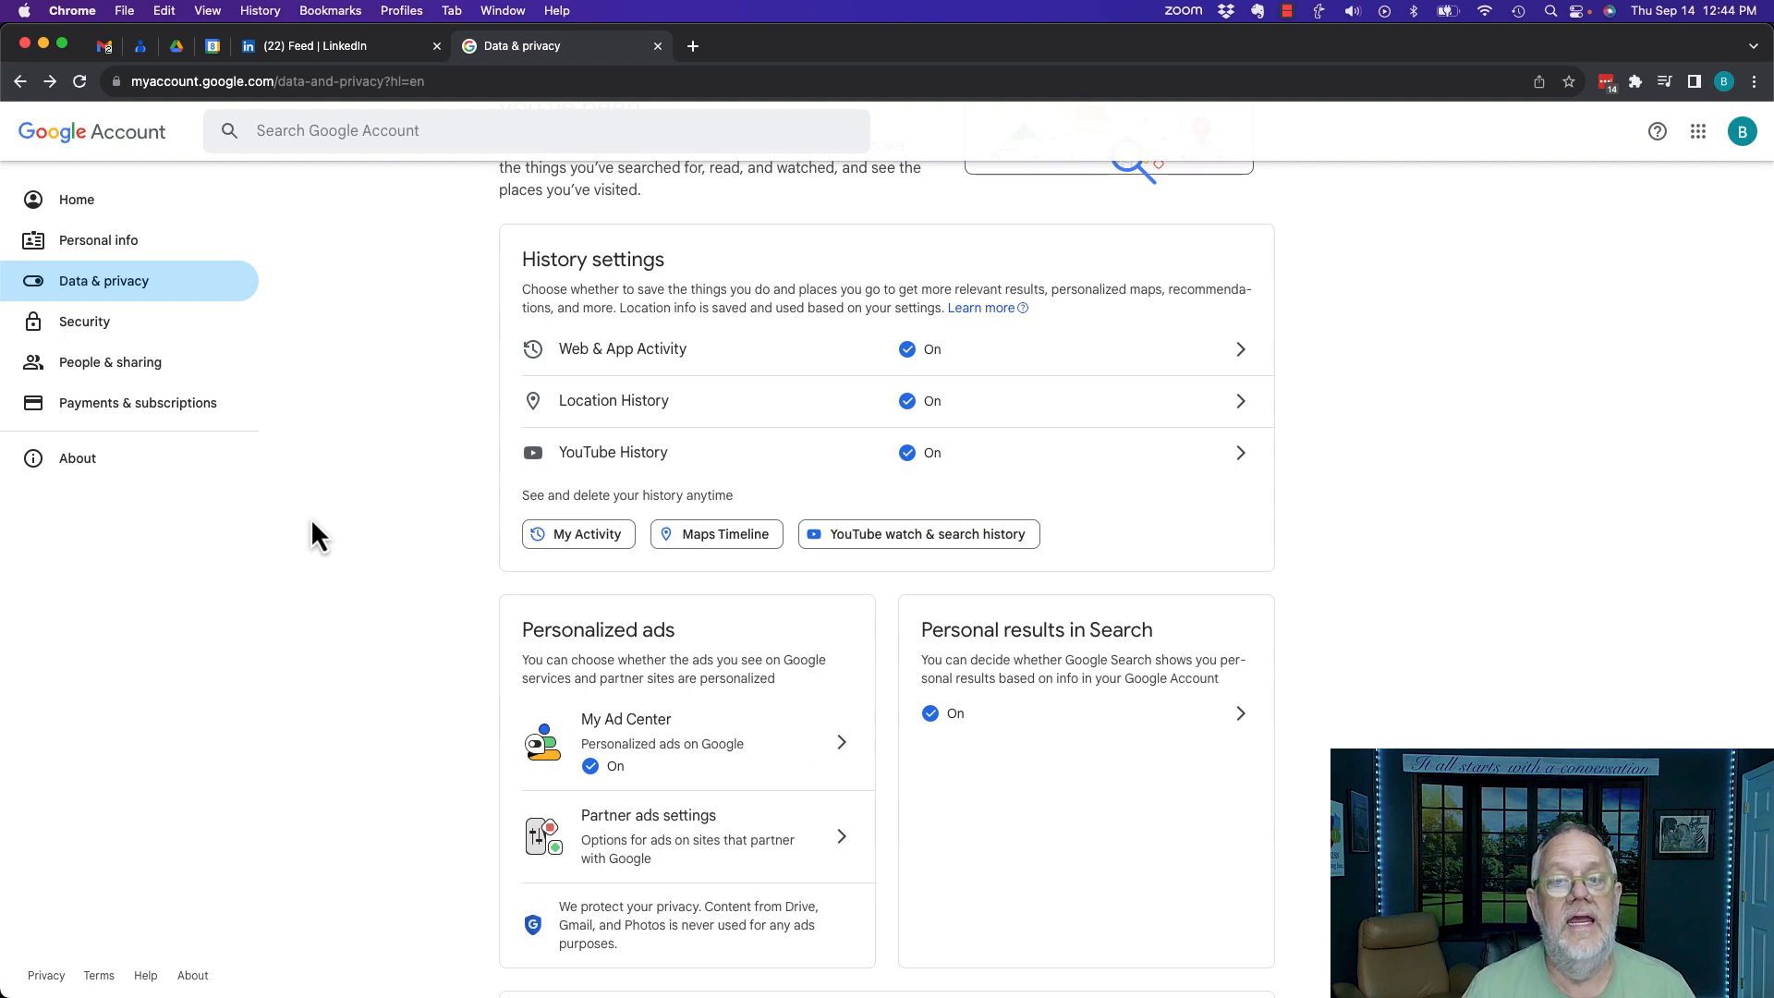
{"action": "mouse_move", "coordinate": [622, 349]}
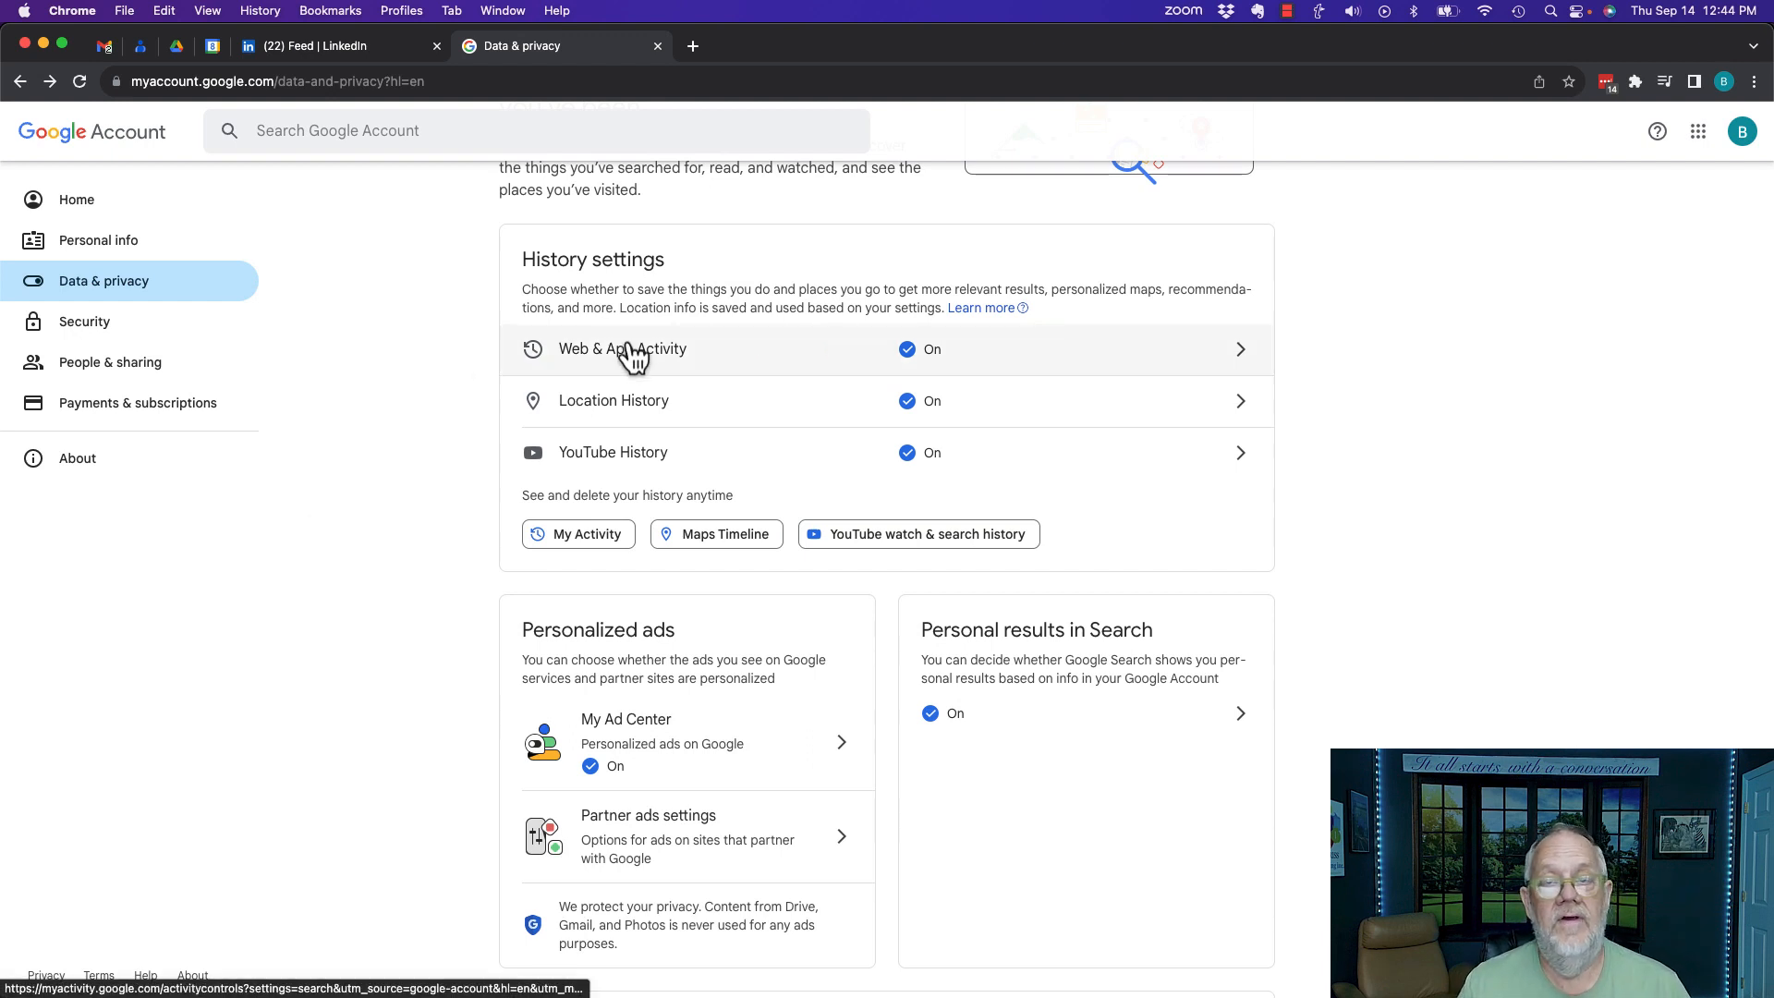